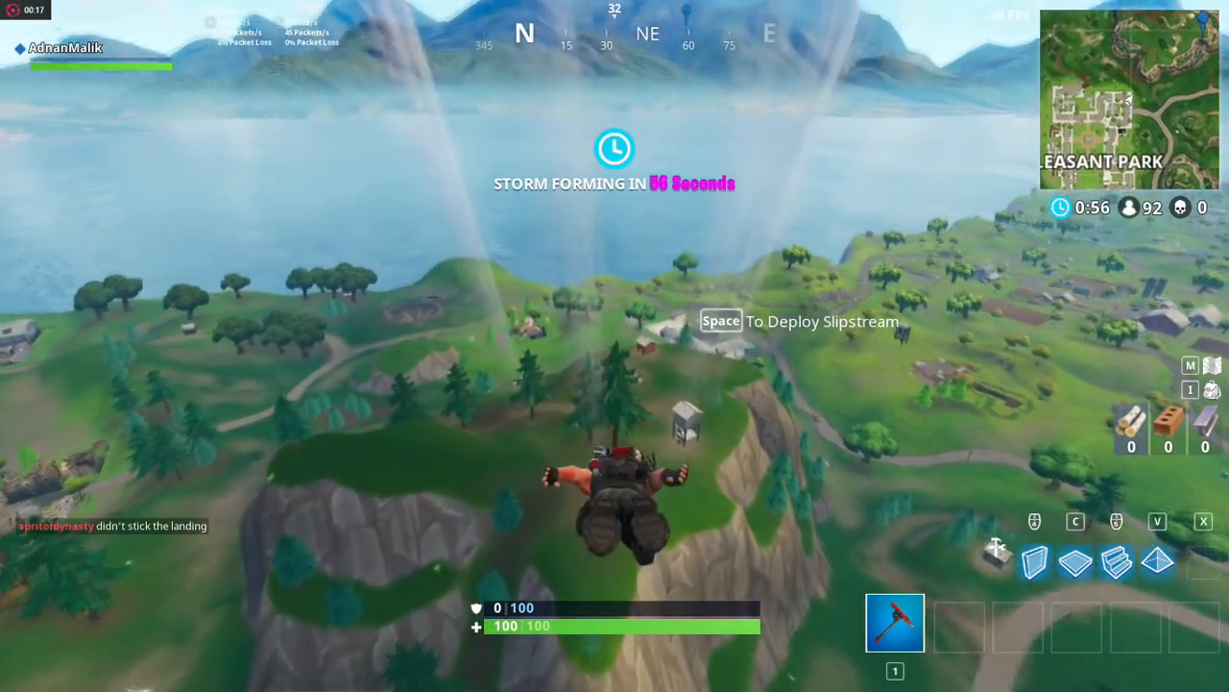
Step: Return to the lobby and reach the video settings showing fullscreen 1366x768 and unlimited frame rate
{"action": "key", "text": "space"}
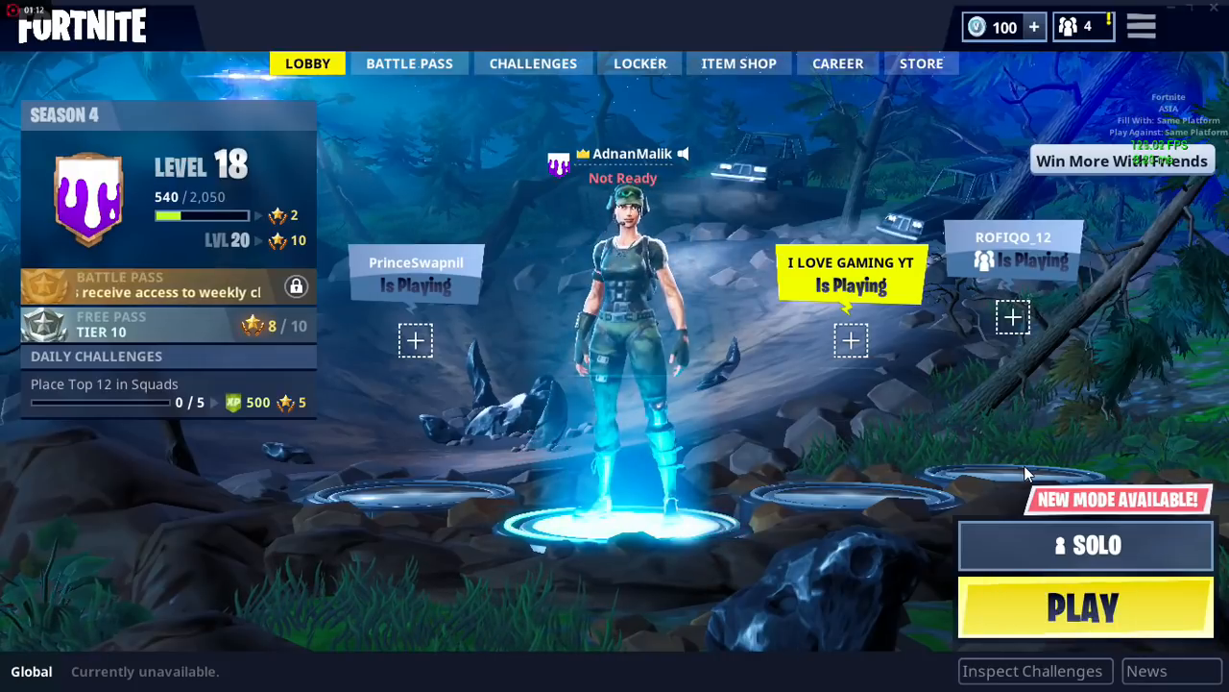
{"action": "mouse_move", "coordinate": [1083, 26]}
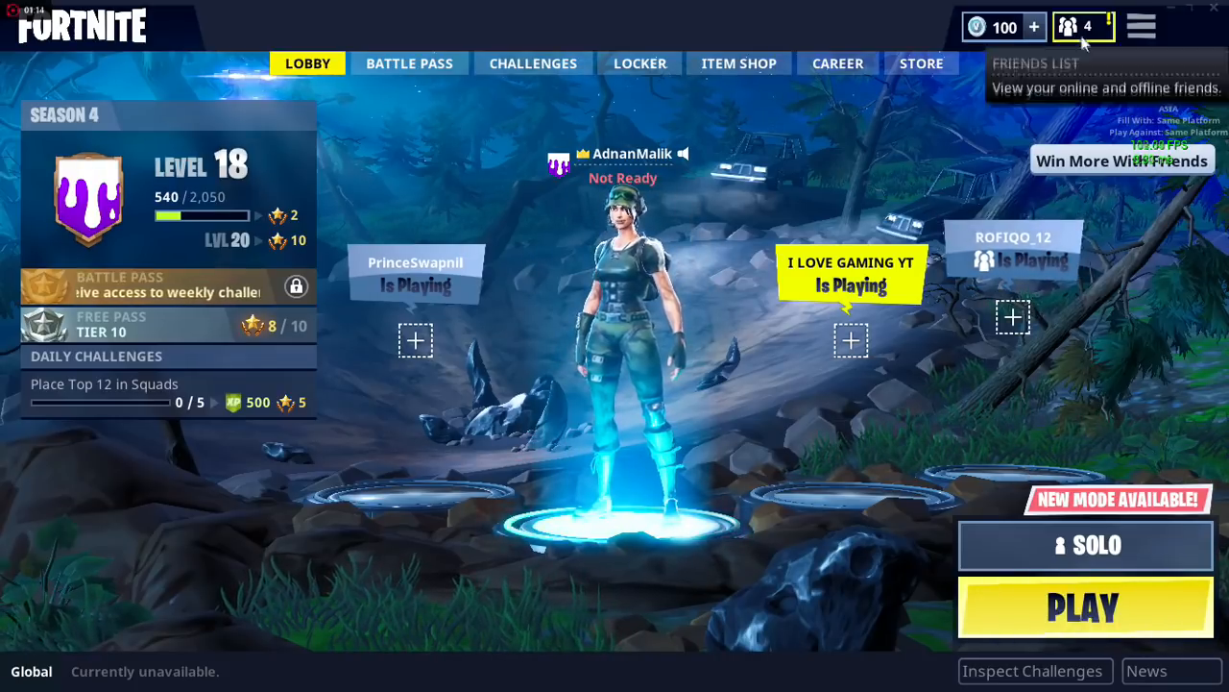
{"action": "left_click", "coordinate": [1141, 27]}
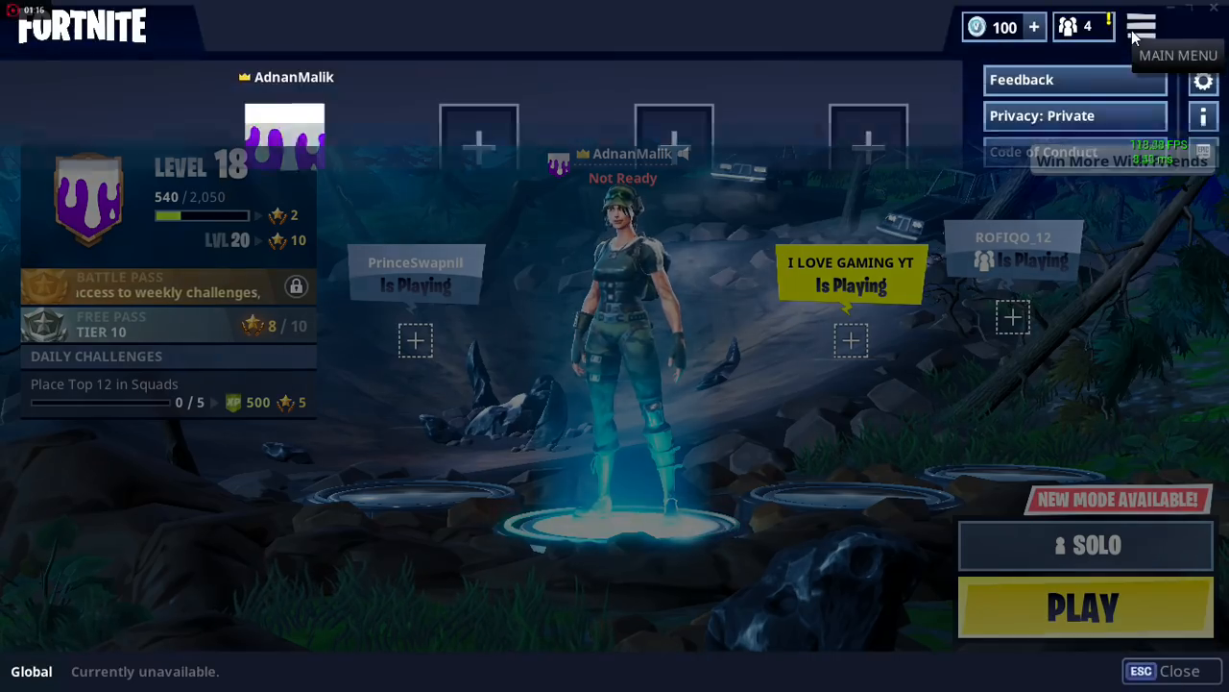
{"action": "left_click", "coordinate": [1141, 27]}
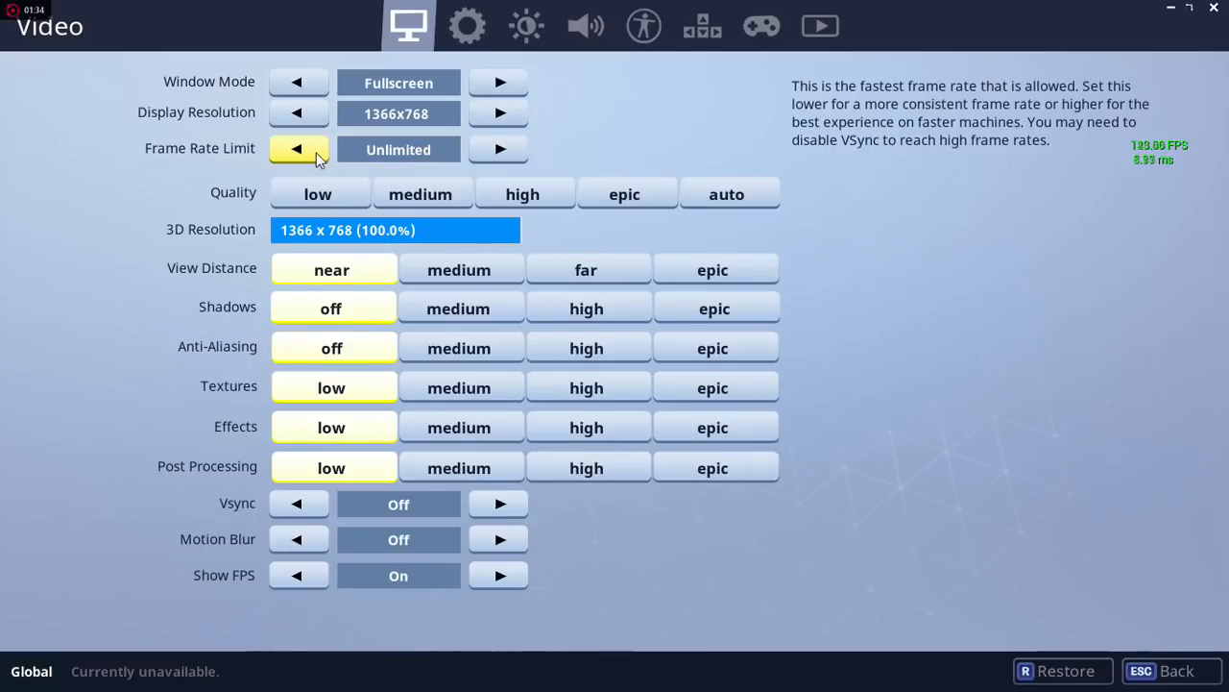
Step: Step the Frame Rate Limit down to 60 FPS and back up to 120 FPS
{"action": "left_click", "coordinate": [298, 150]}
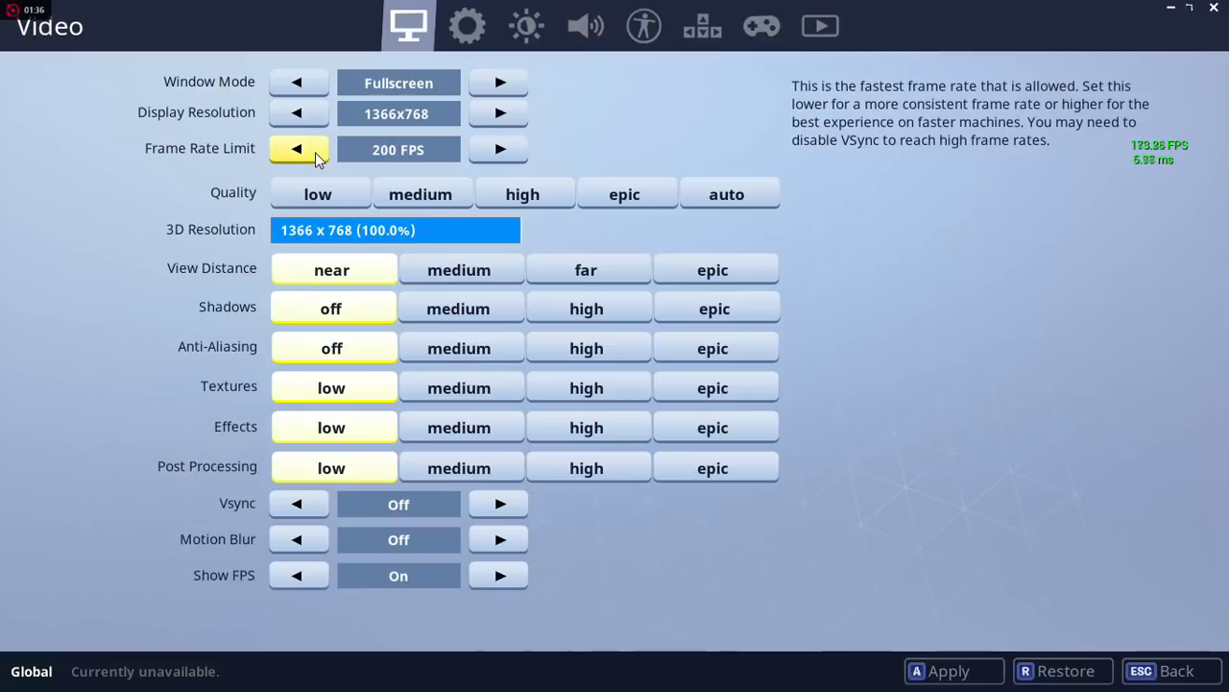
{"action": "left_click", "coordinate": [298, 150]}
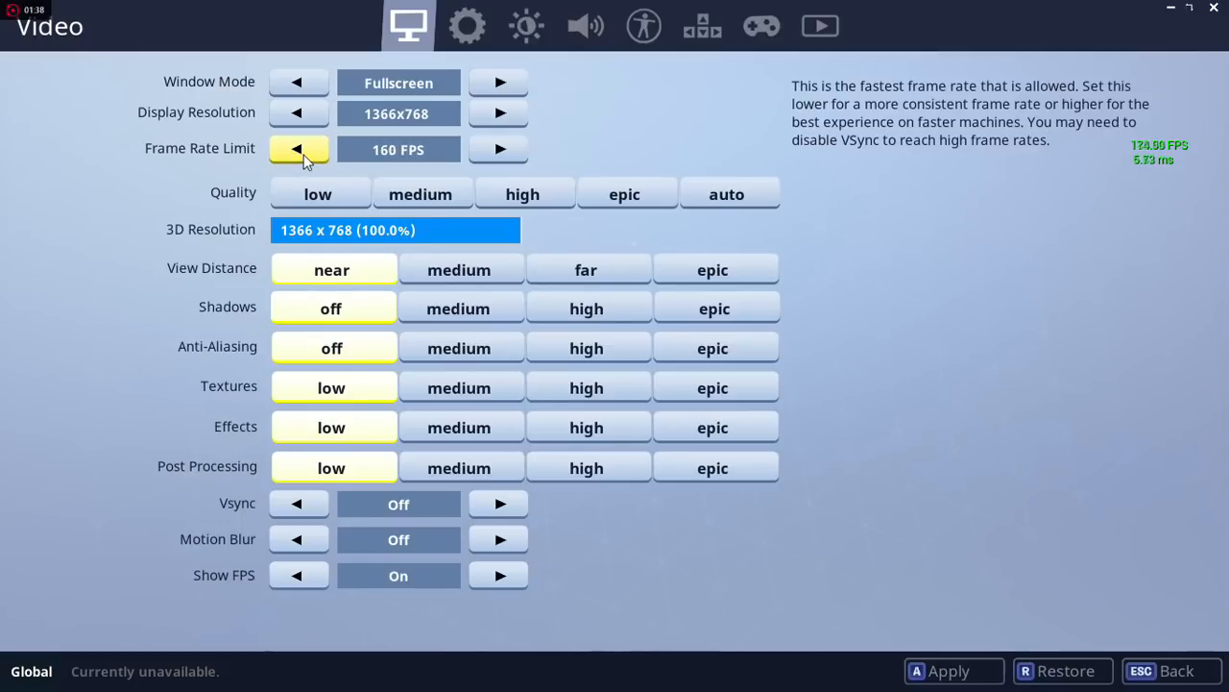
{"action": "left_click", "coordinate": [297, 150]}
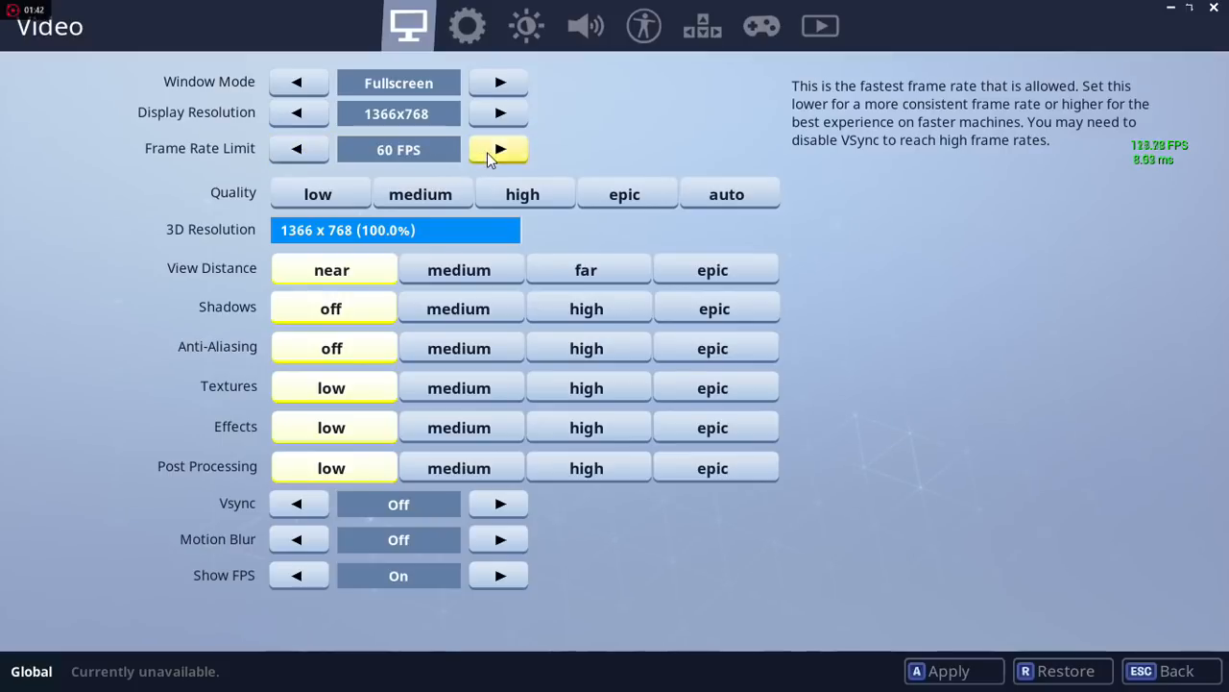
{"action": "left_click", "coordinate": [499, 150]}
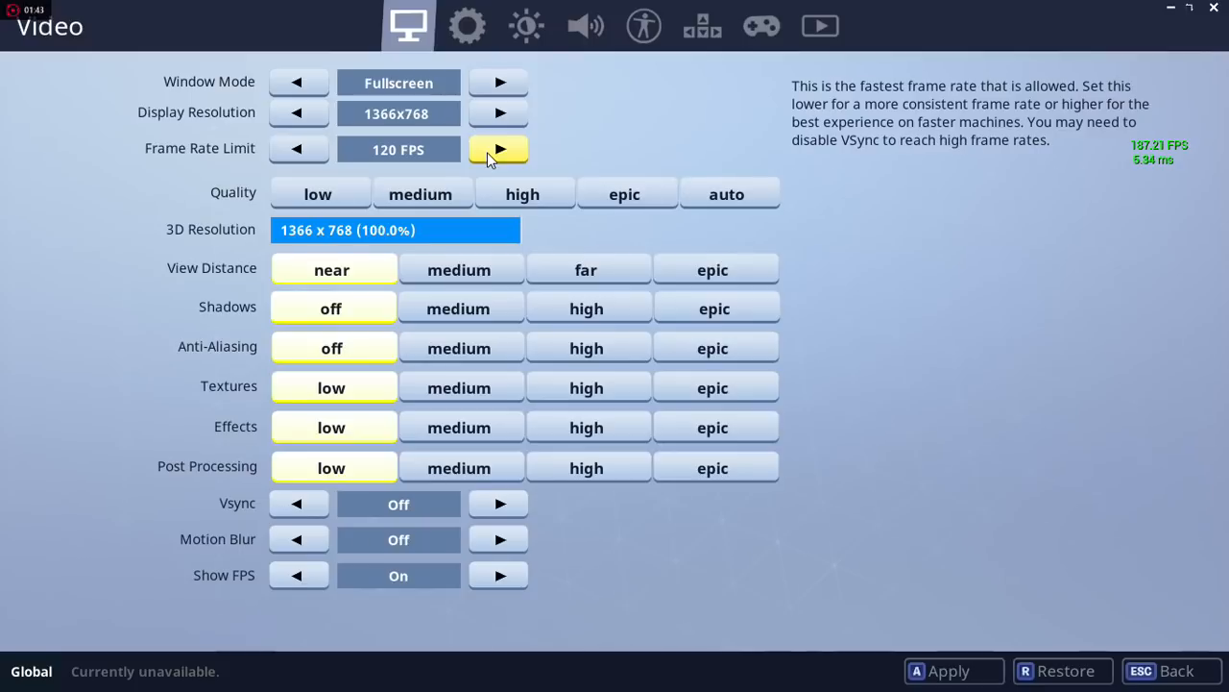
{"action": "left_click", "coordinate": [419, 192]}
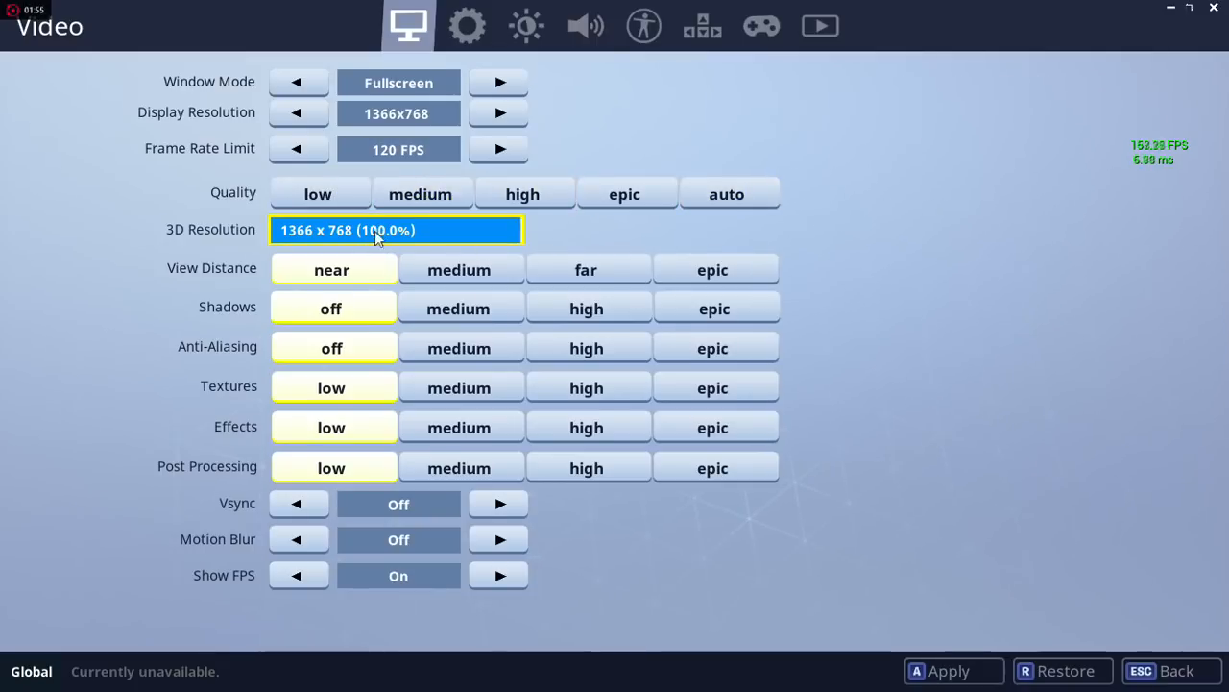
{"action": "mouse_move", "coordinate": [450, 242]}
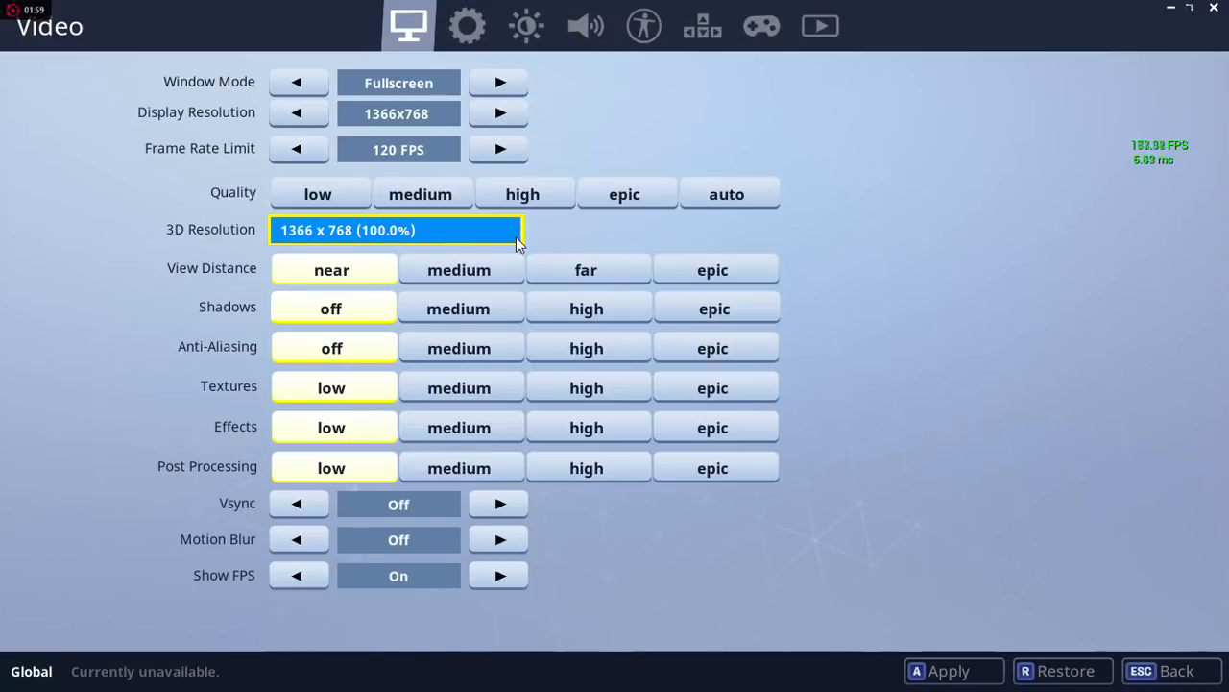
Step: Adjust the 3D Resolution slider until it reads 1236 x 695 (90.5%)
{"action": "left_click_drag", "start_coordinate": [518, 230], "coordinate": [336, 231]}
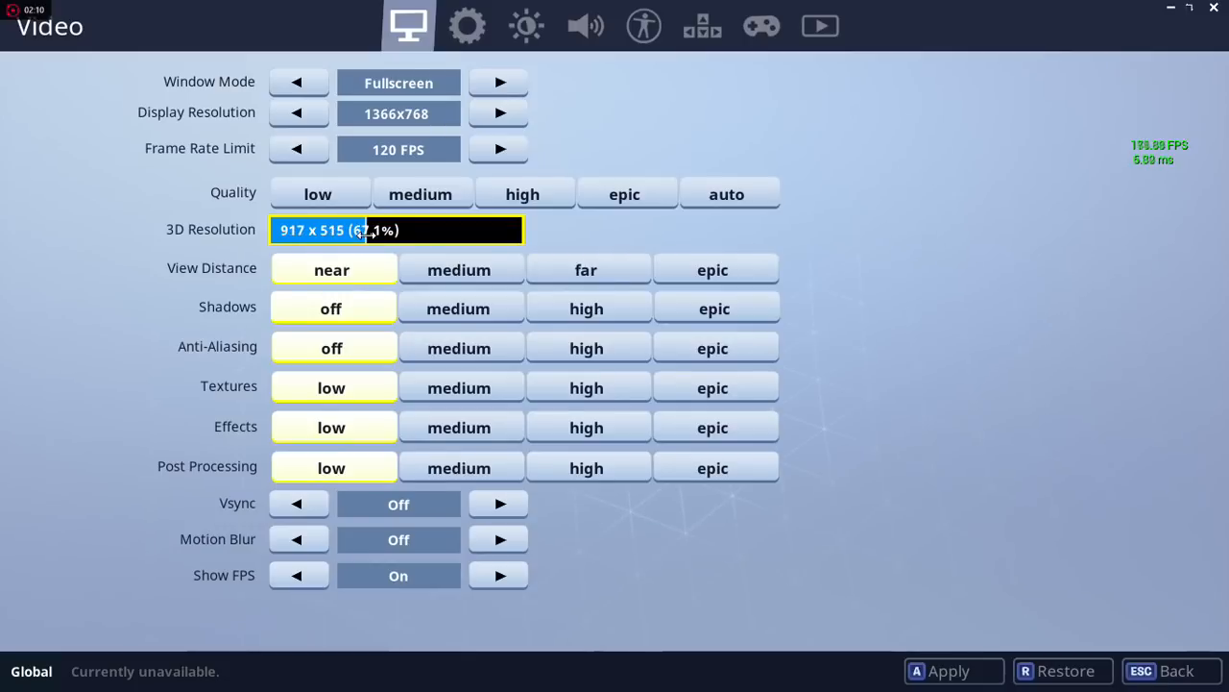
{"action": "left_click_drag", "start_coordinate": [361, 231], "coordinate": [278, 231]}
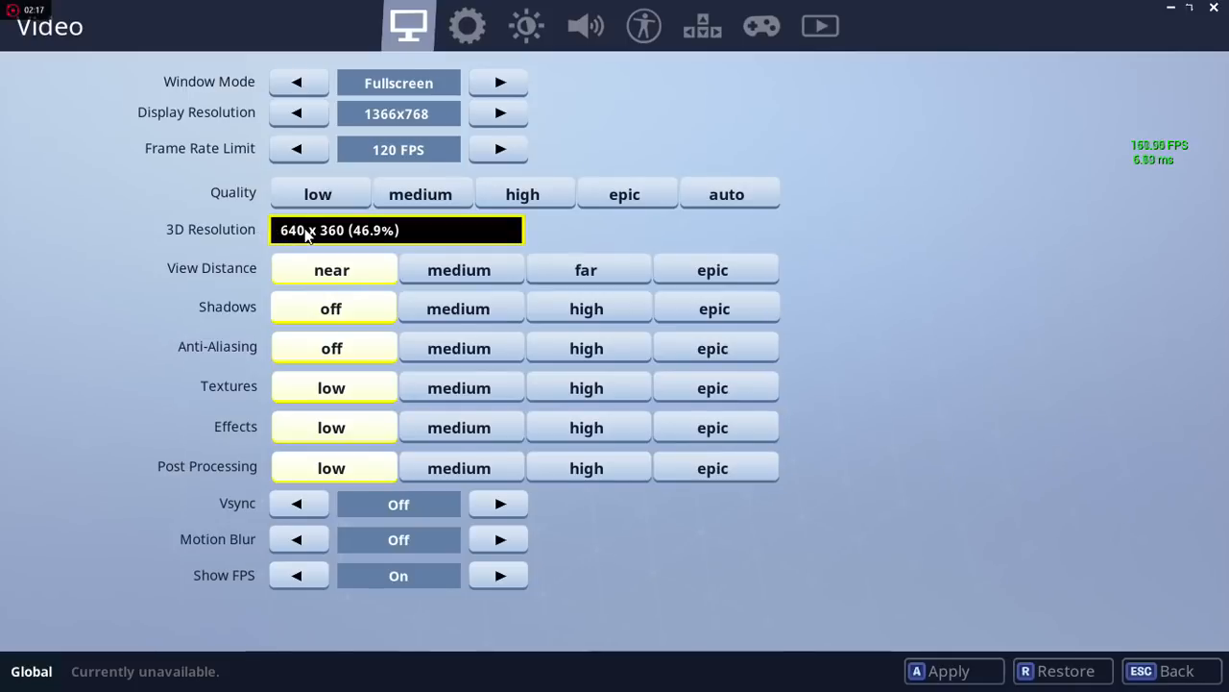
{"action": "left_click_drag", "start_coordinate": [307, 230], "coordinate": [419, 230]}
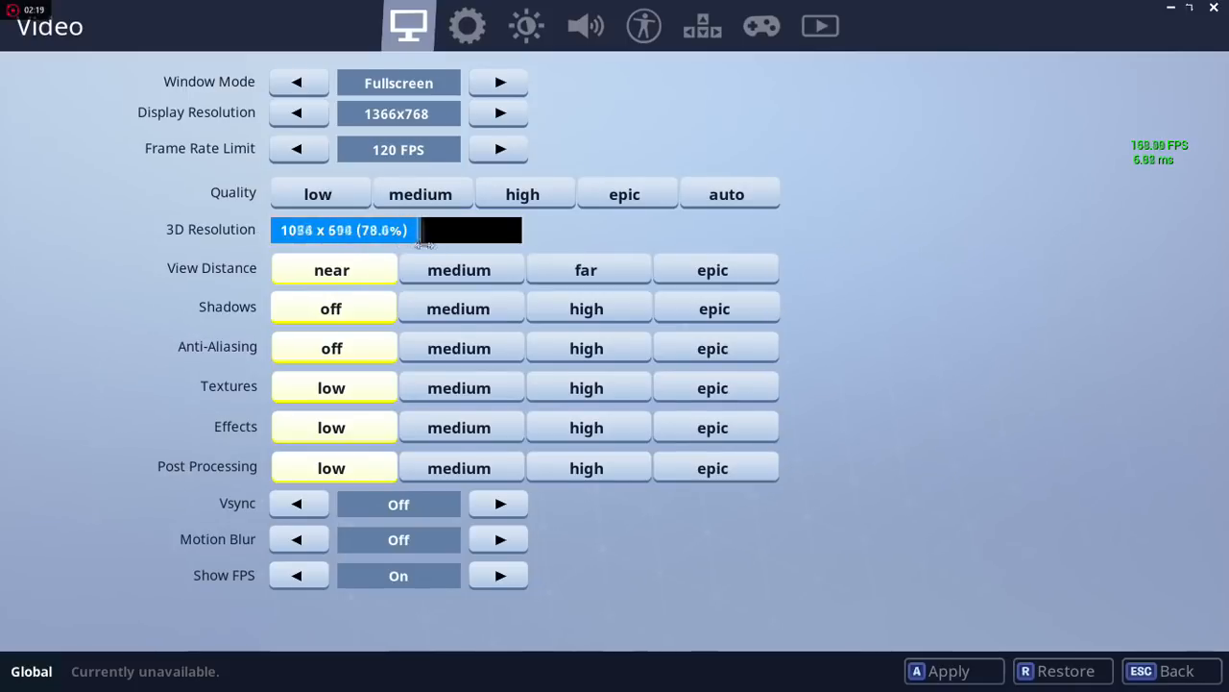
{"action": "left_click_drag", "start_coordinate": [415, 231], "coordinate": [475, 231]}
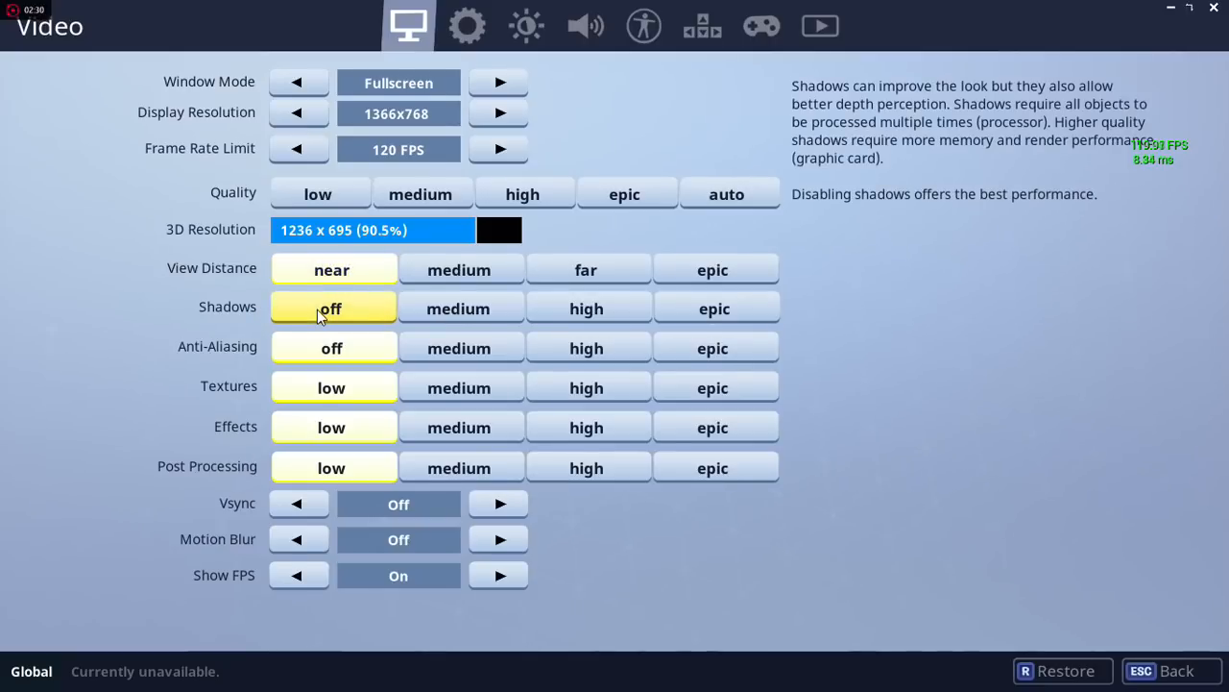
Step: Leave Shadows off after trying medium, keep Anti-Aliasing off, and set Textures to medium
{"action": "left_click", "coordinate": [457, 307]}
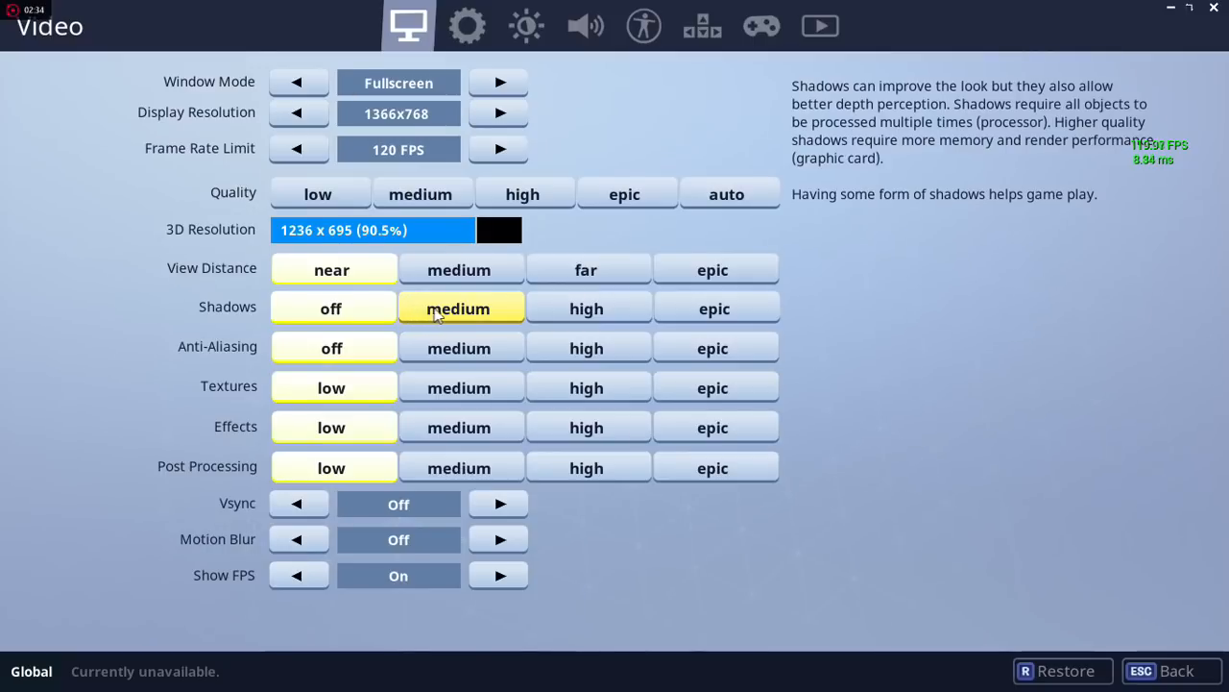
{"action": "left_click", "coordinate": [330, 308]}
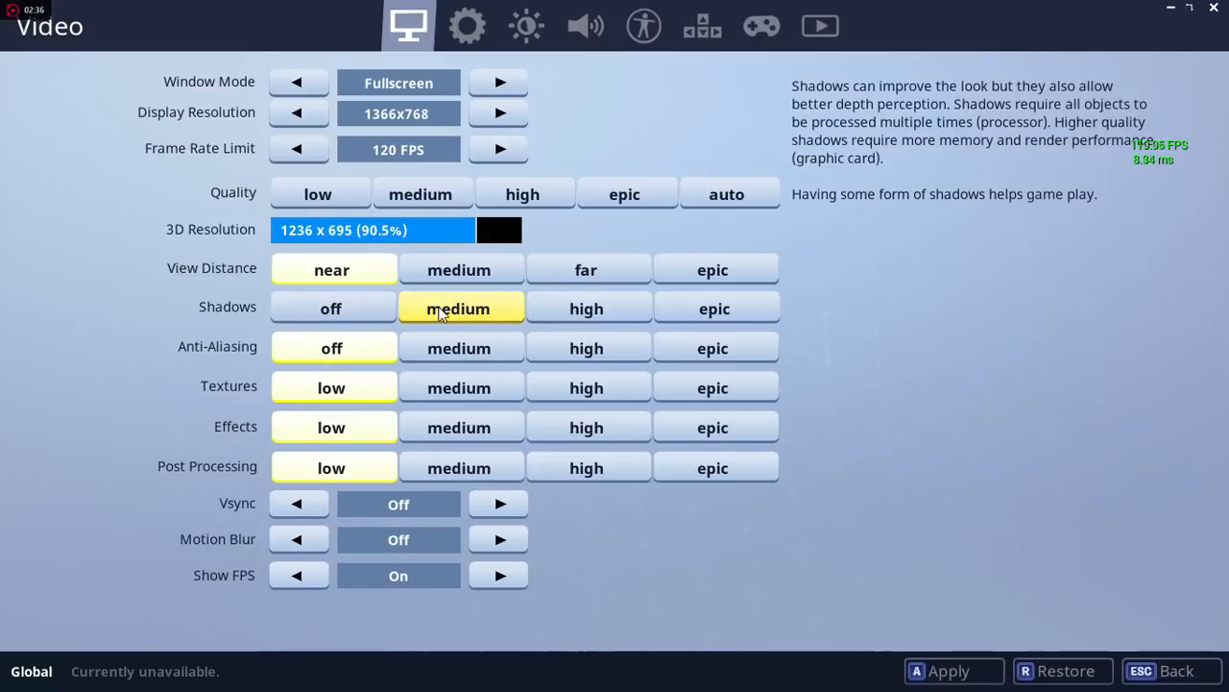
{"action": "left_click", "coordinate": [331, 307]}
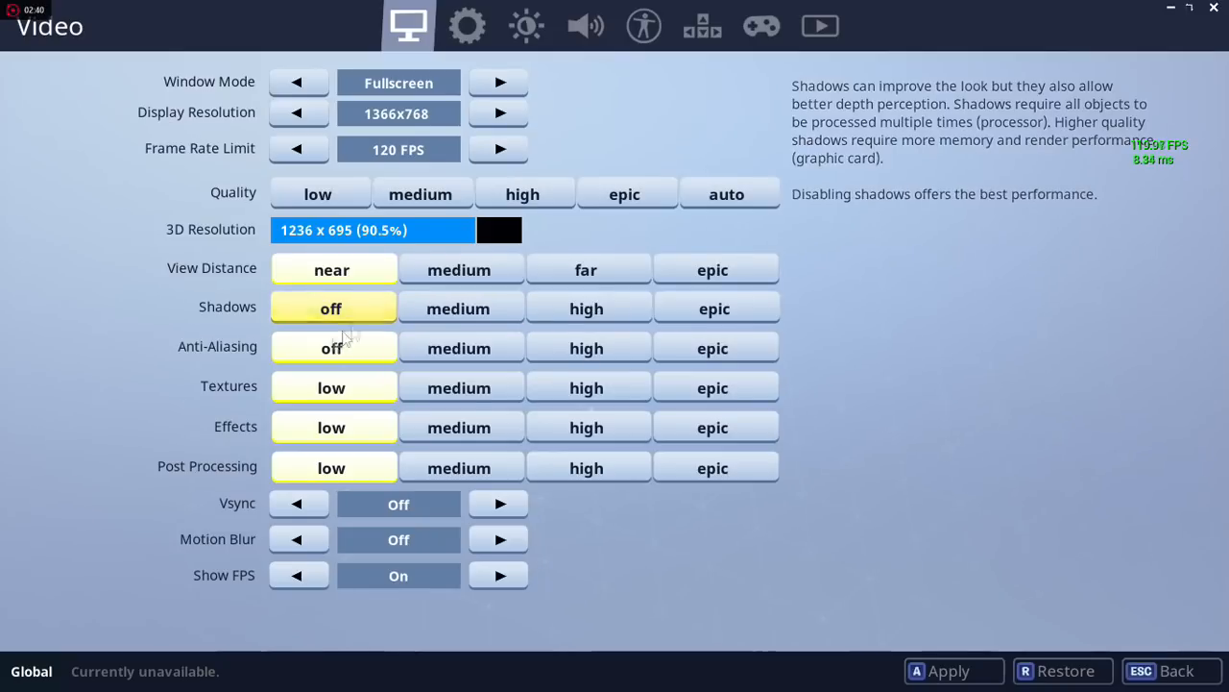
{"action": "mouse_move", "coordinate": [330, 347]}
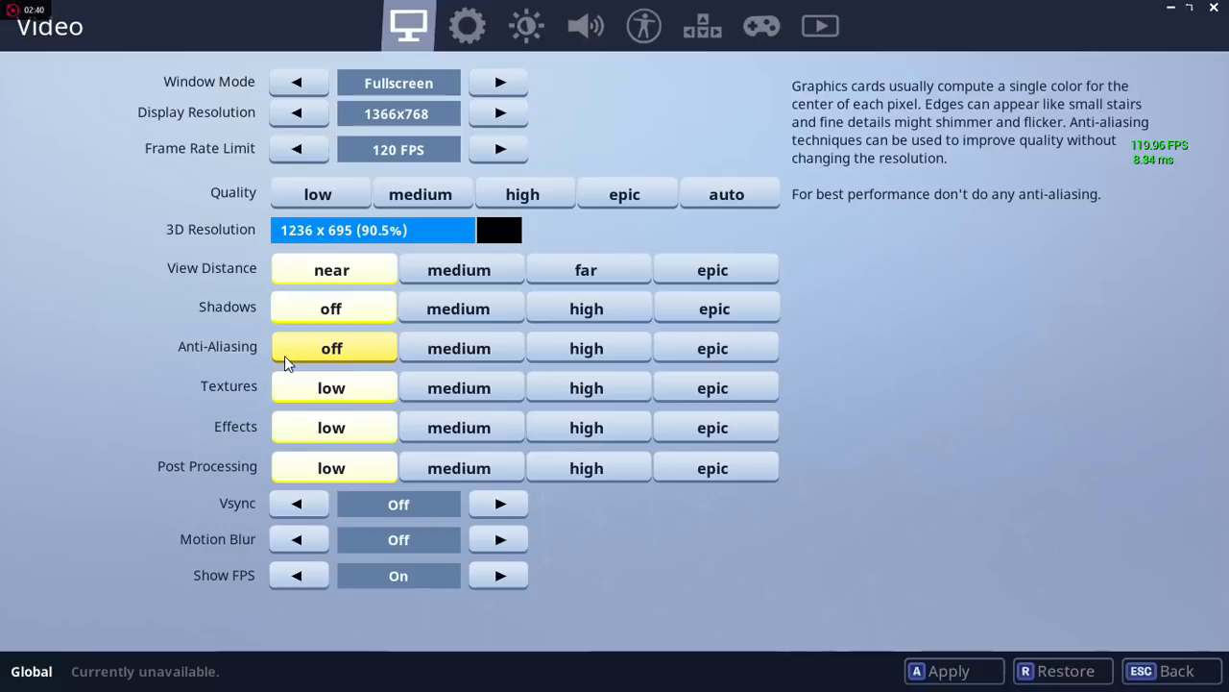
{"action": "mouse_move", "coordinate": [330, 388]}
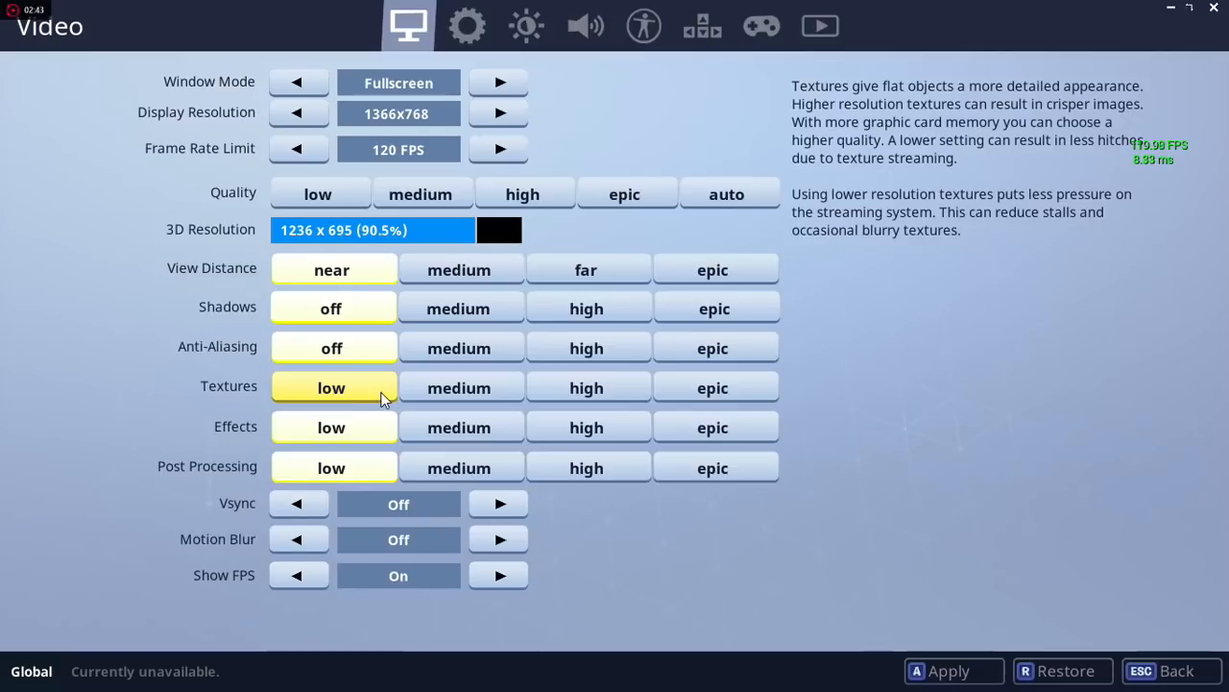
{"action": "mouse_move", "coordinate": [388, 394]}
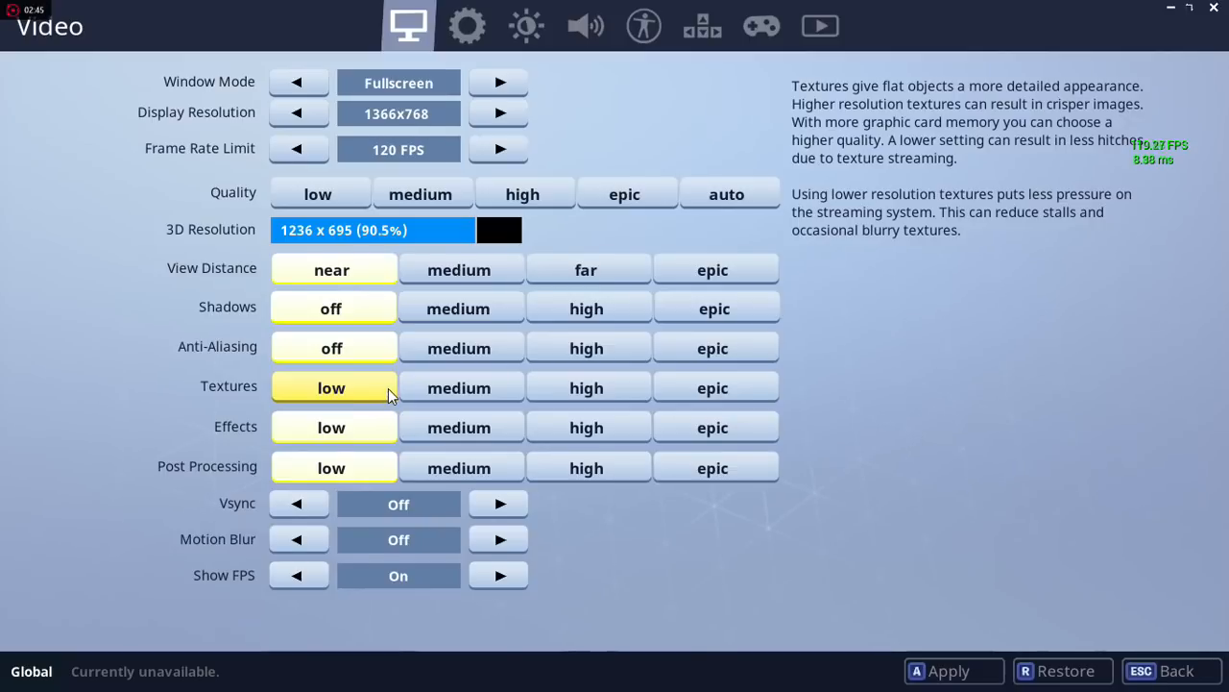
{"action": "left_click", "coordinate": [459, 388]}
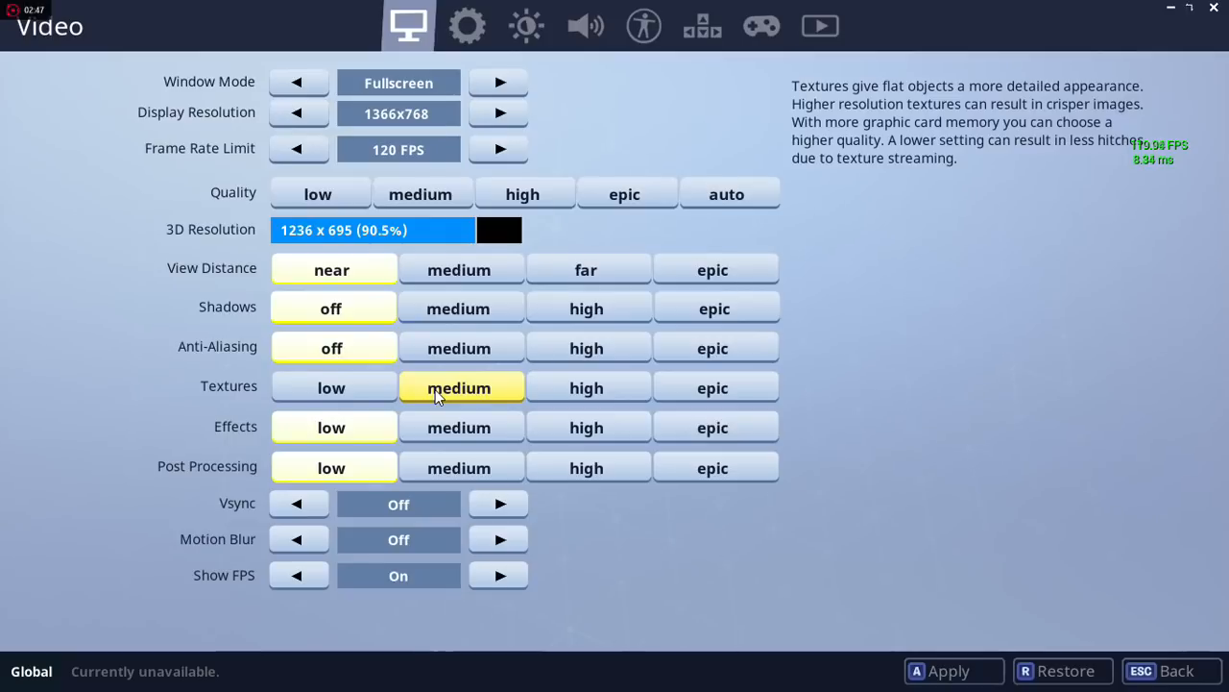
{"action": "mouse_move", "coordinate": [445, 403]}
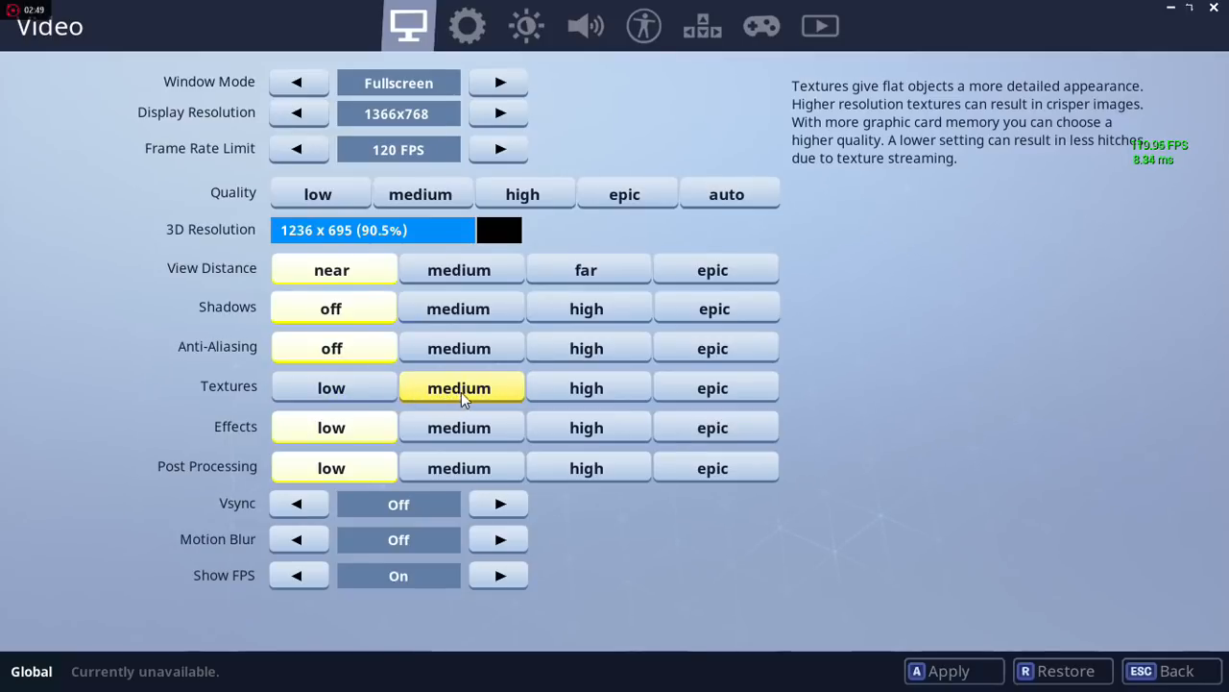
{"action": "mouse_move", "coordinate": [953, 671]}
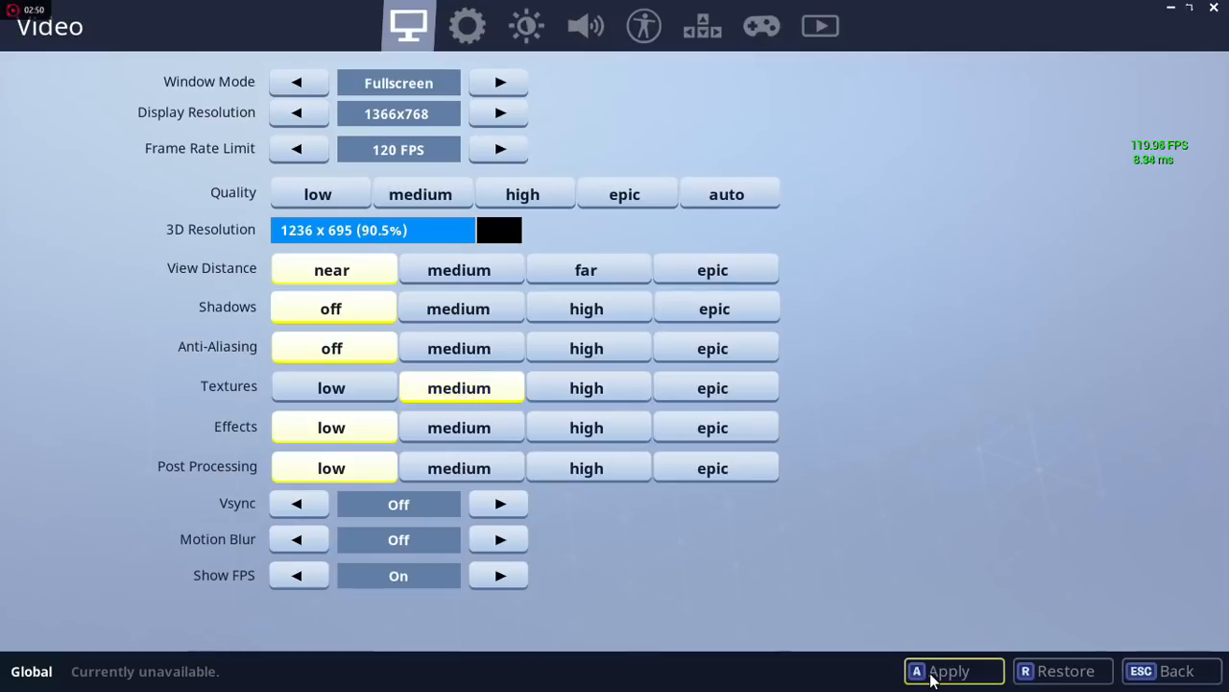
Step: Apply the changed video settings and move to the Audio settings page
{"action": "left_click", "coordinate": [953, 670]}
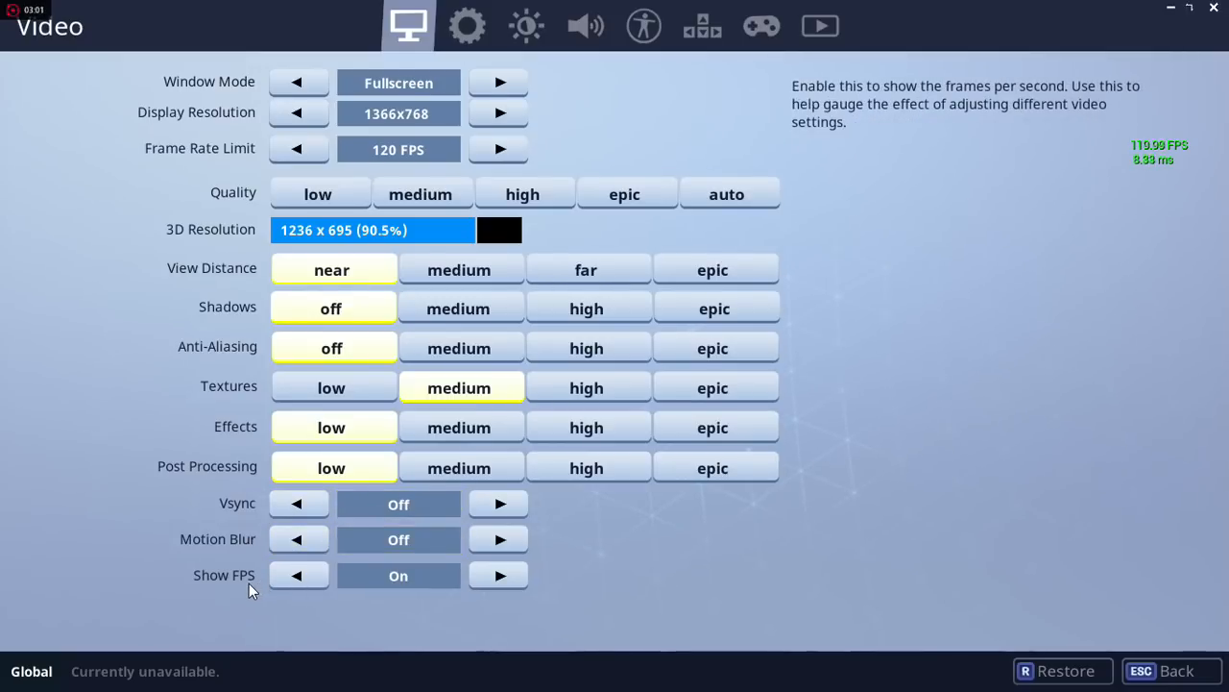
{"action": "left_click", "coordinate": [397, 574]}
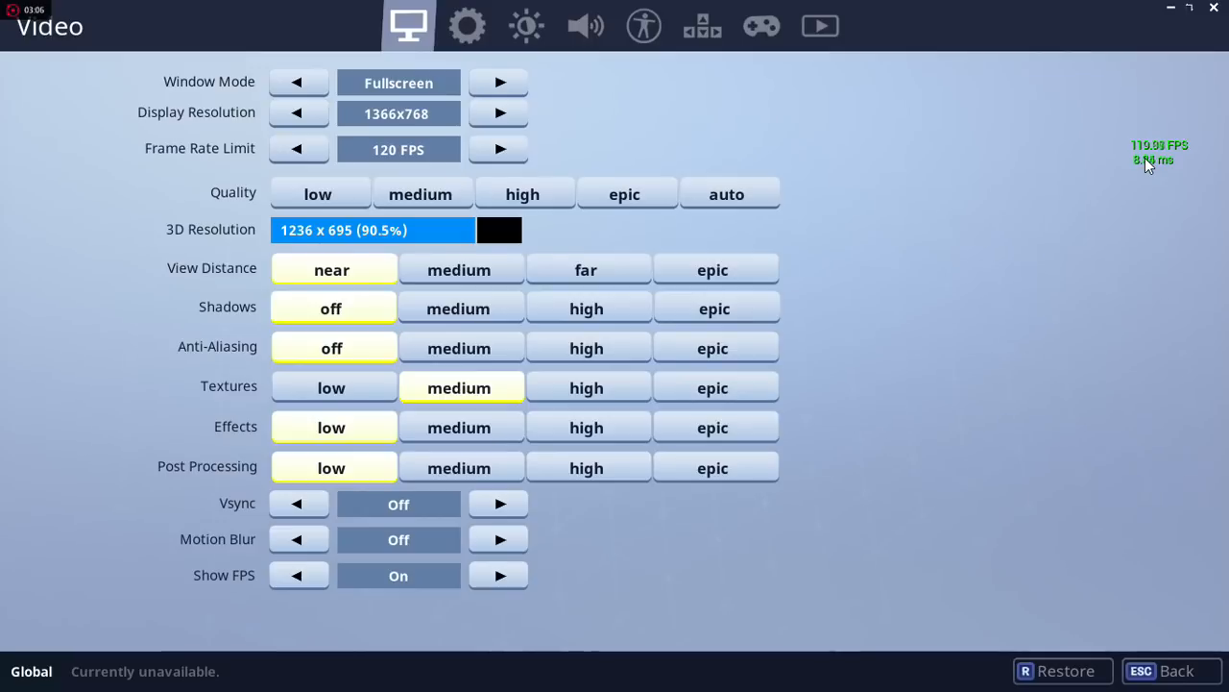
{"action": "mouse_move", "coordinate": [1068, 158]}
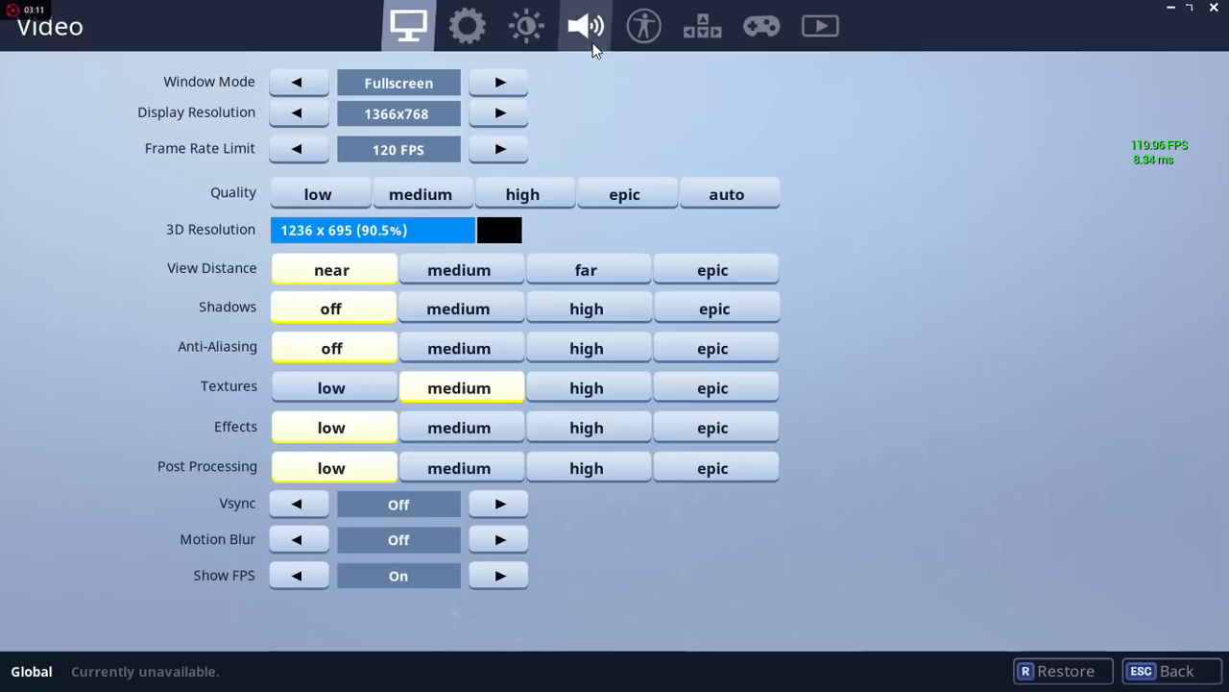
{"action": "left_click", "coordinate": [586, 27]}
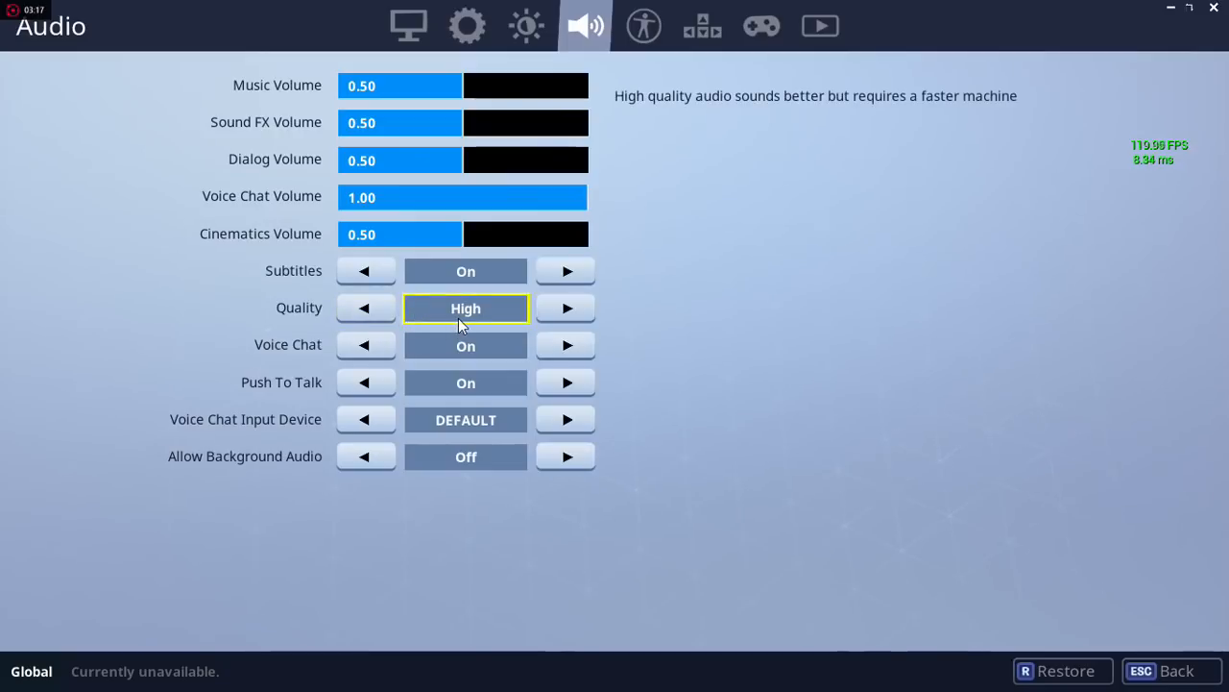
Step: Leave Audio Quality at High before exiting Fortnite to the desktop
{"action": "left_click", "coordinate": [365, 308]}
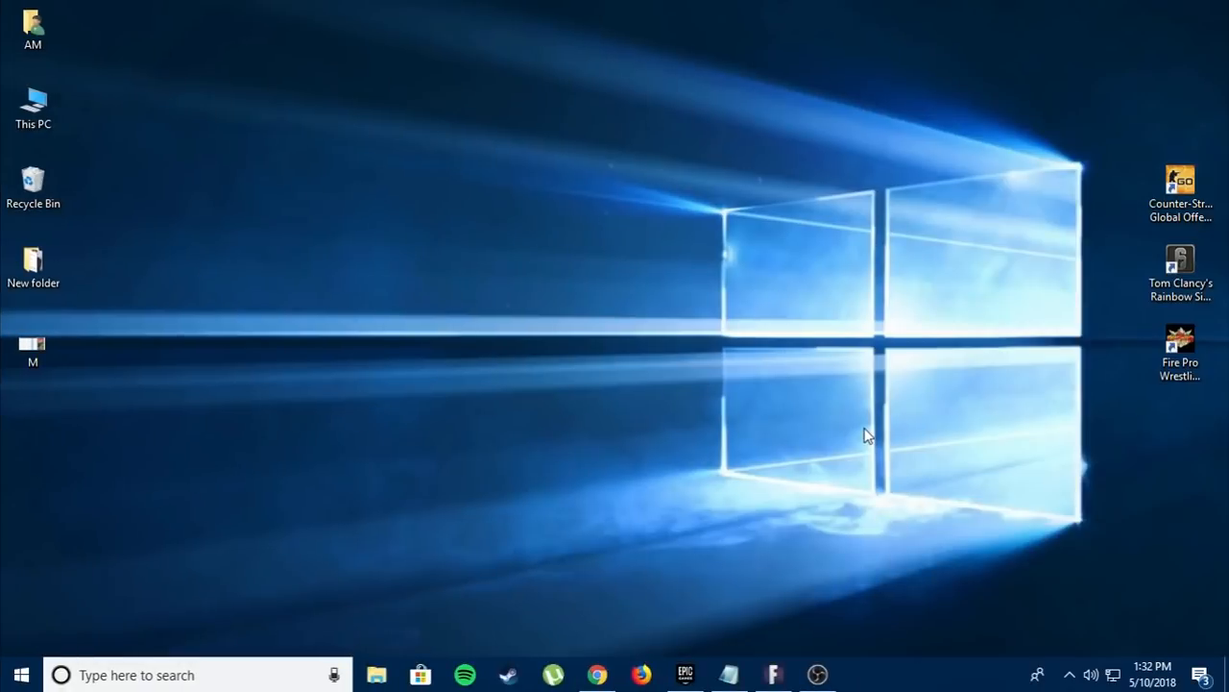
{"action": "mouse_move", "coordinate": [772, 674]}
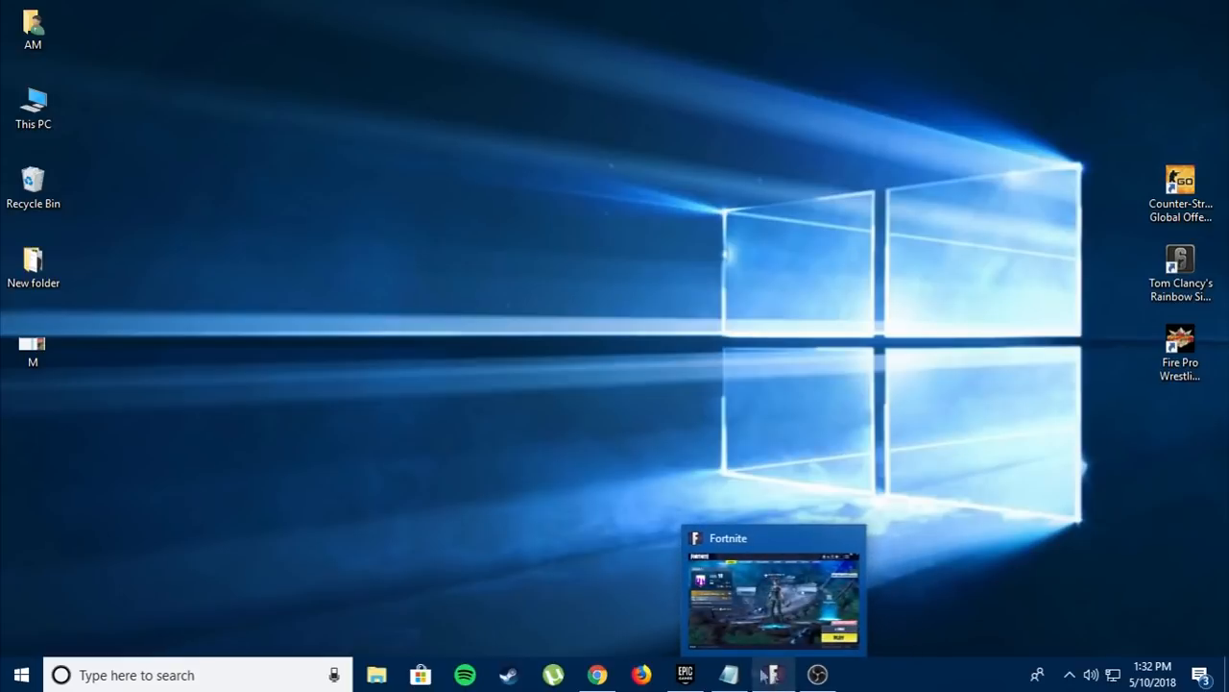
Step: Launch Task Manager from the taskbar's right-click menu
{"action": "right_click", "coordinate": [926, 674]}
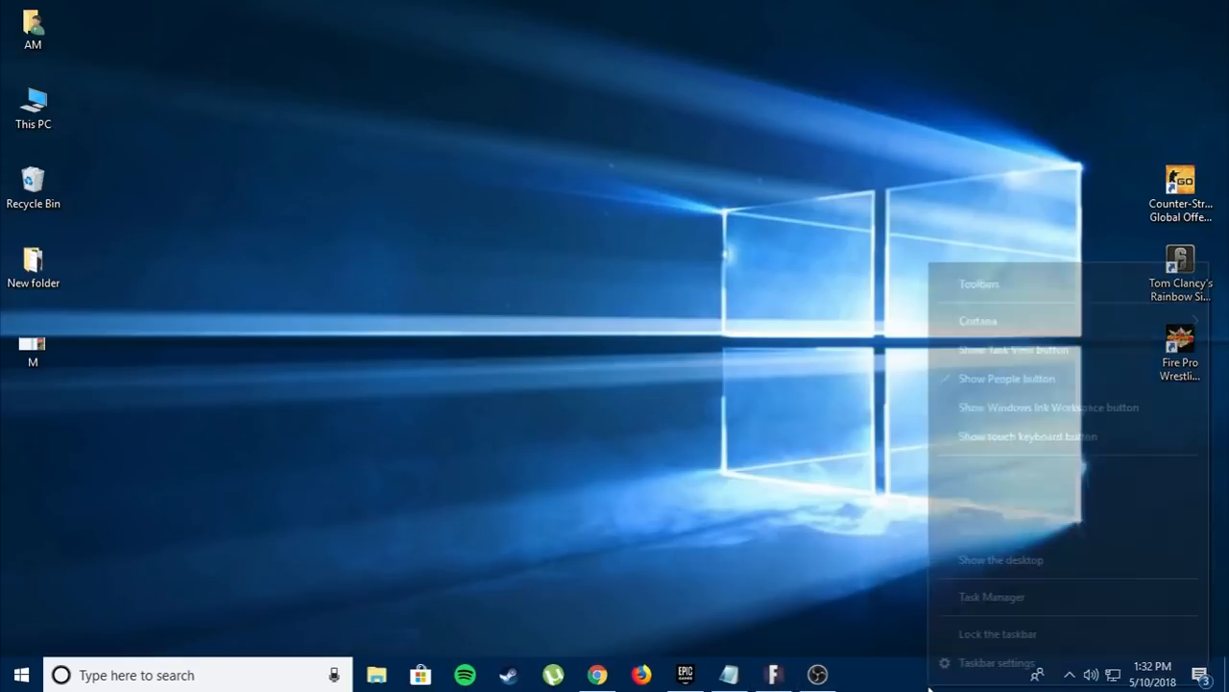
{"action": "left_click", "coordinate": [740, 499]}
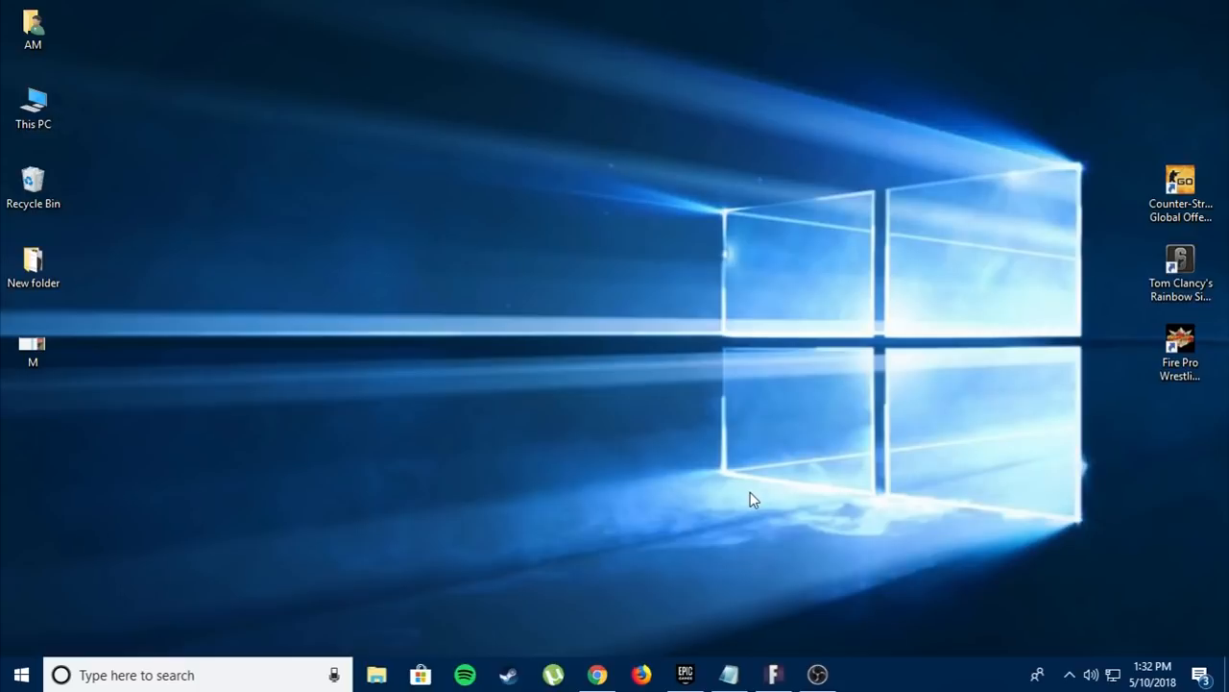
{"action": "mouse_move", "coordinate": [772, 673]}
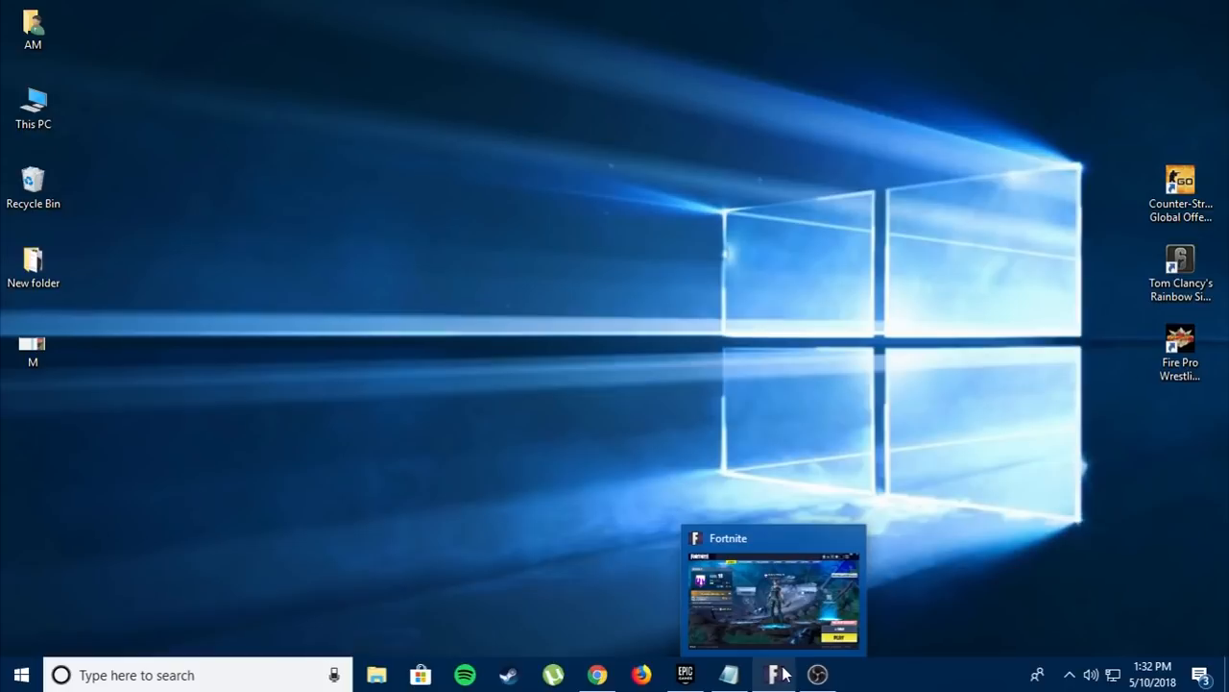
{"action": "right_click", "coordinate": [964, 673]}
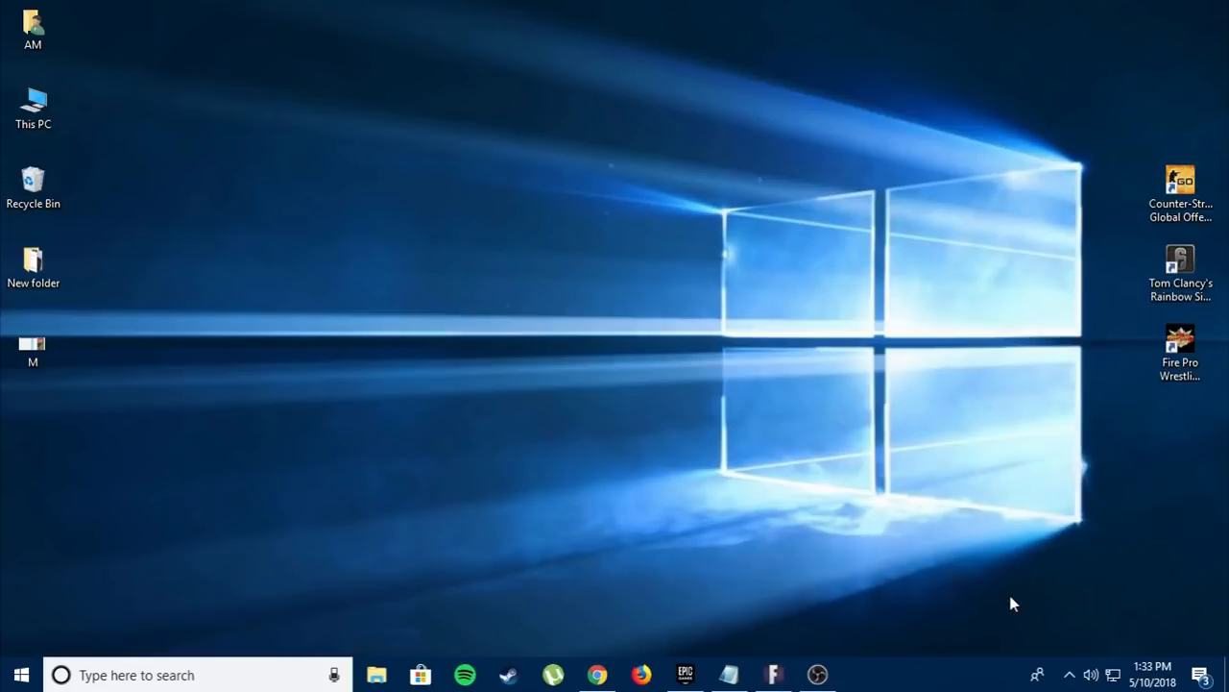
{"action": "left_click", "coordinate": [860, 674]}
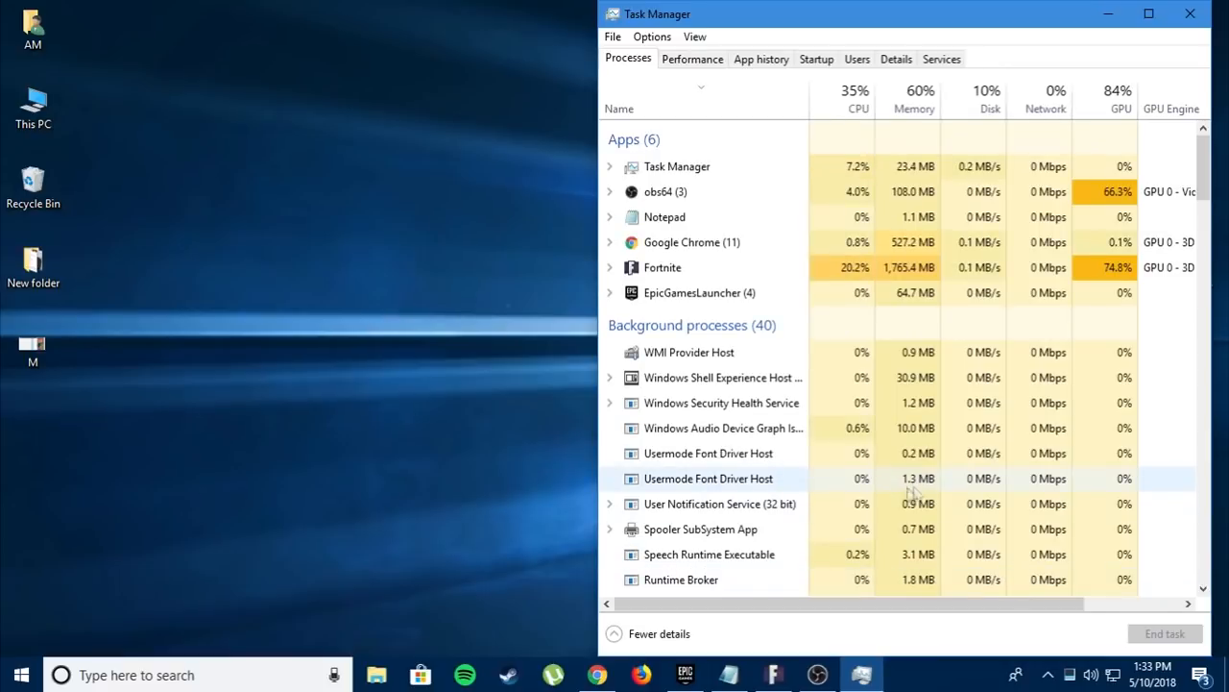
Step: In Details, set FortniteClient-Win64-Shipping.exe priority to High and confirm the change
{"action": "left_click", "coordinate": [895, 58]}
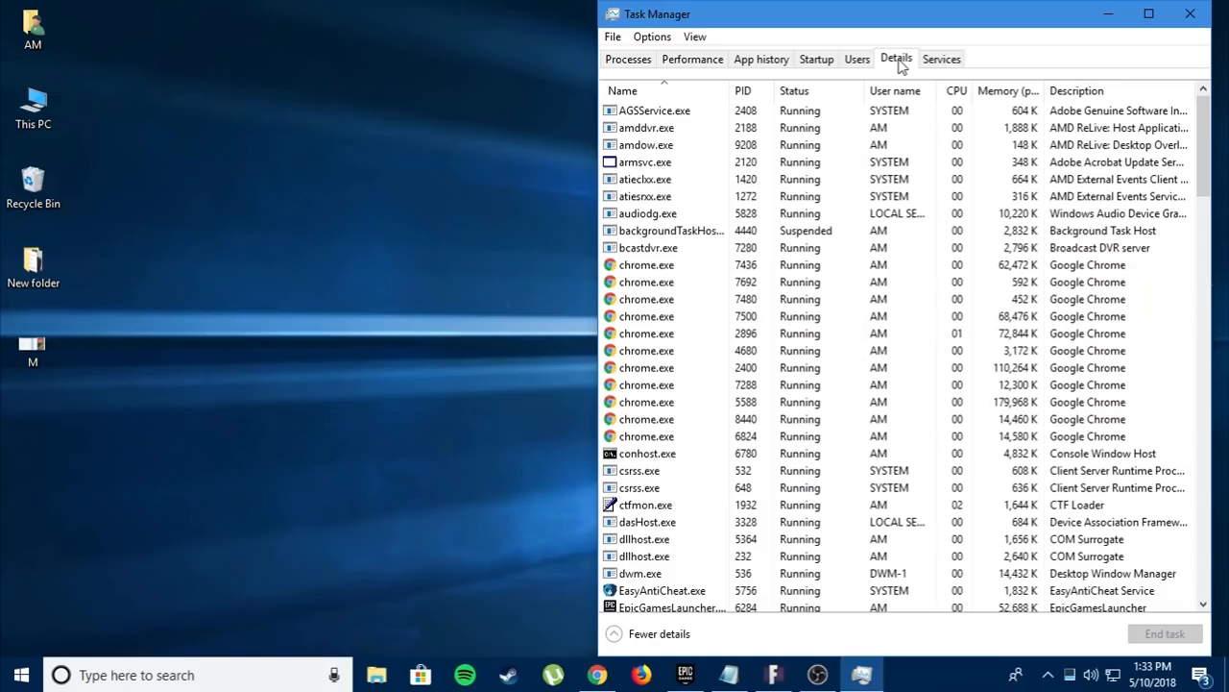
{"action": "scroll", "scroll_direction": "down", "scroll_amount": 3}
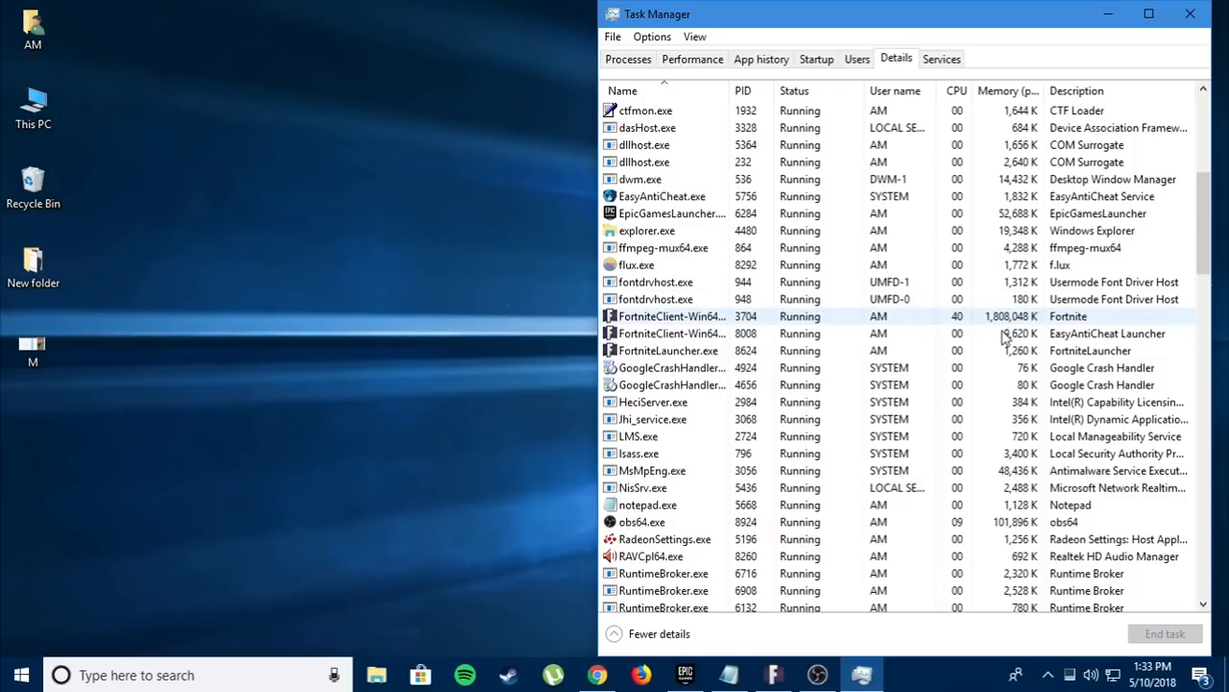
{"action": "right_click", "coordinate": [672, 316]}
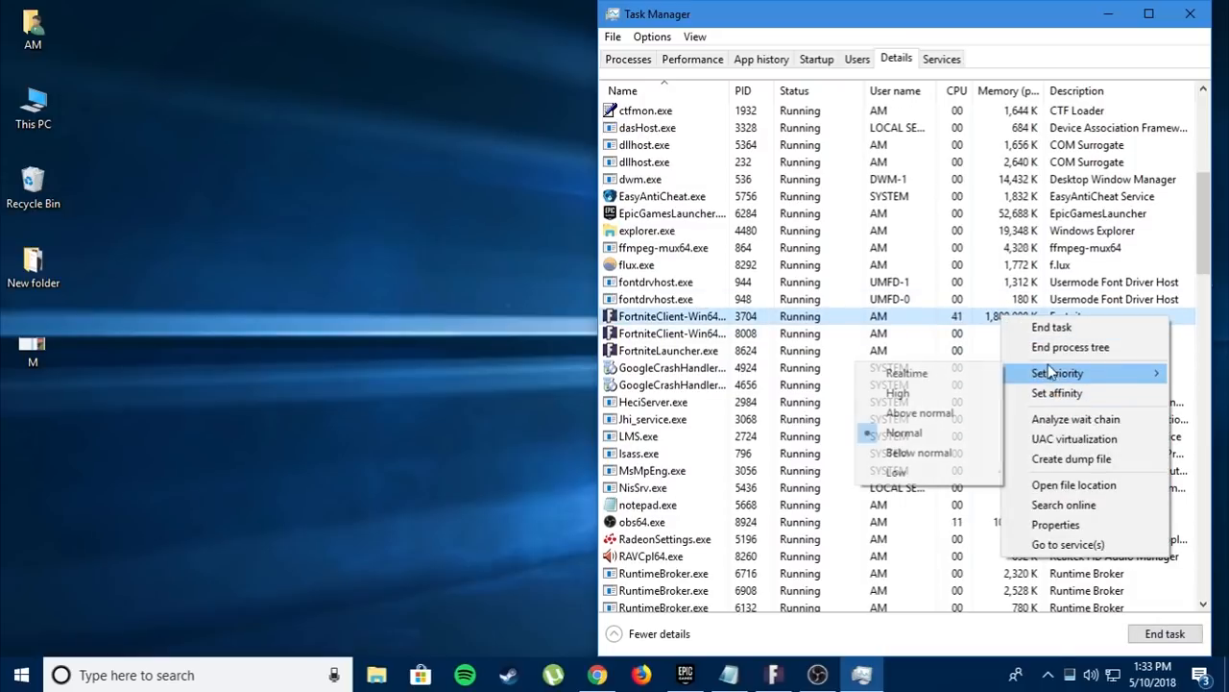
{"action": "left_click", "coordinate": [902, 434]}
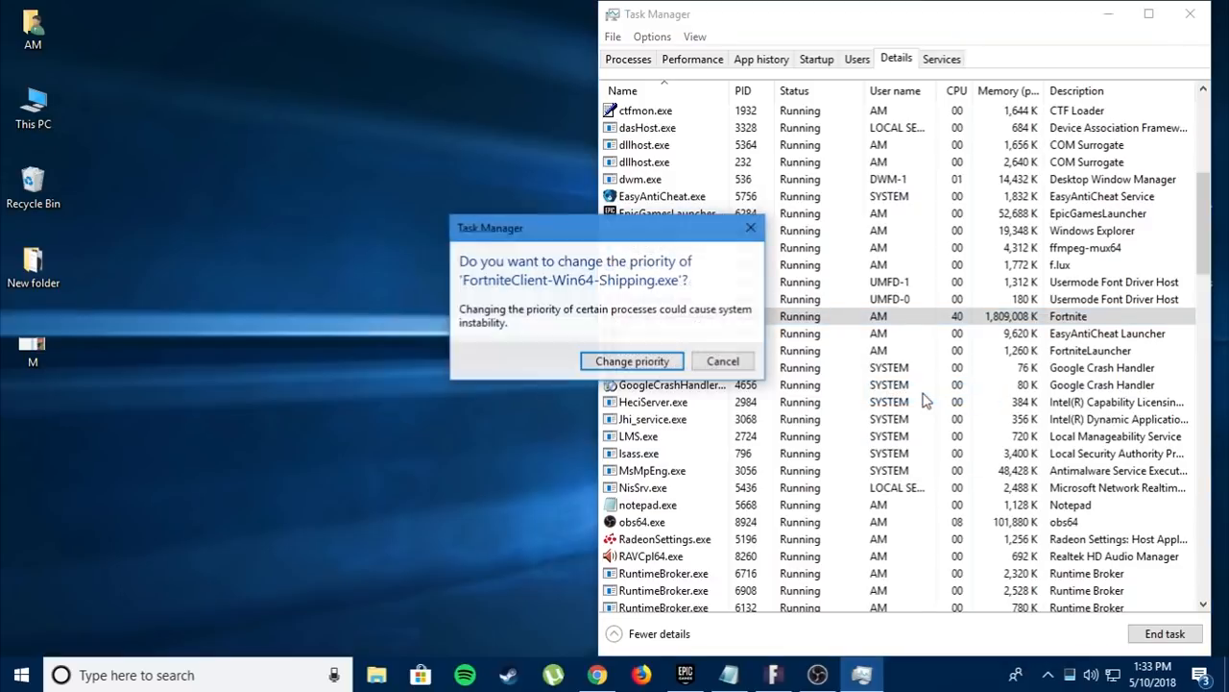
{"action": "left_click", "coordinate": [630, 361]}
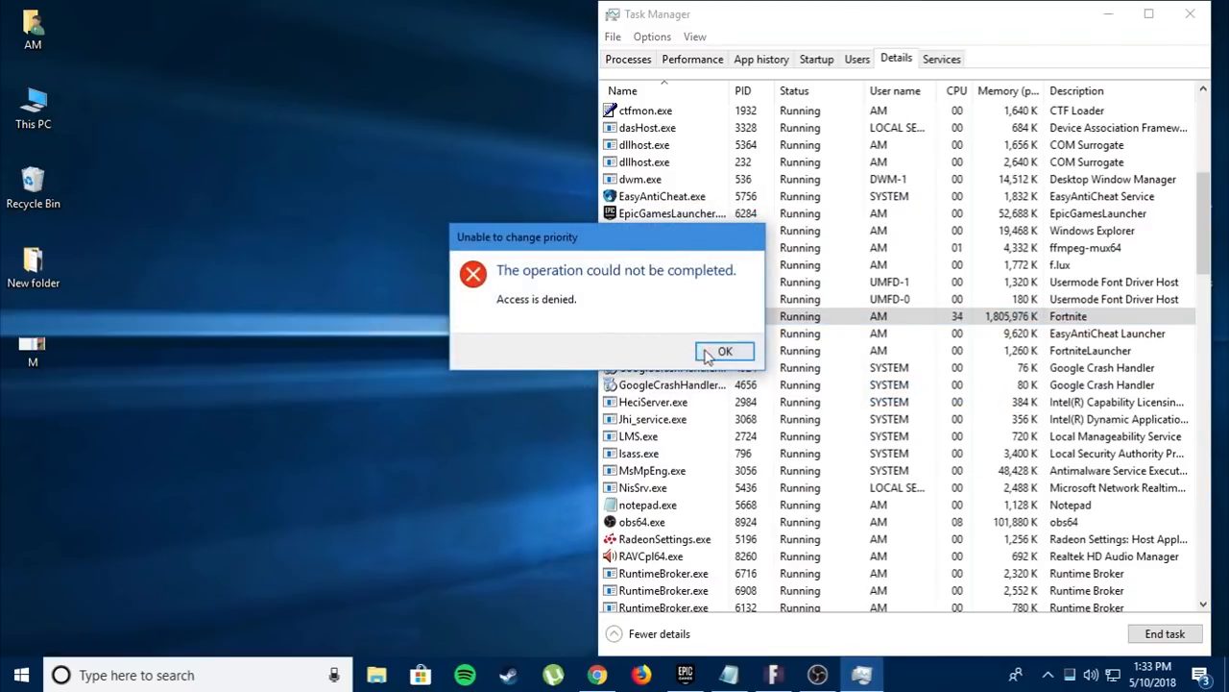
Step: Dismiss the access-denied error, retry High priority once more, then close Task Manager
{"action": "left_click", "coordinate": [726, 350]}
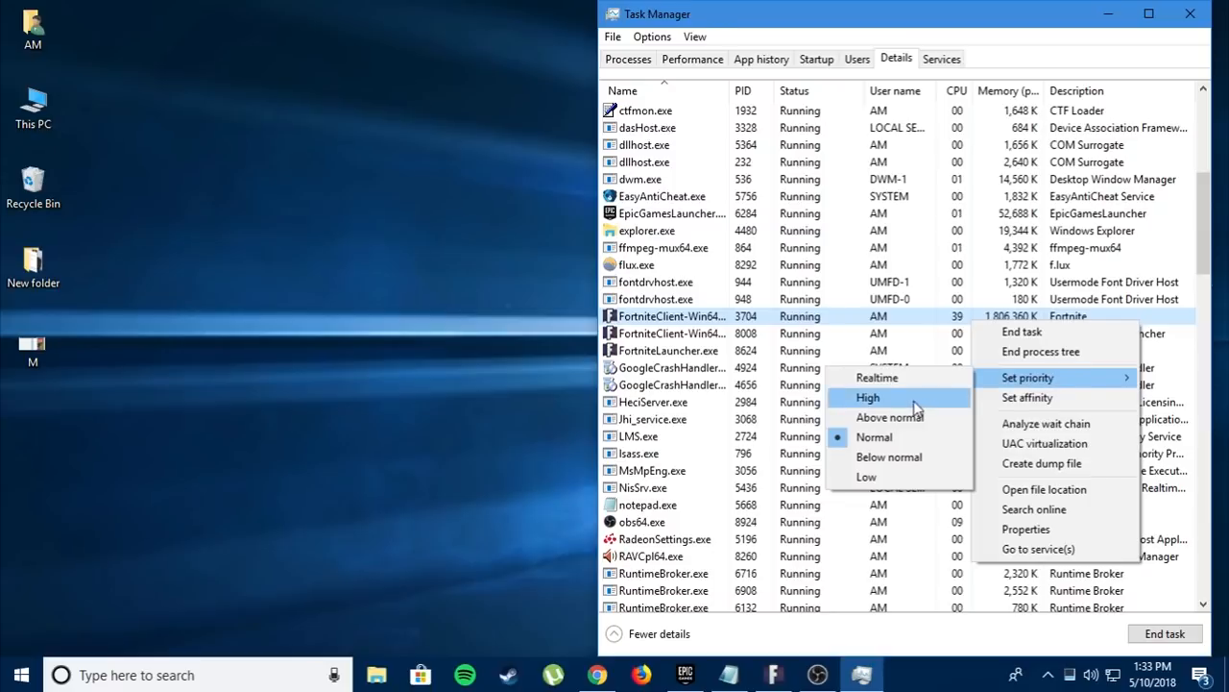
{"action": "left_click", "coordinate": [868, 396]}
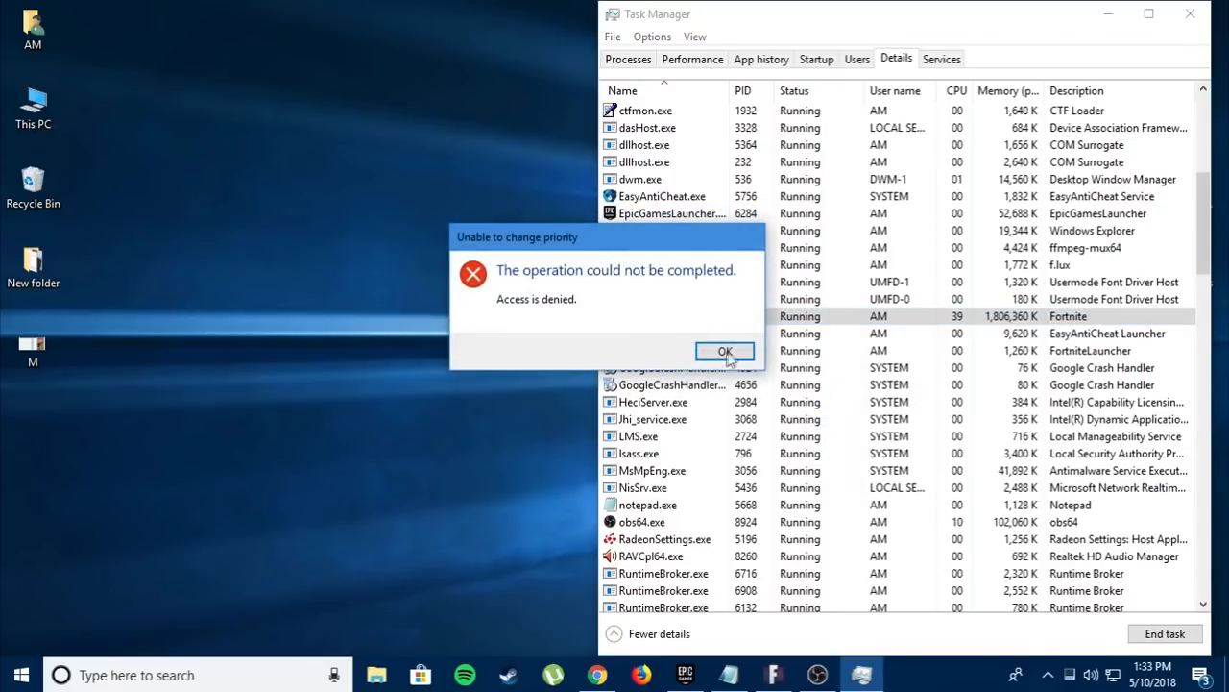
{"action": "left_click", "coordinate": [726, 350]}
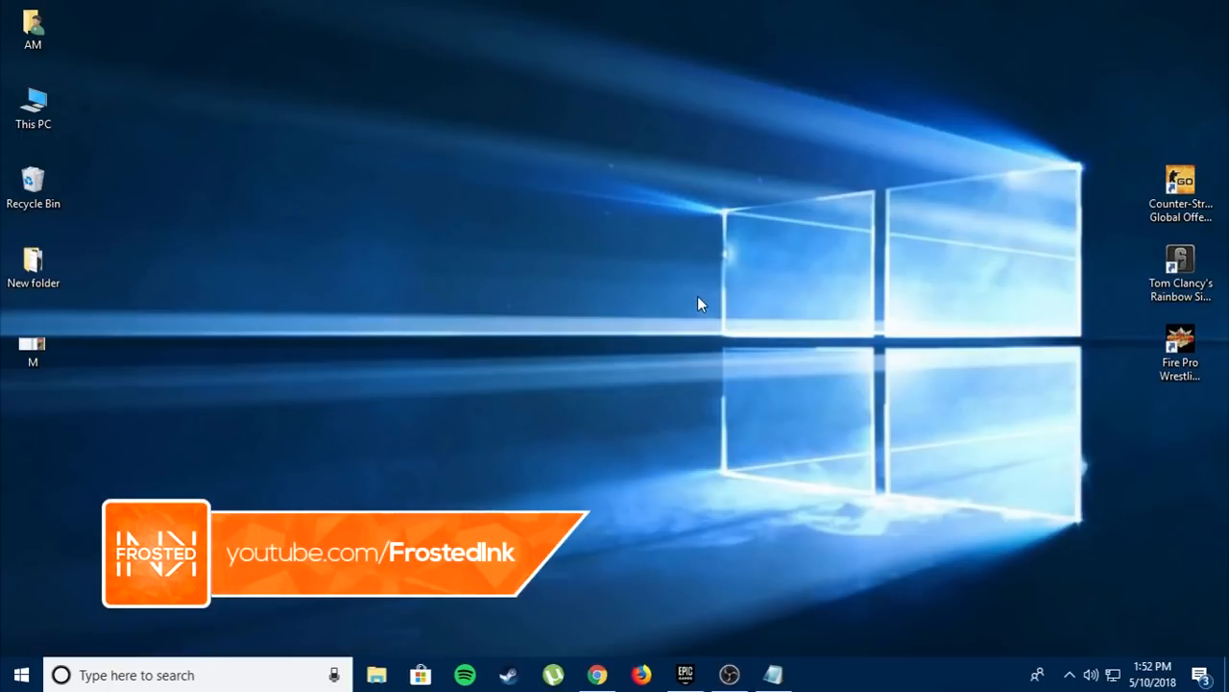
{"action": "left_click", "coordinate": [33, 106]}
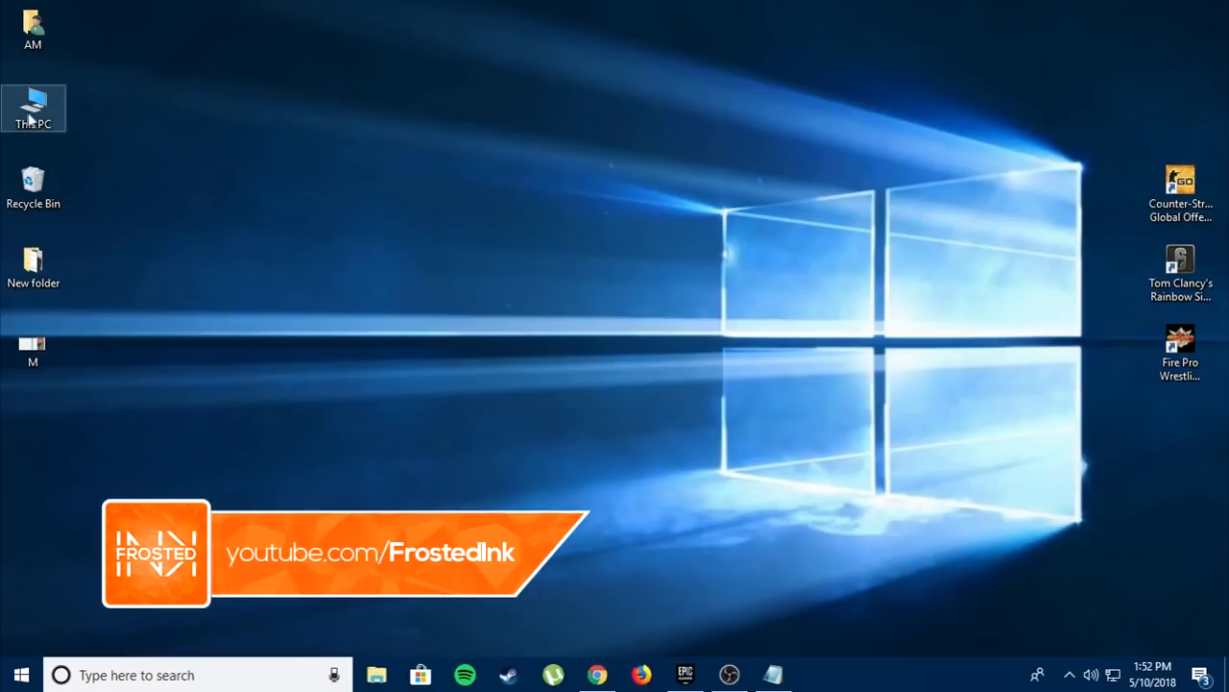
Step: Reach Performance Options via This PC Properties and Advanced system settings
{"action": "right_click", "coordinate": [33, 100]}
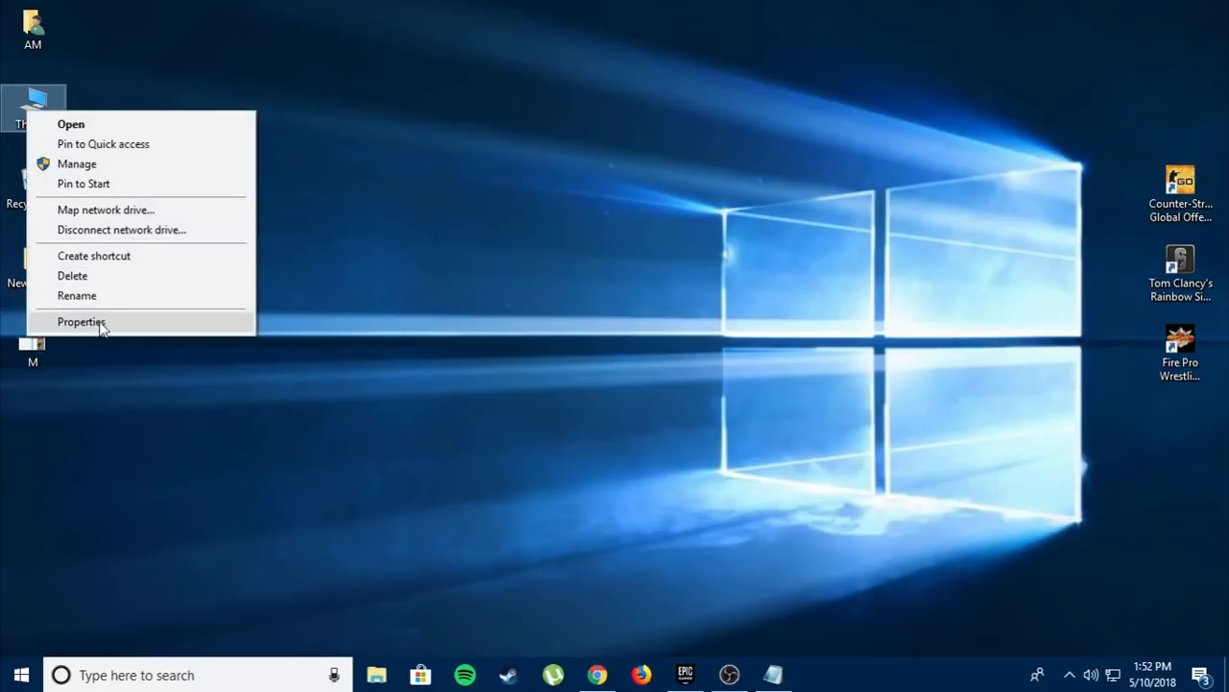
{"action": "left_click", "coordinate": [81, 322]}
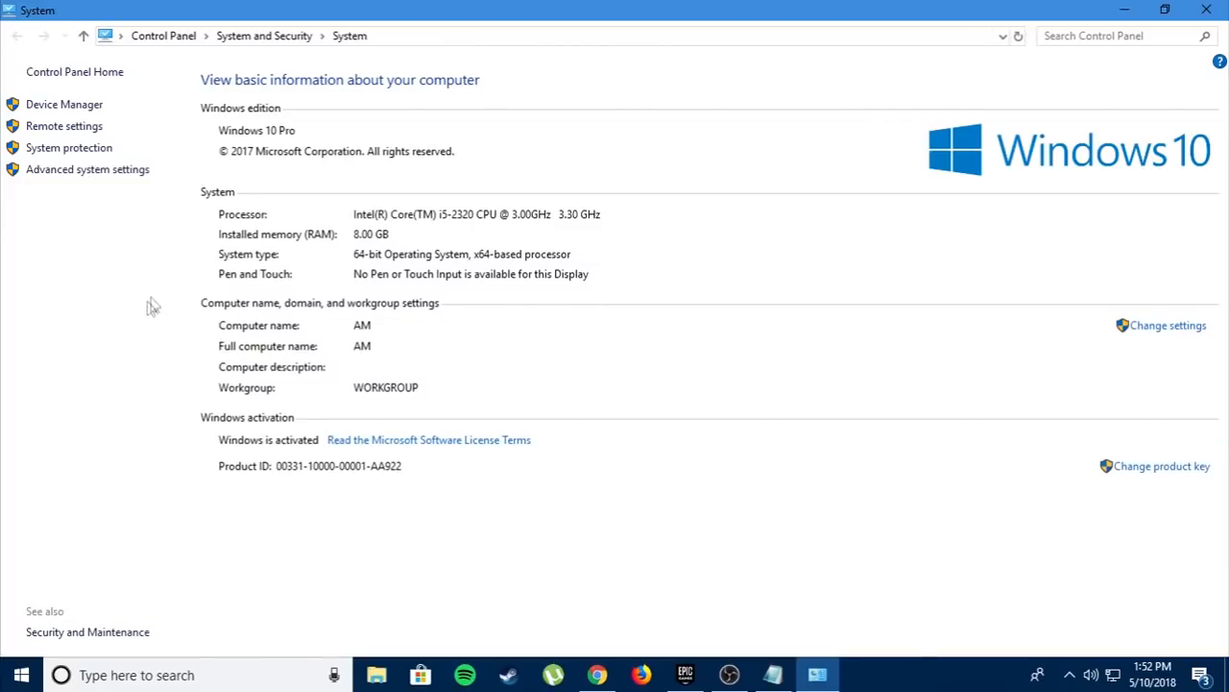
{"action": "left_click", "coordinate": [89, 169]}
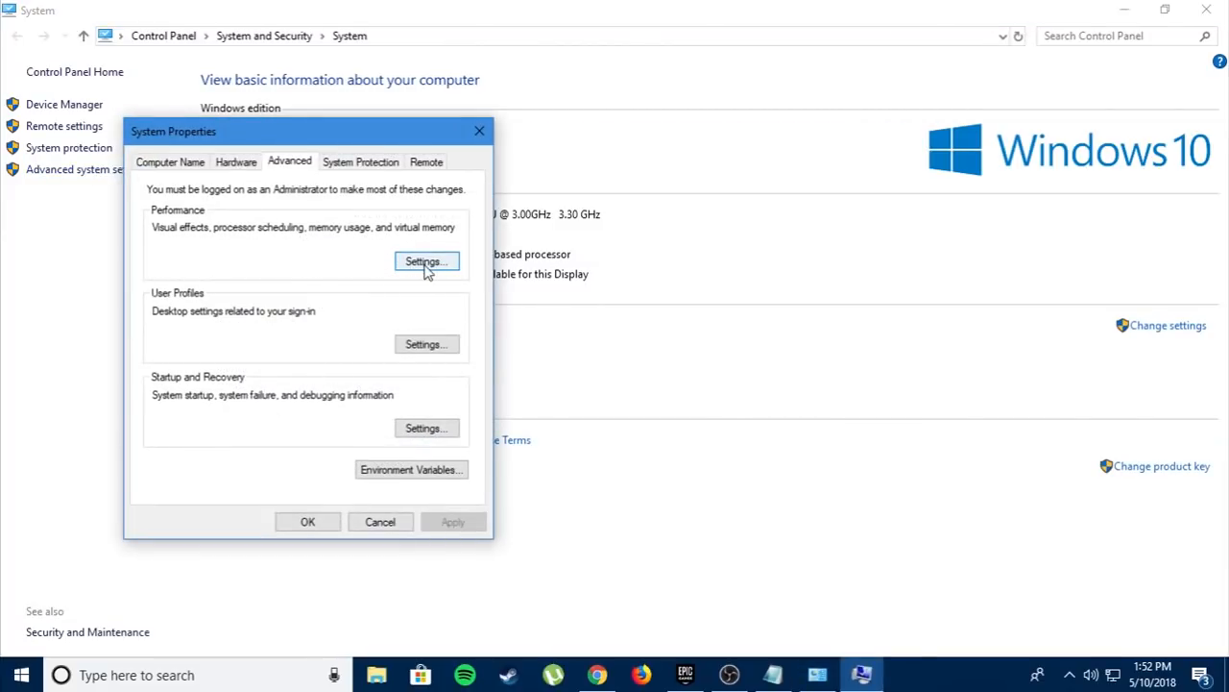
{"action": "left_click", "coordinate": [427, 261]}
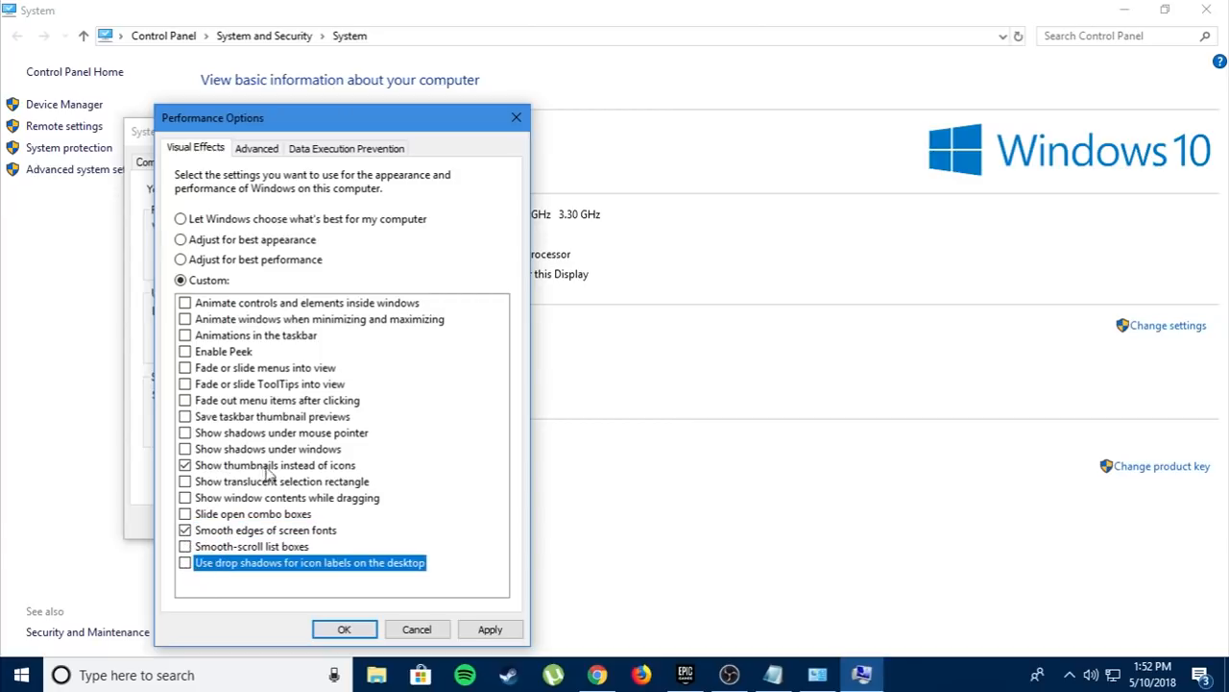
Step: Disable visual effects except icon thumbnails and smooth font edges, then apply and confirm
{"action": "left_click", "coordinate": [490, 630]}
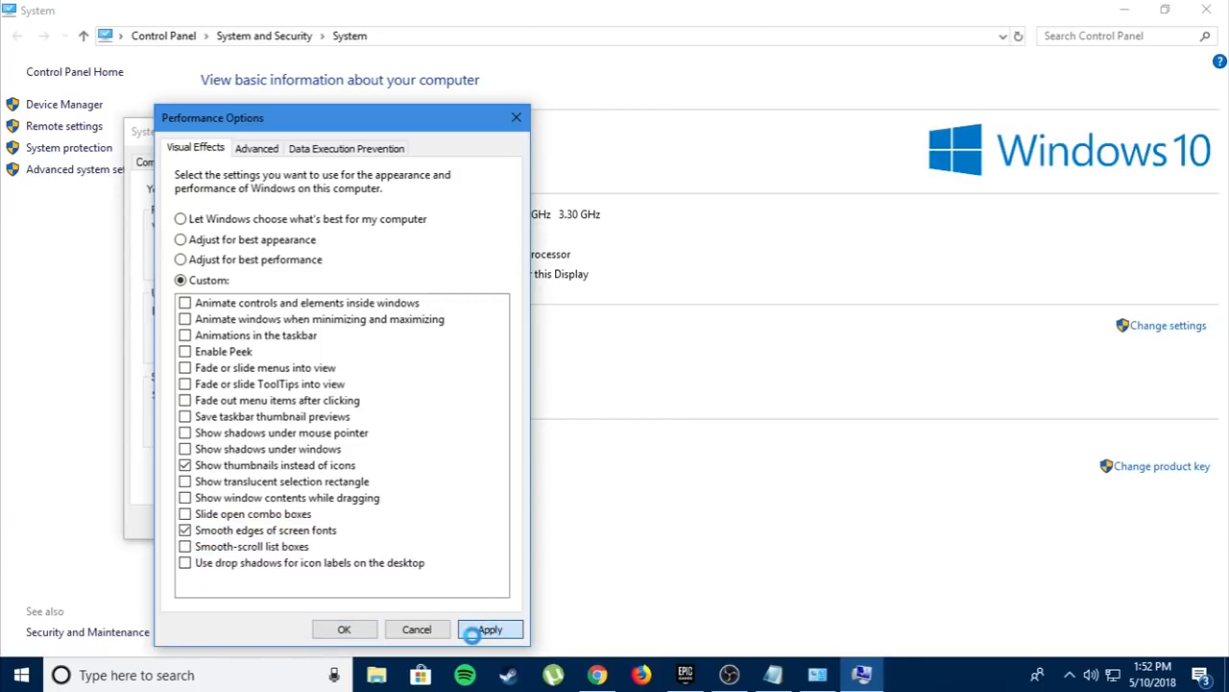
{"action": "left_click", "coordinate": [489, 630]}
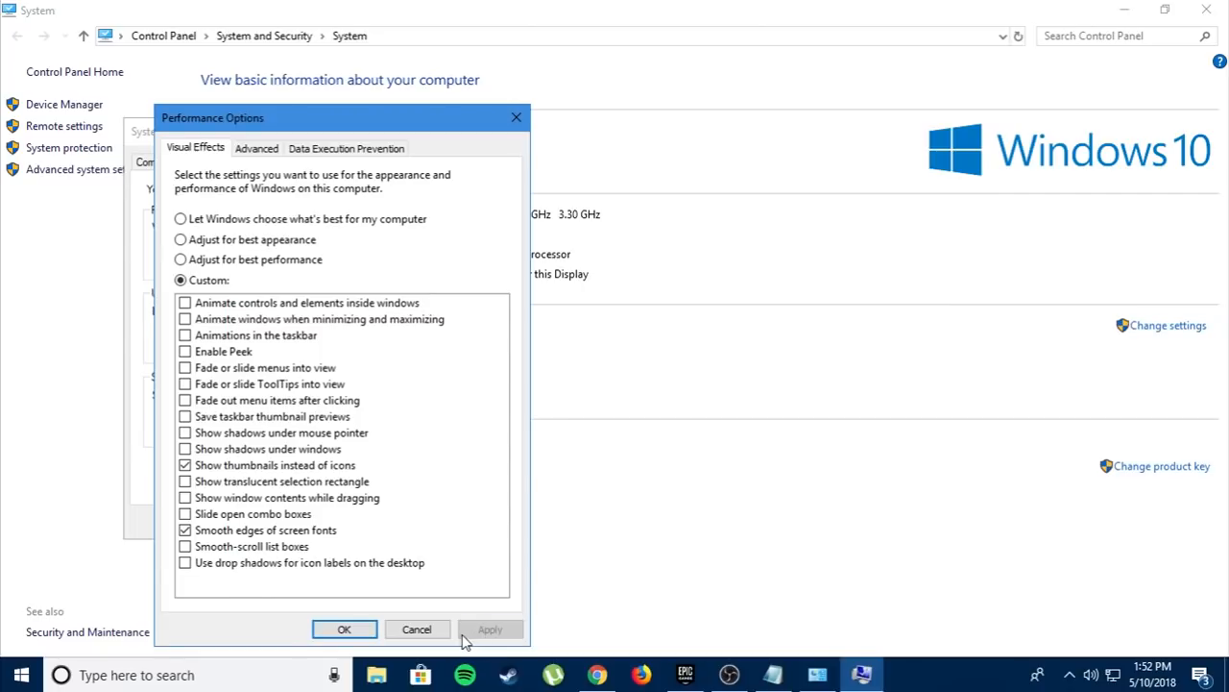
{"action": "left_click", "coordinate": [344, 630]}
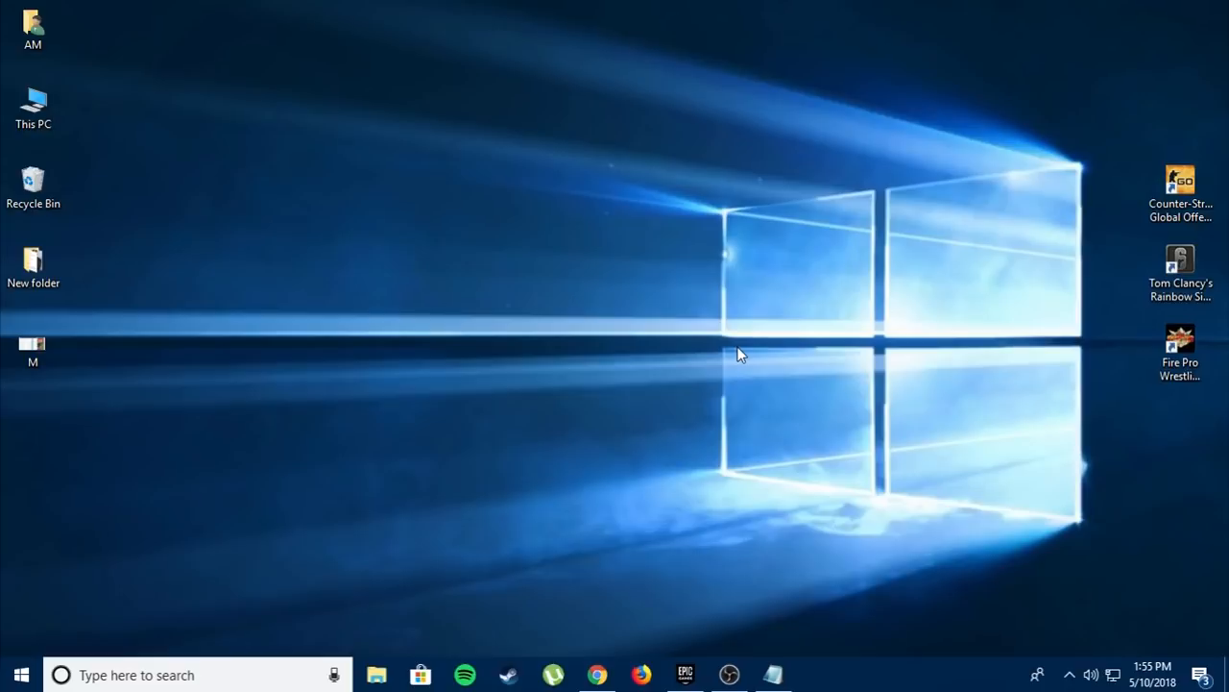
Step: Navigate via %appdata% to the AppData\Local\Temp folder
{"action": "left_click", "coordinate": [21, 674]}
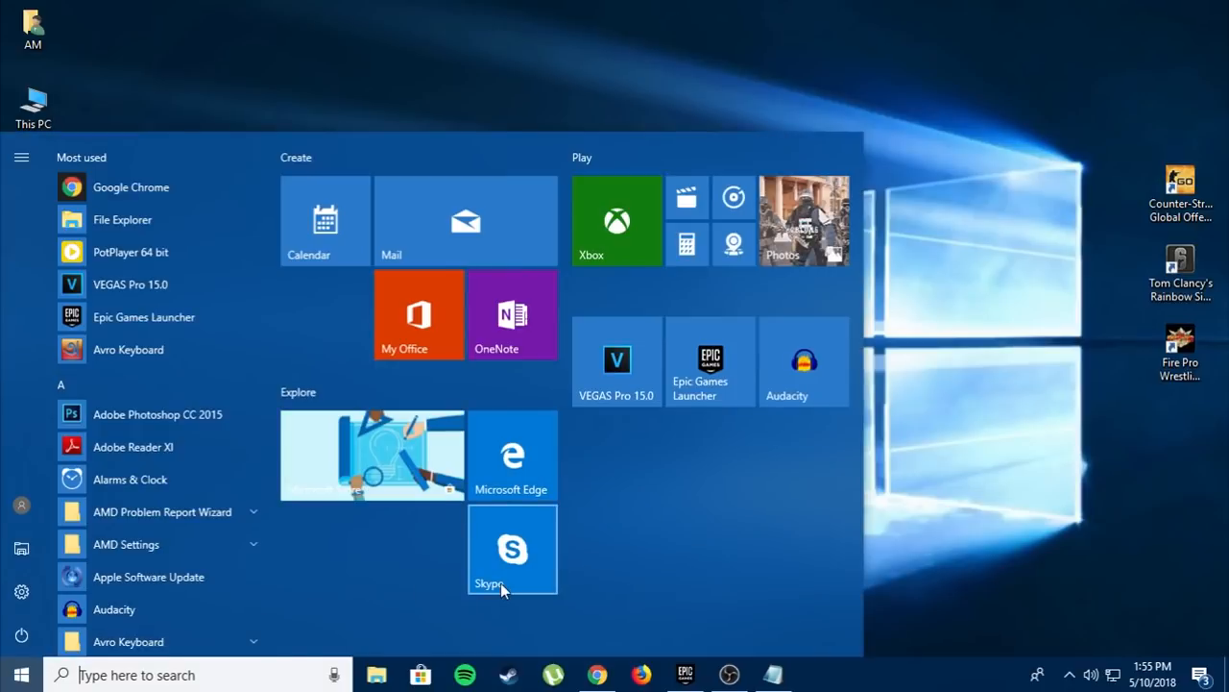
{"action": "type", "text": "%appd"}
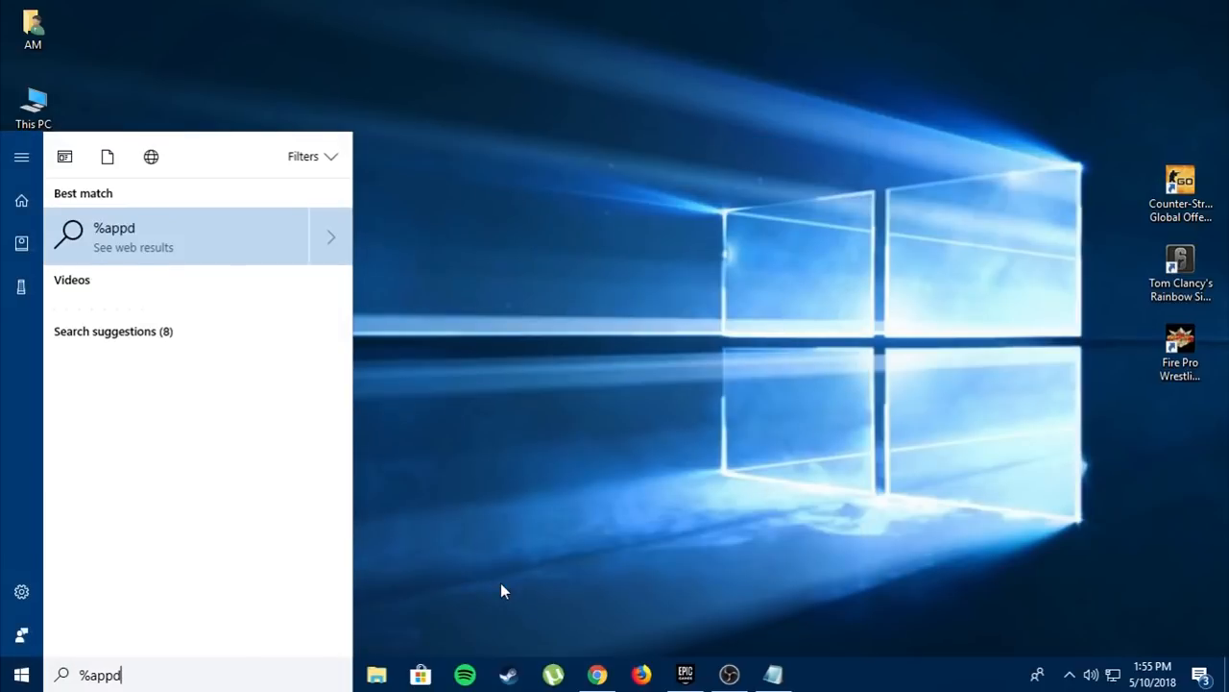
{"action": "type", "text": "ata"}
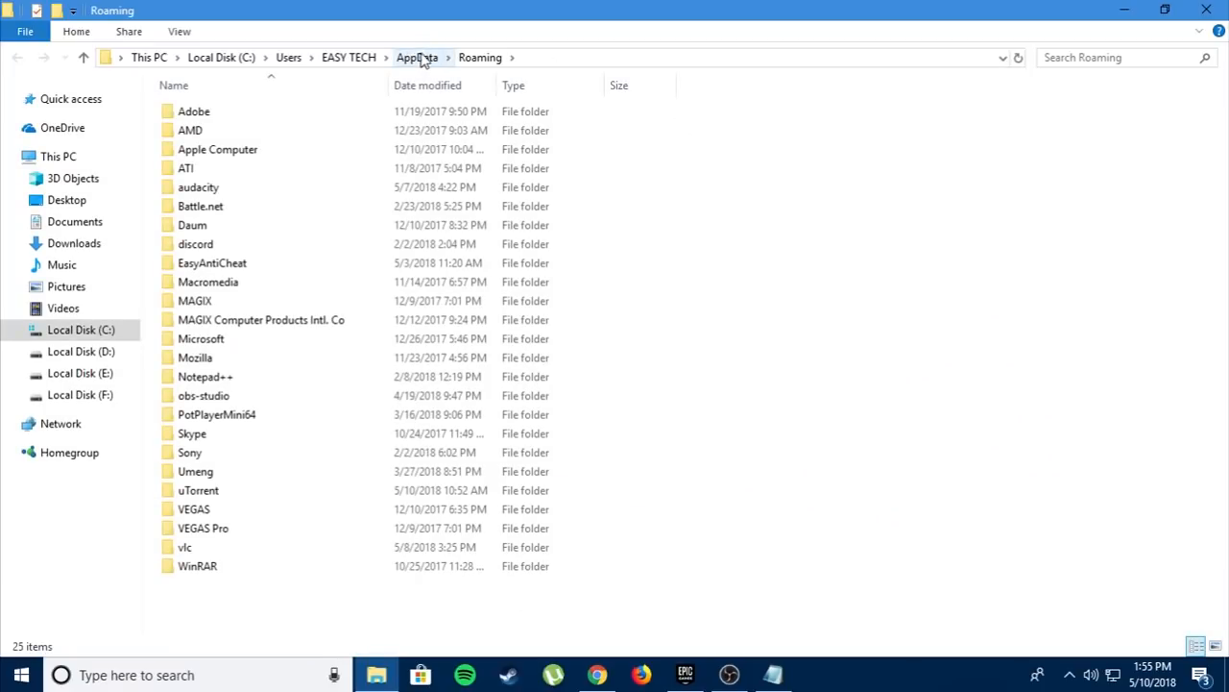
{"action": "left_click", "coordinate": [416, 58]}
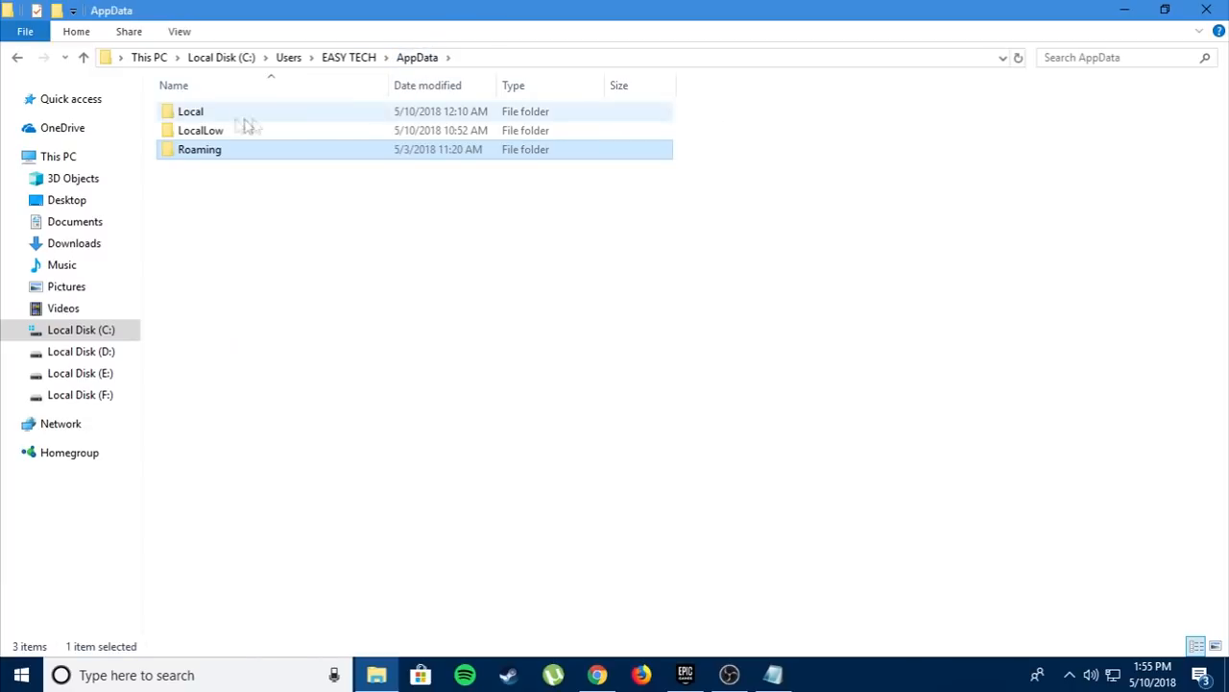
{"action": "double_click", "coordinate": [190, 109]}
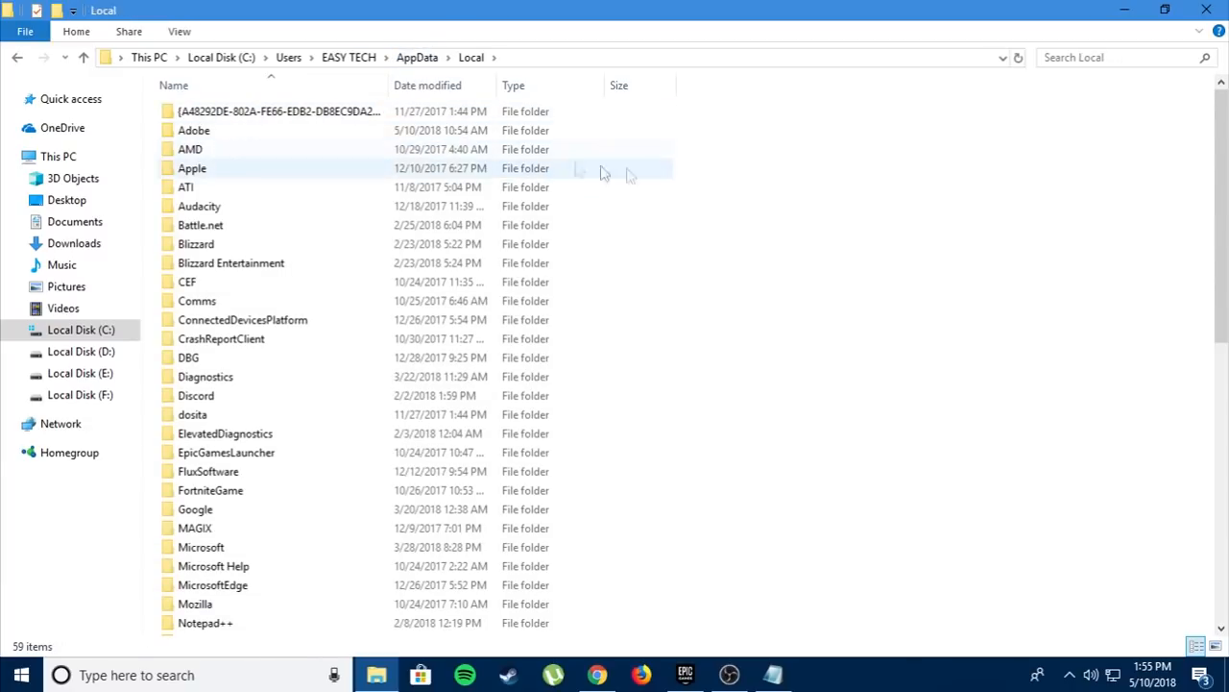
{"action": "scroll", "scroll_direction": "down", "scroll_amount": 3}
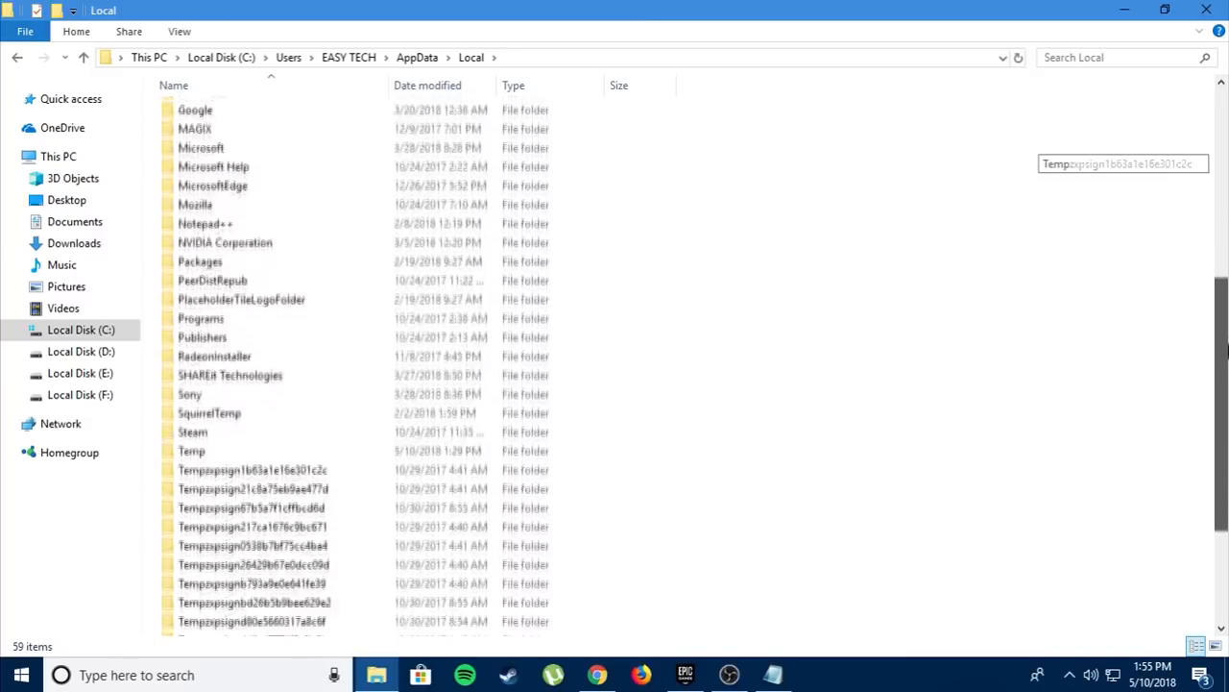
{"action": "scroll", "scroll_direction": "down", "scroll_amount": 3}
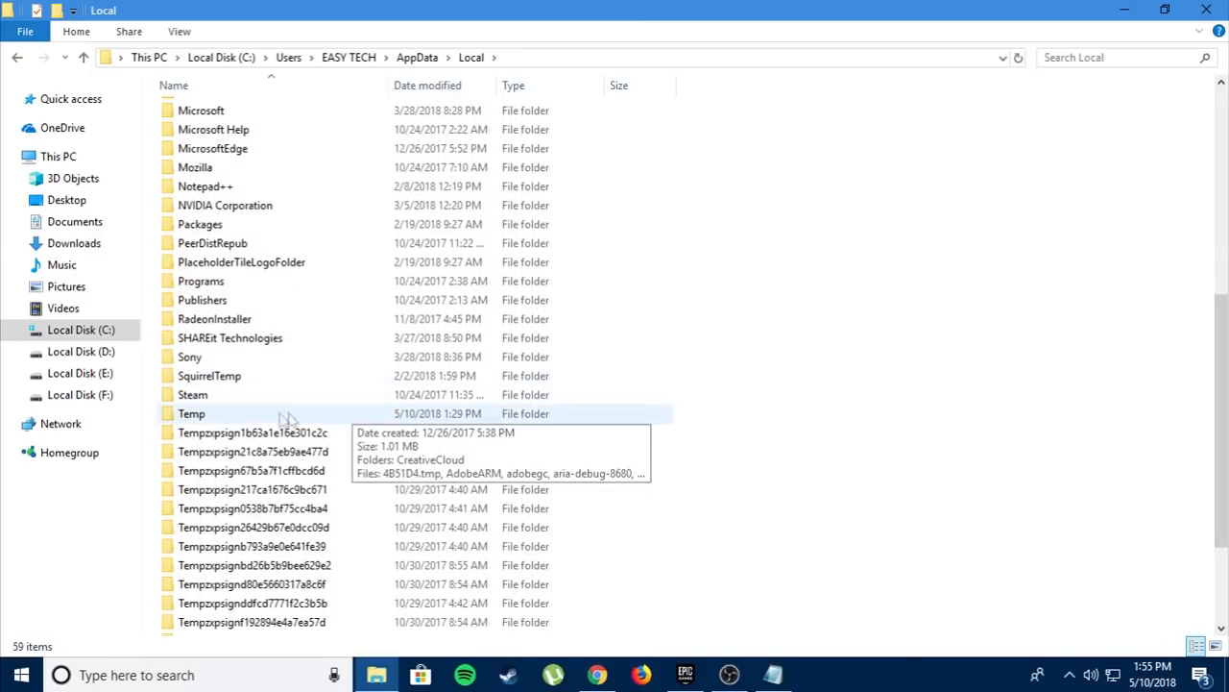
{"action": "double_click", "coordinate": [192, 413]}
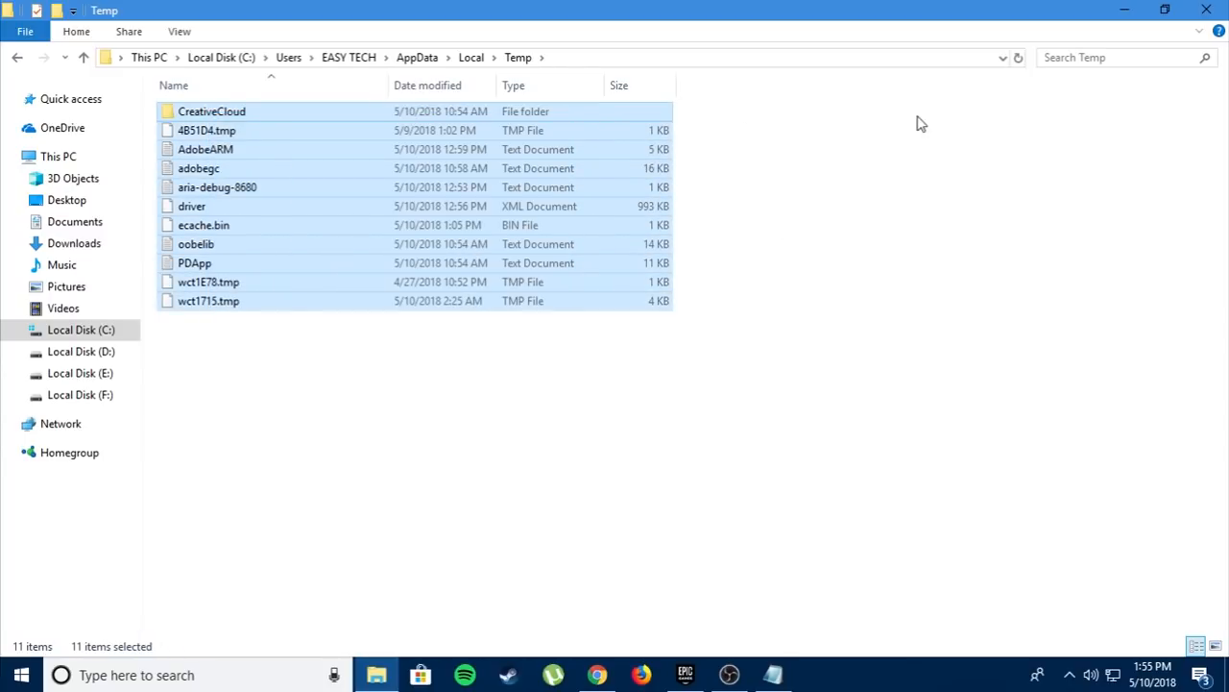
Step: Permanently delete all 11 items in the Temp folder and confirm
{"action": "key", "text": "Delete"}
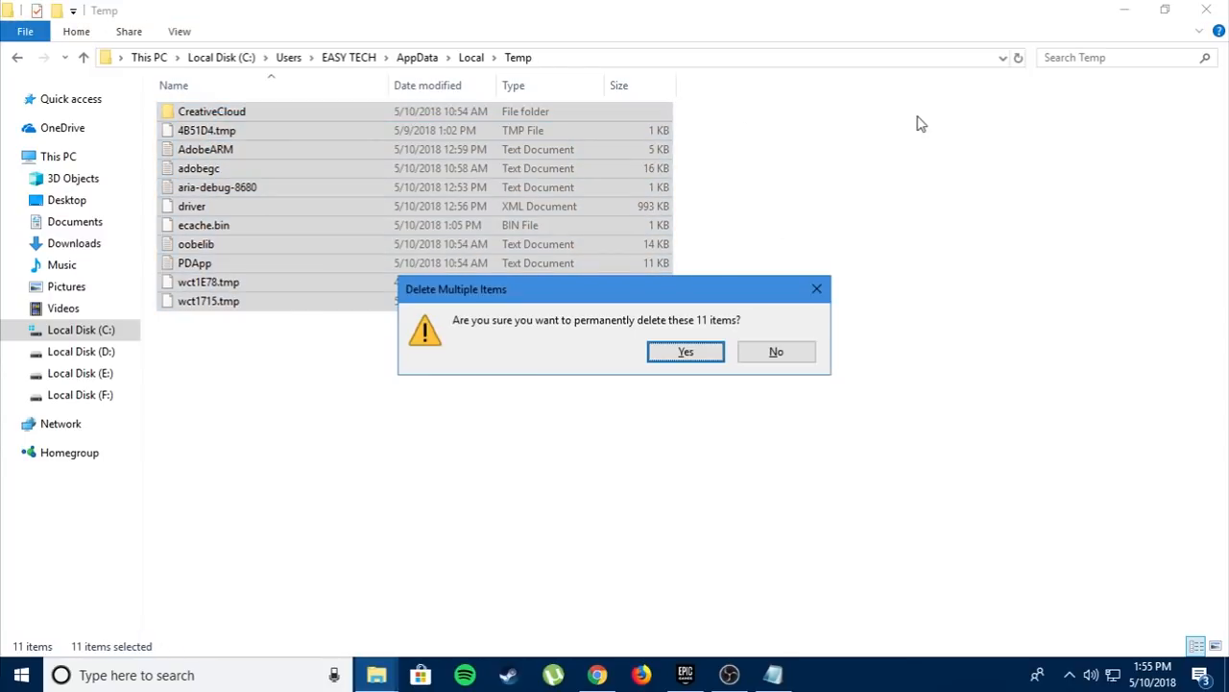
{"action": "left_click", "coordinate": [684, 350]}
{"action": "type", "text": "edi"}
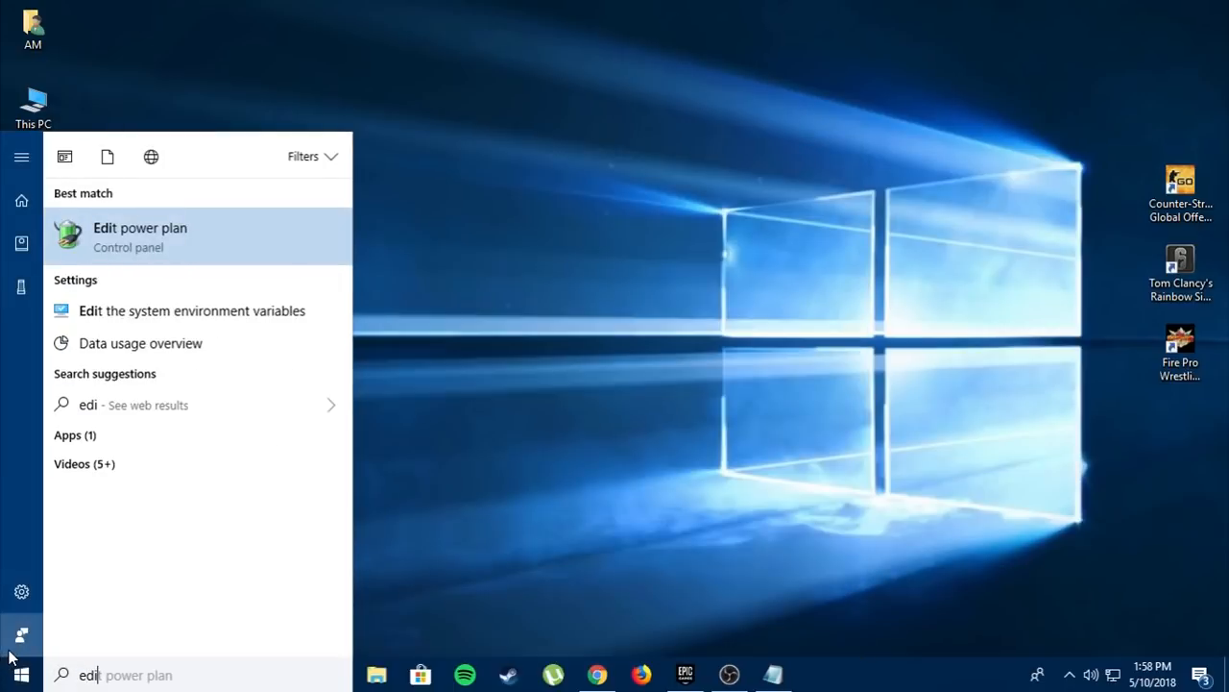
Step: Reach the advanced power settings dialog for the High performance plan via the Edit power plan search
{"action": "type", "text": "p"}
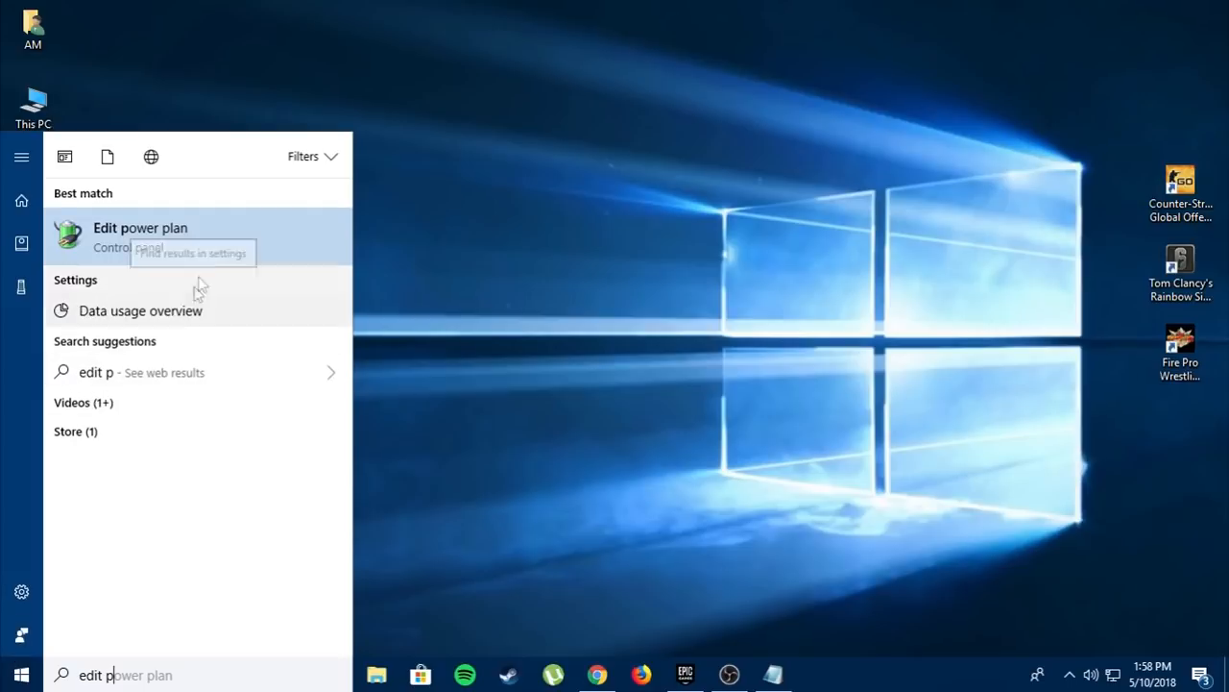
{"action": "left_click", "coordinate": [140, 227]}
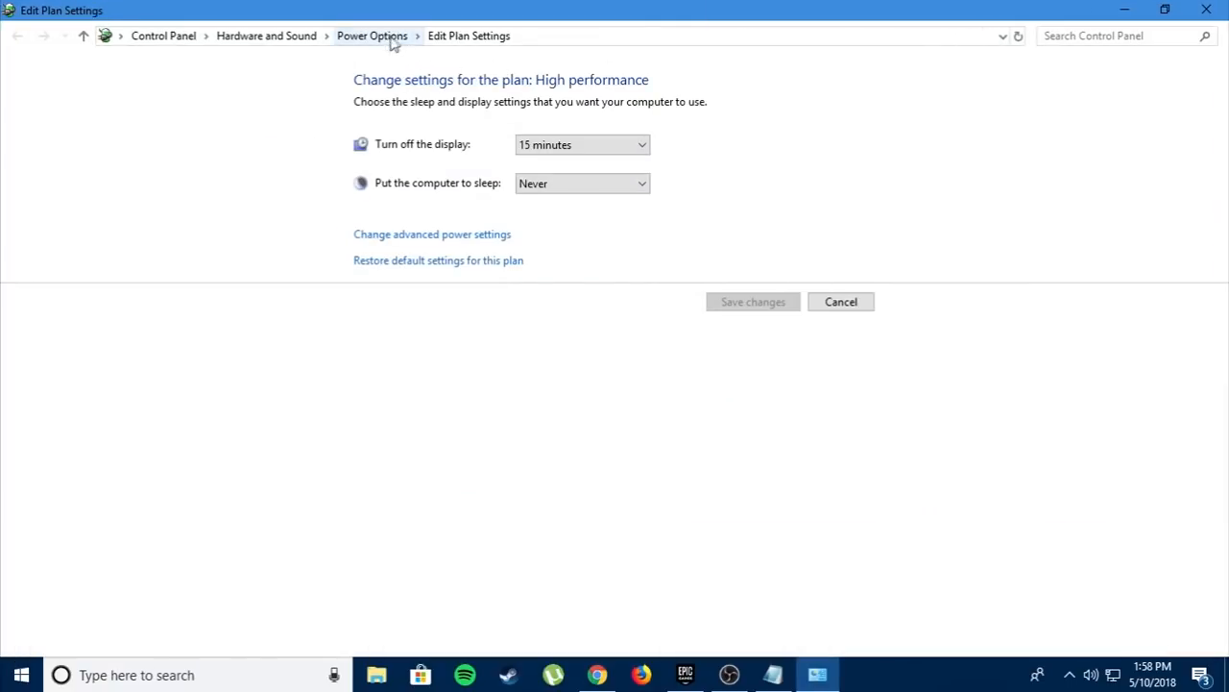
{"action": "left_click", "coordinate": [373, 34]}
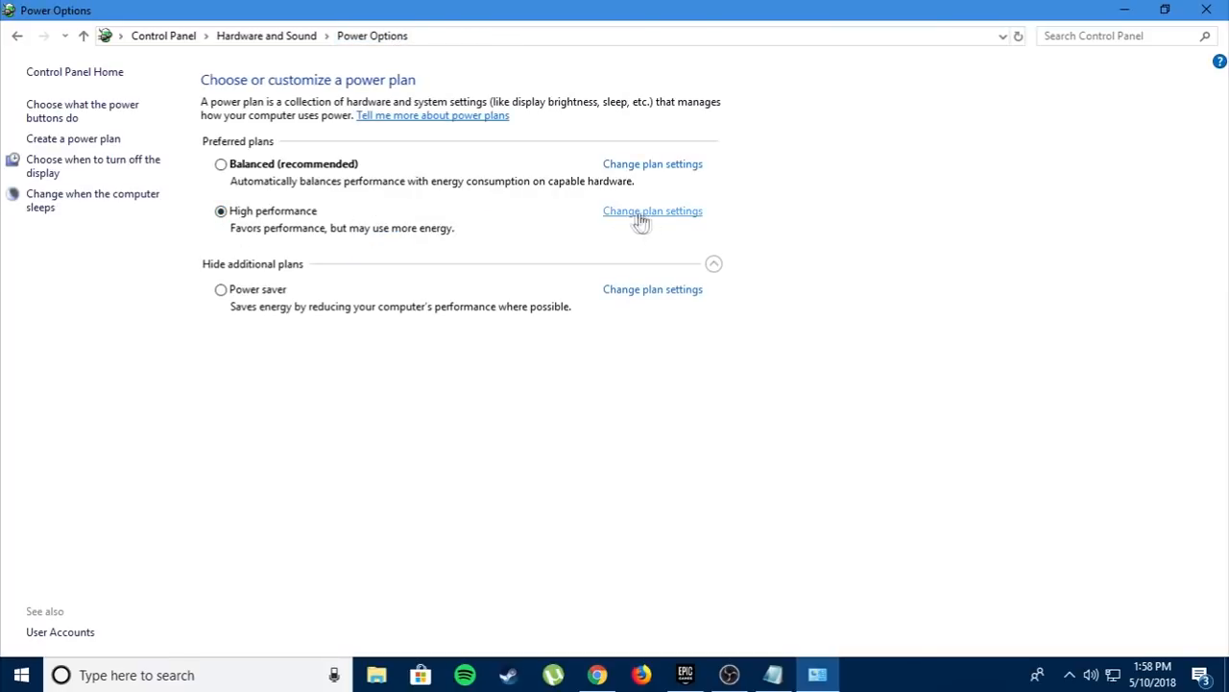
{"action": "left_click", "coordinate": [653, 210]}
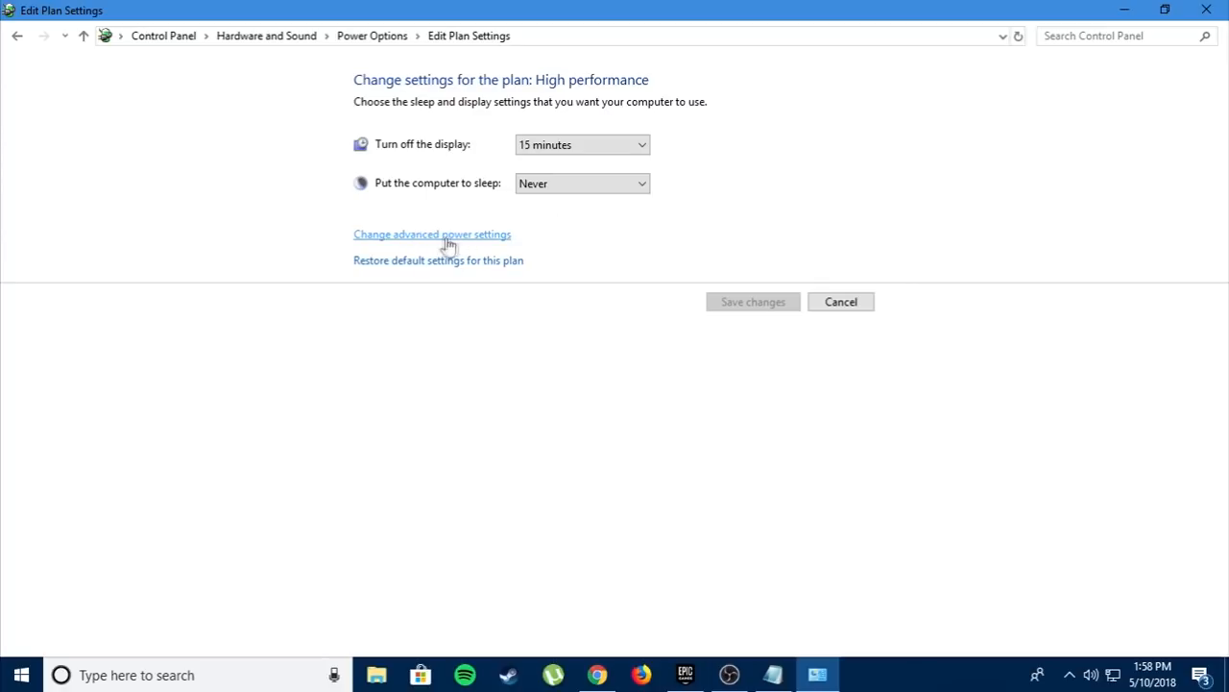
{"action": "left_click", "coordinate": [432, 234]}
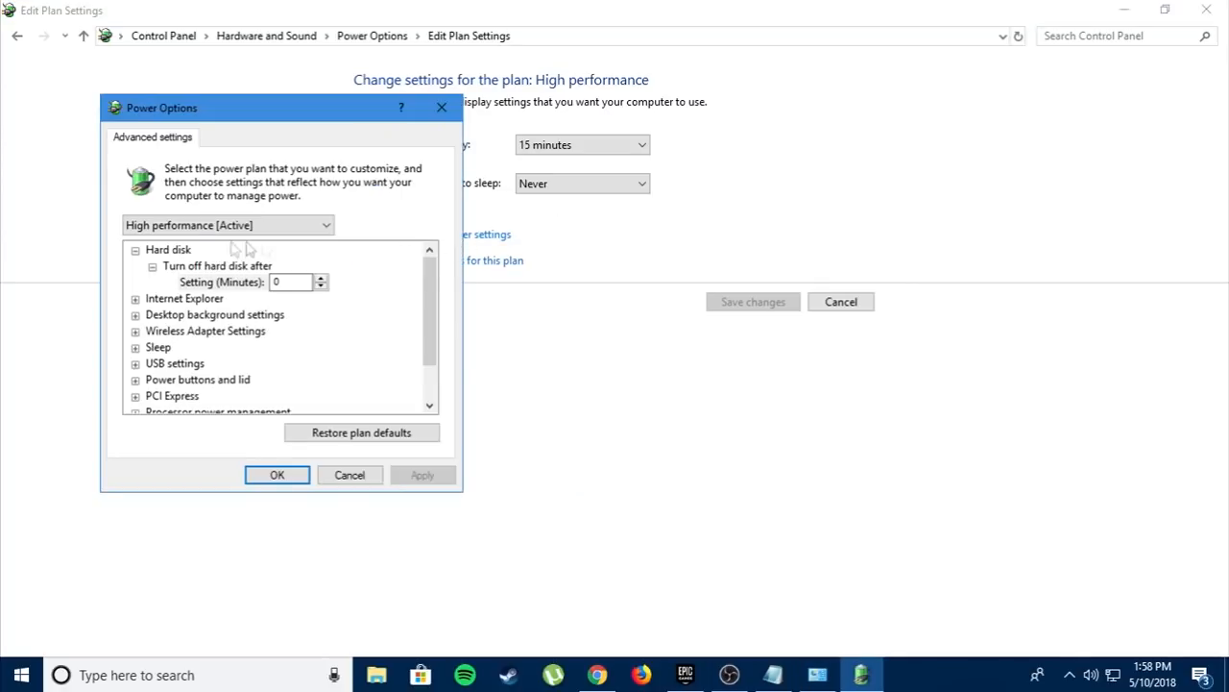
Step: Keep the hard disk always on and processor states at 100%, then apply the plan changes
{"action": "left_click", "coordinate": [135, 249]}
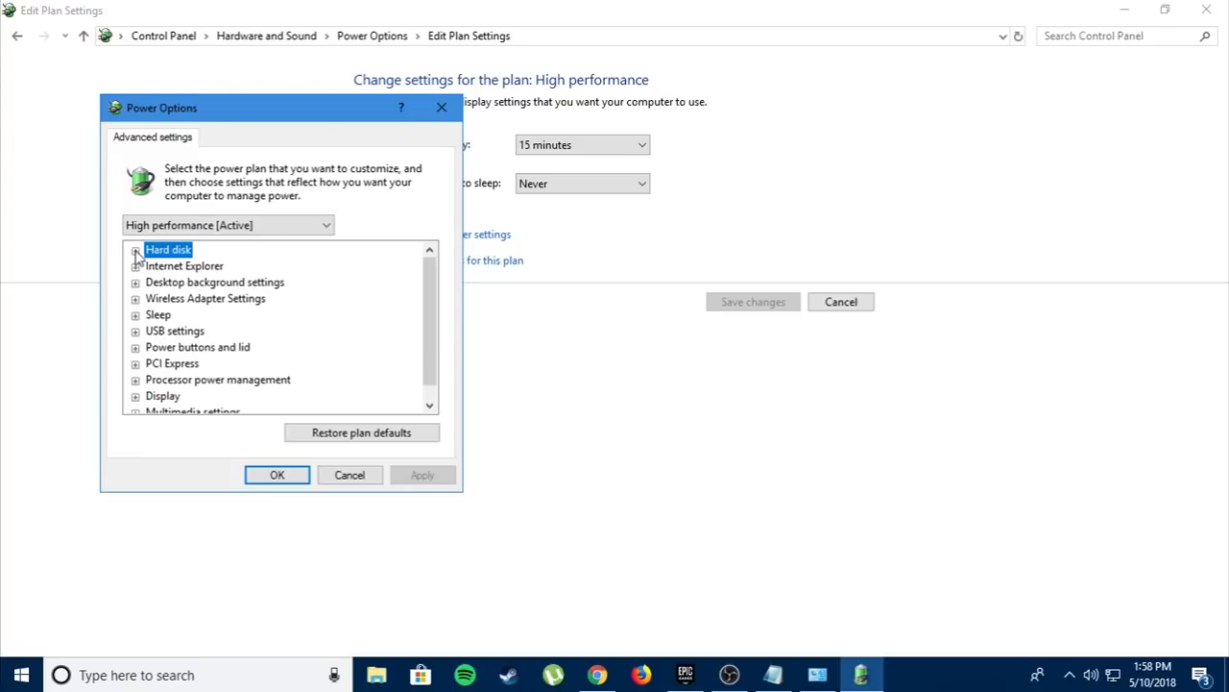
{"action": "left_click", "coordinate": [135, 249]}
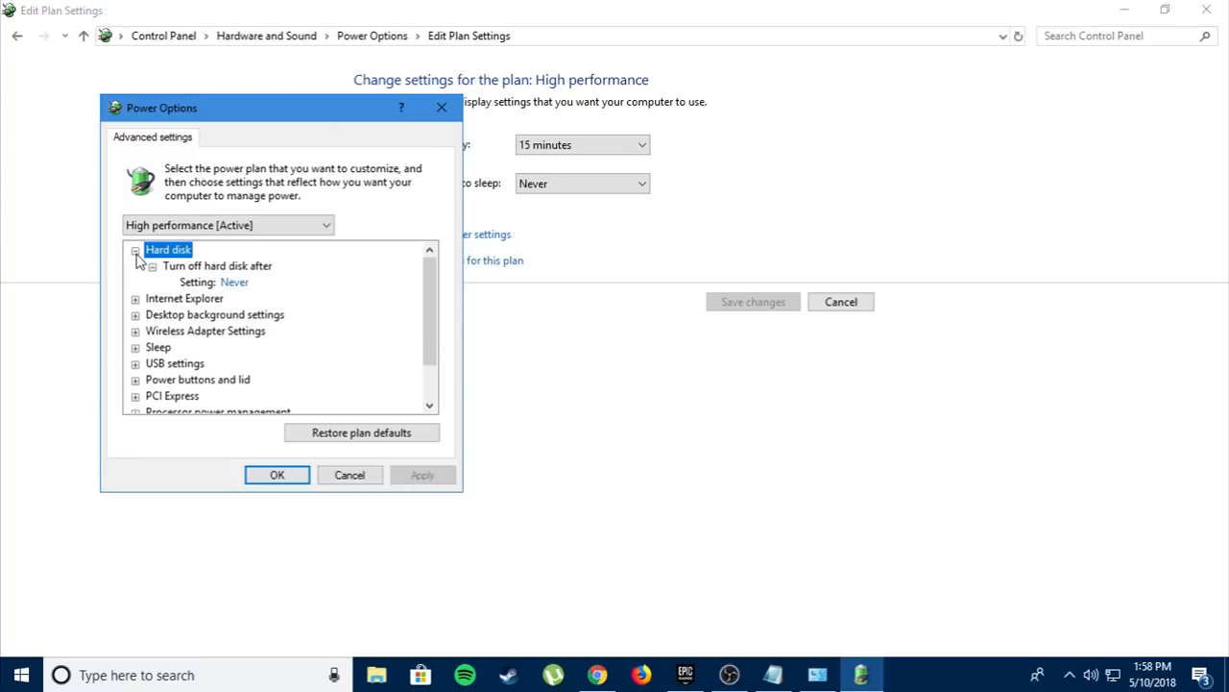
{"action": "mouse_move", "coordinate": [153, 273]}
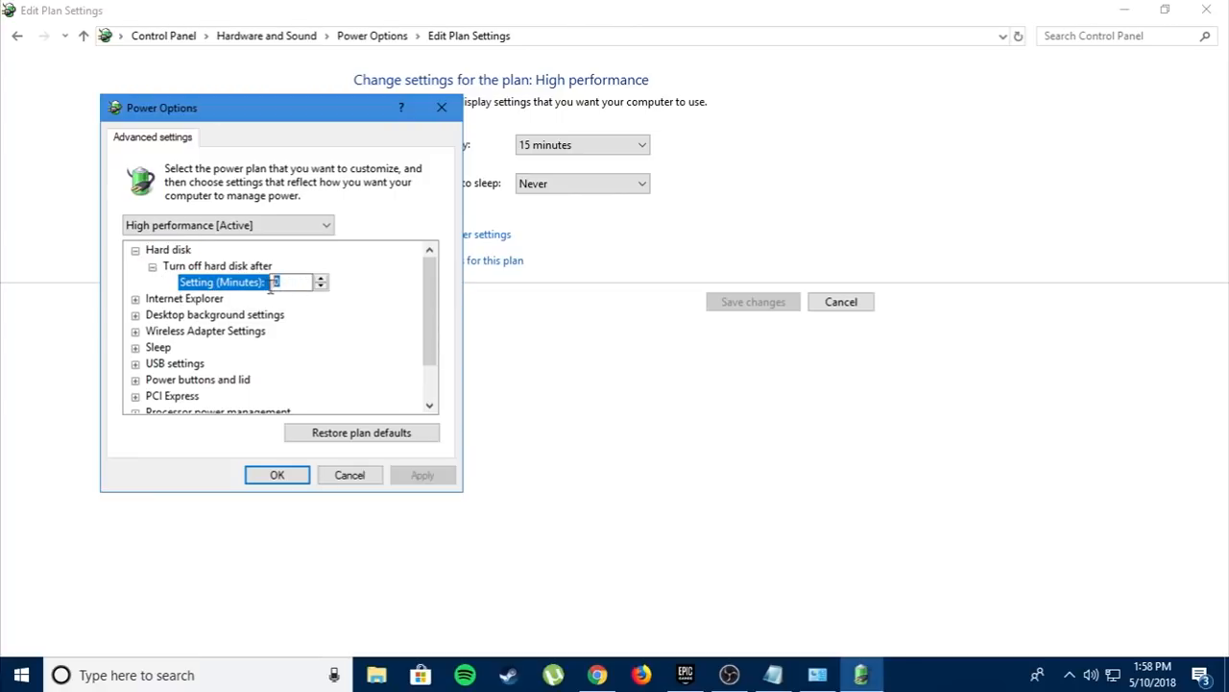
{"action": "scroll", "scroll_direction": "down", "scroll_amount": 3}
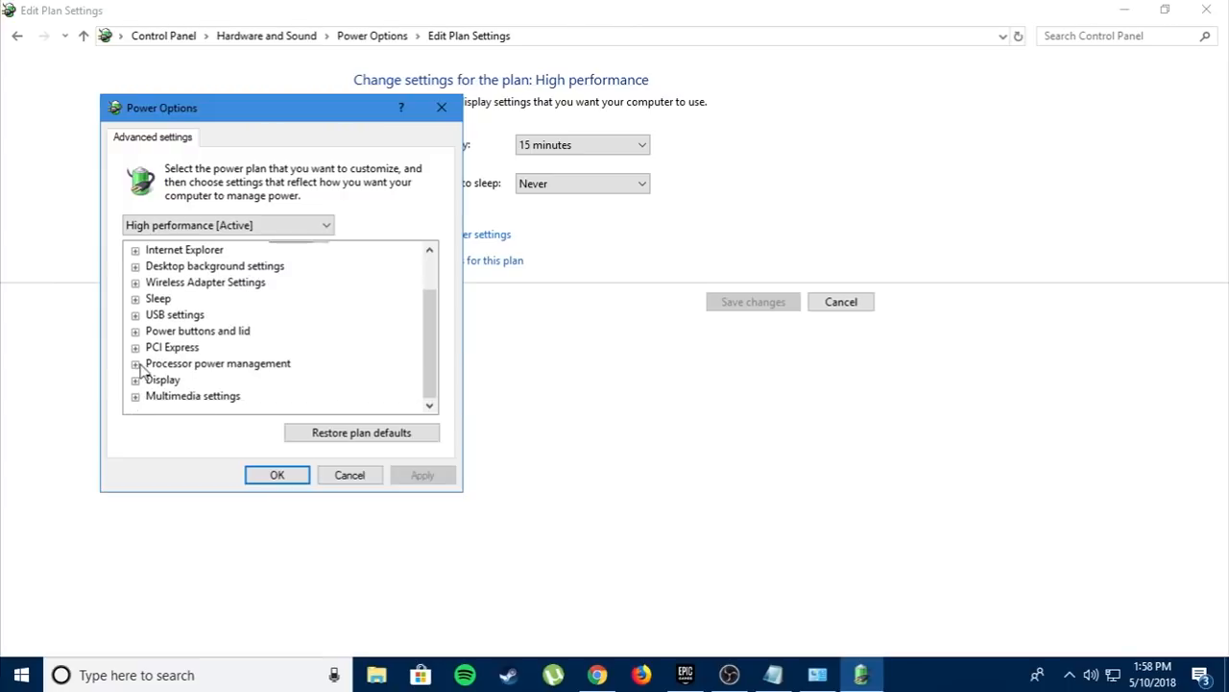
{"action": "left_click", "coordinate": [135, 345]}
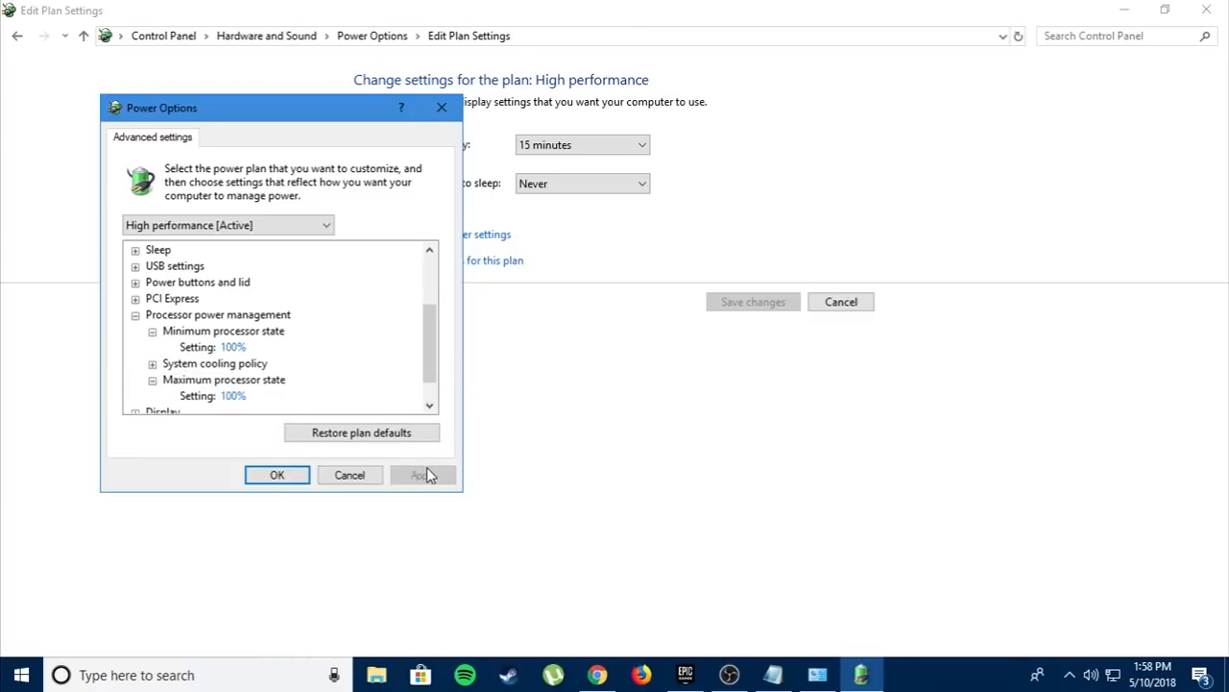
{"action": "left_click", "coordinate": [277, 474]}
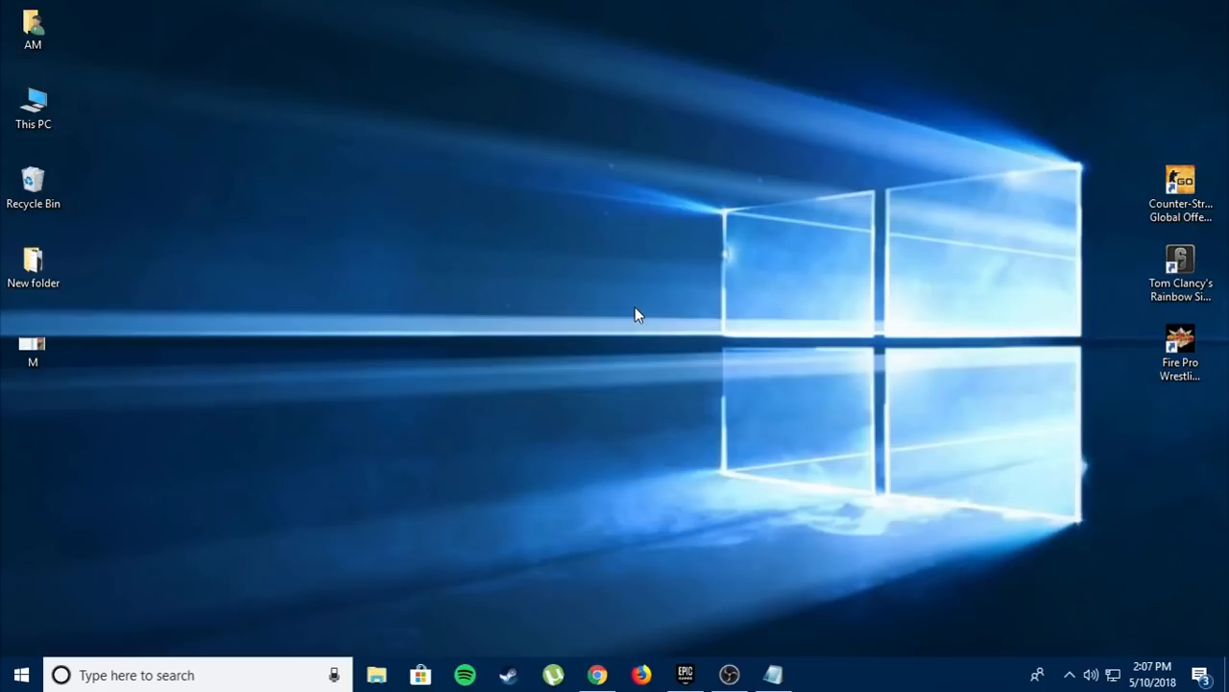
Step: Launch ParkControl from the tray and select the Bitsum Highest Performance profile with parking disabled
{"action": "left_click", "coordinate": [1068, 675]}
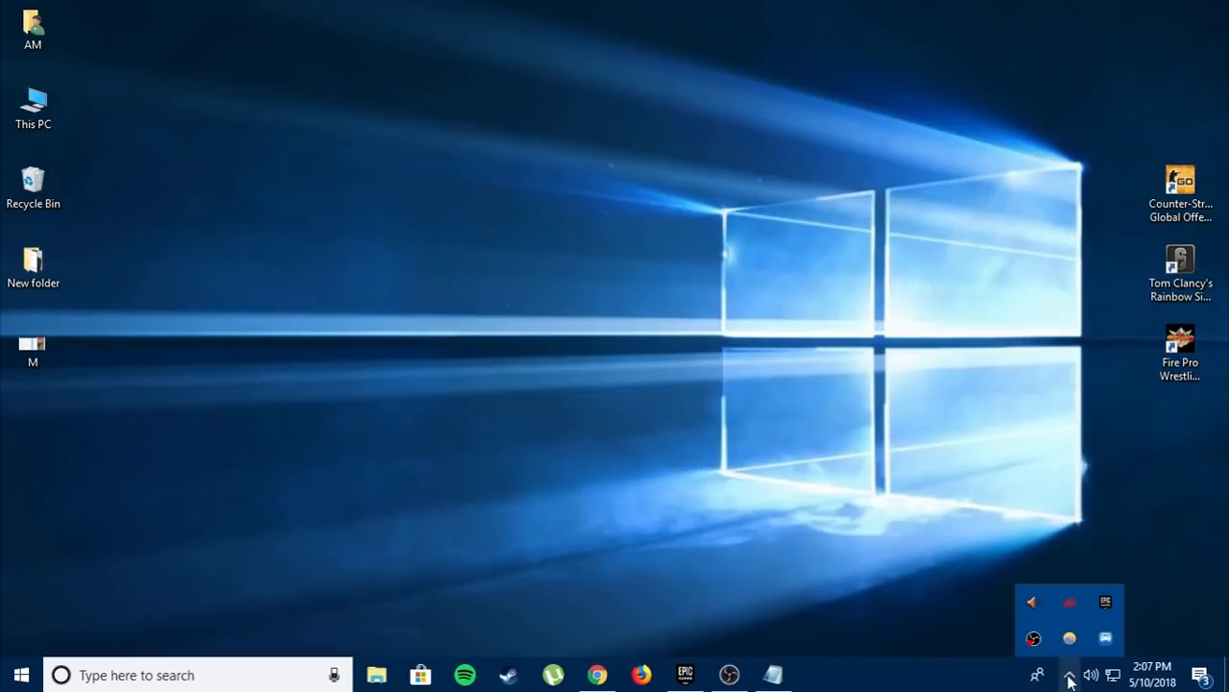
{"action": "mouse_move", "coordinate": [1107, 638]}
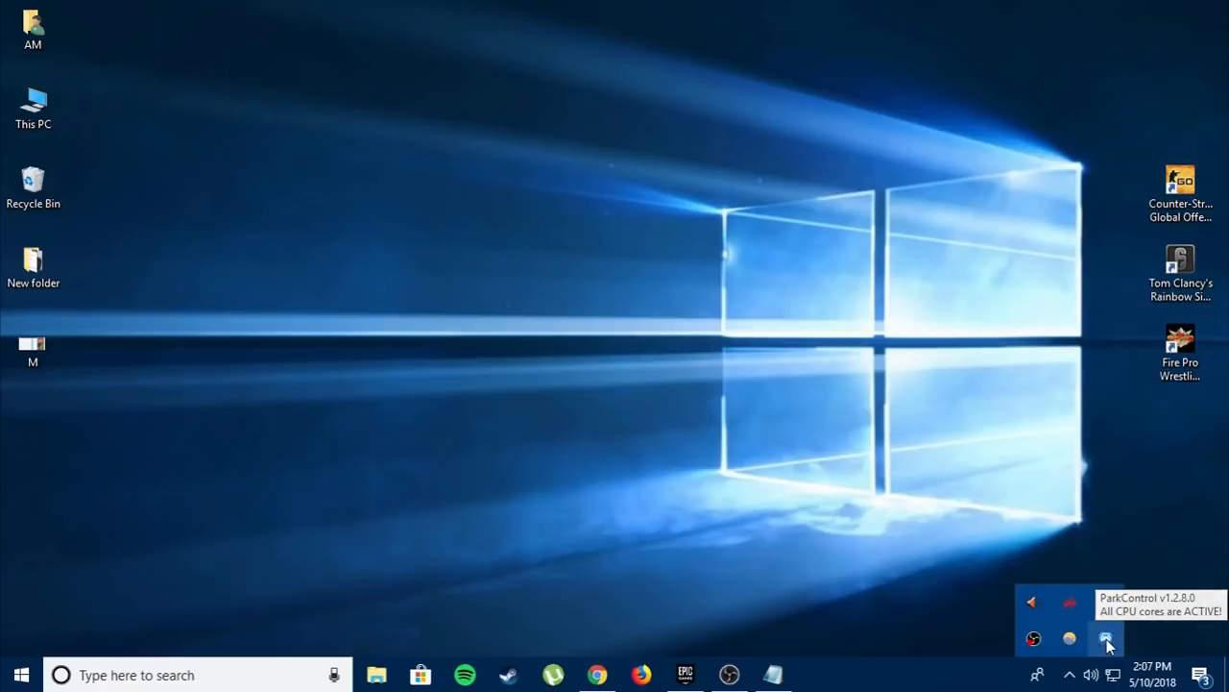
{"action": "left_click", "coordinate": [1106, 638]}
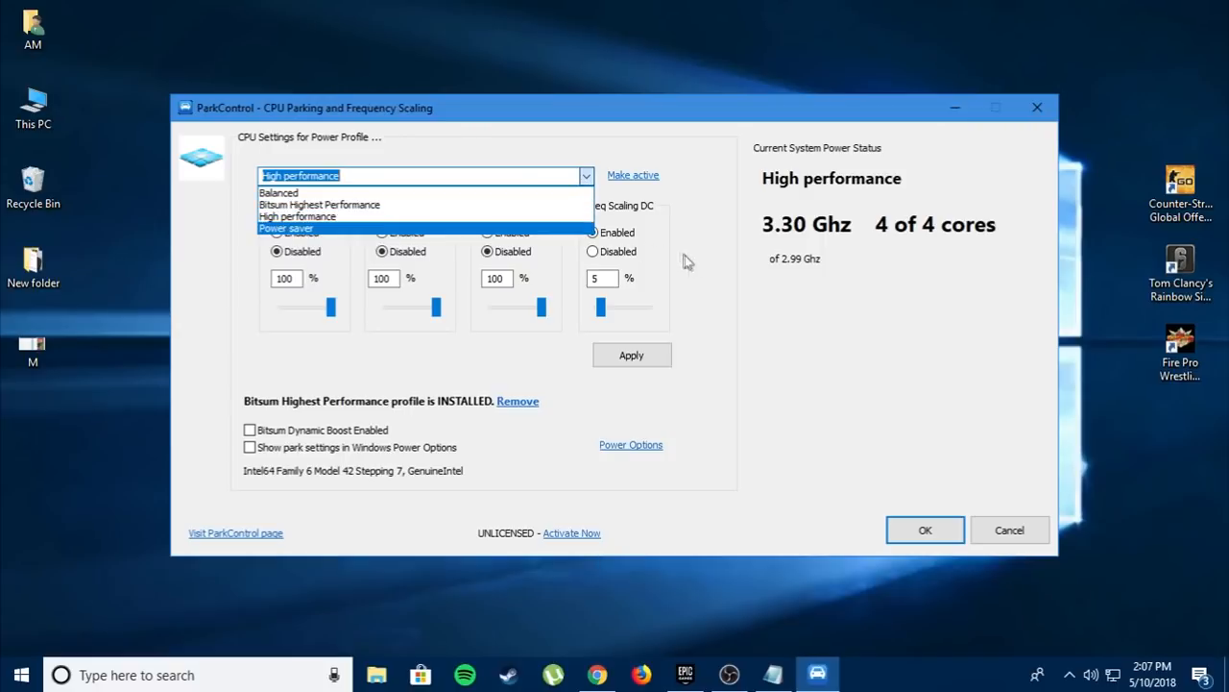
{"action": "left_click", "coordinate": [423, 175]}
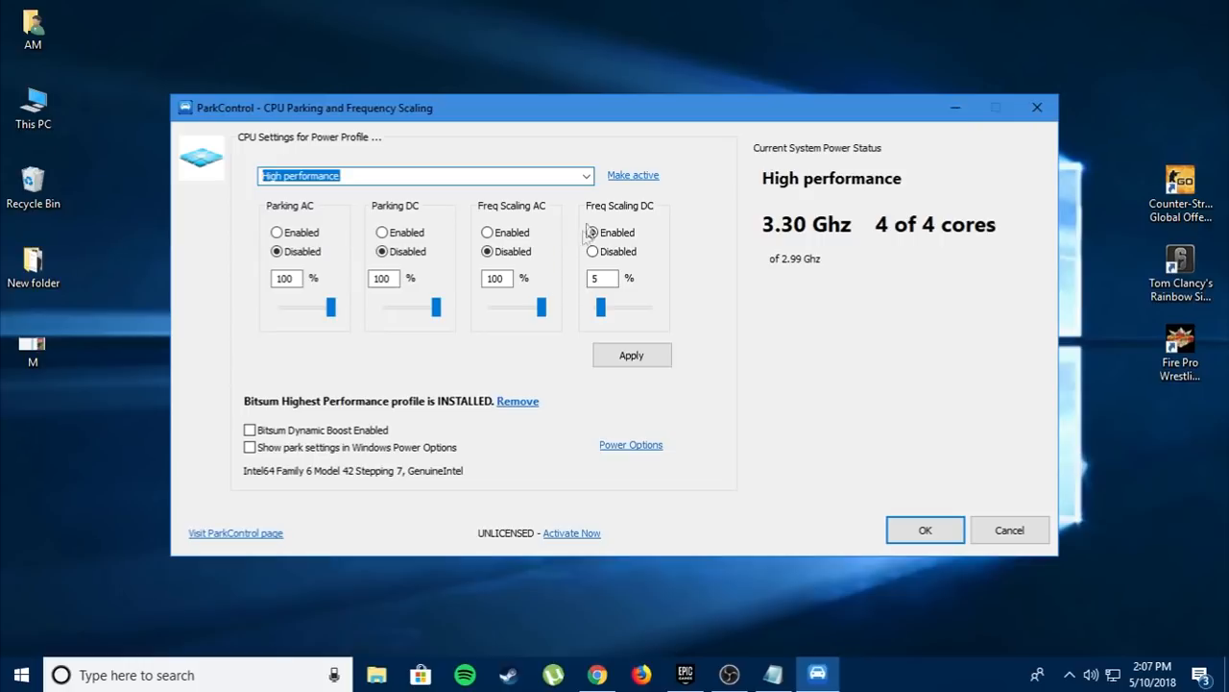
{"action": "left_click", "coordinate": [584, 175]}
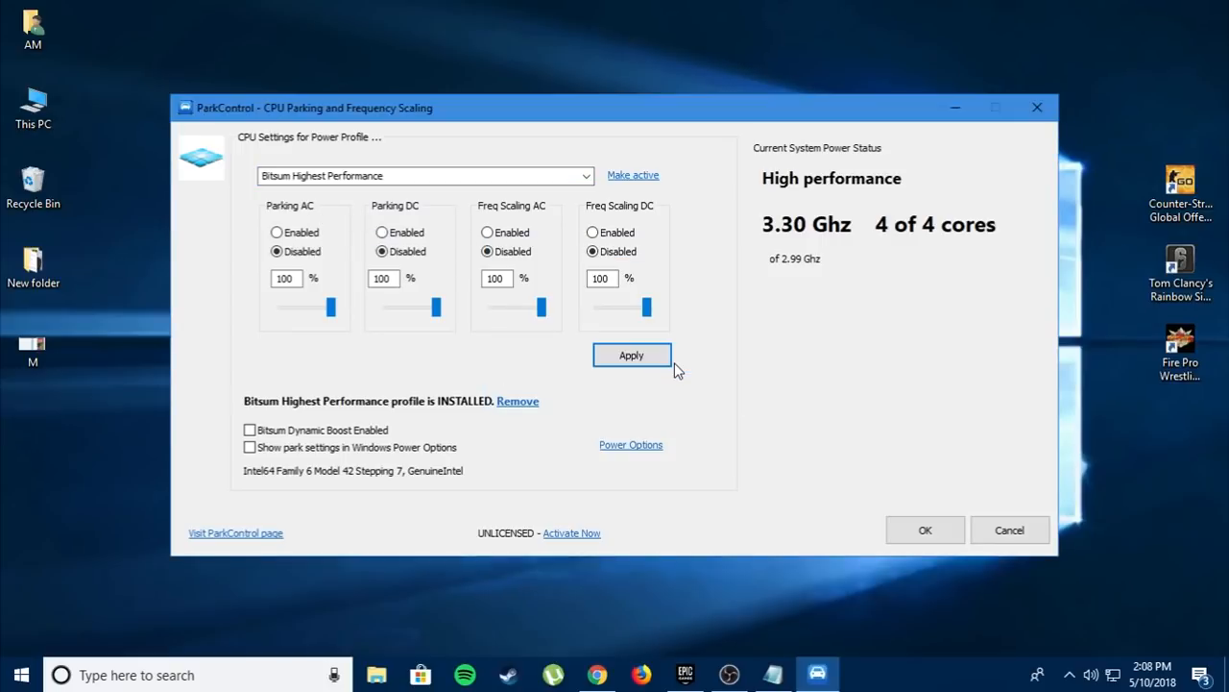
{"action": "mouse_move", "coordinate": [710, 372]}
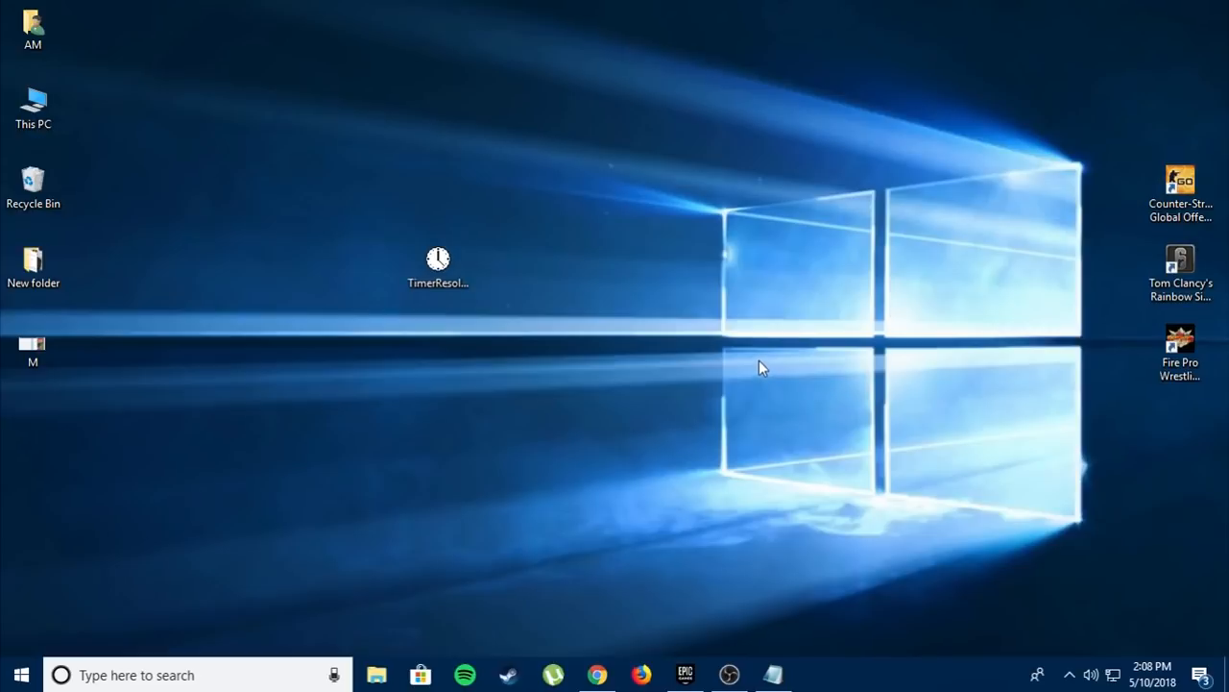
Step: Launch TimerResolution from the desktop, confirm 0.500 ms current resolution, and close it
{"action": "left_click", "coordinate": [438, 266]}
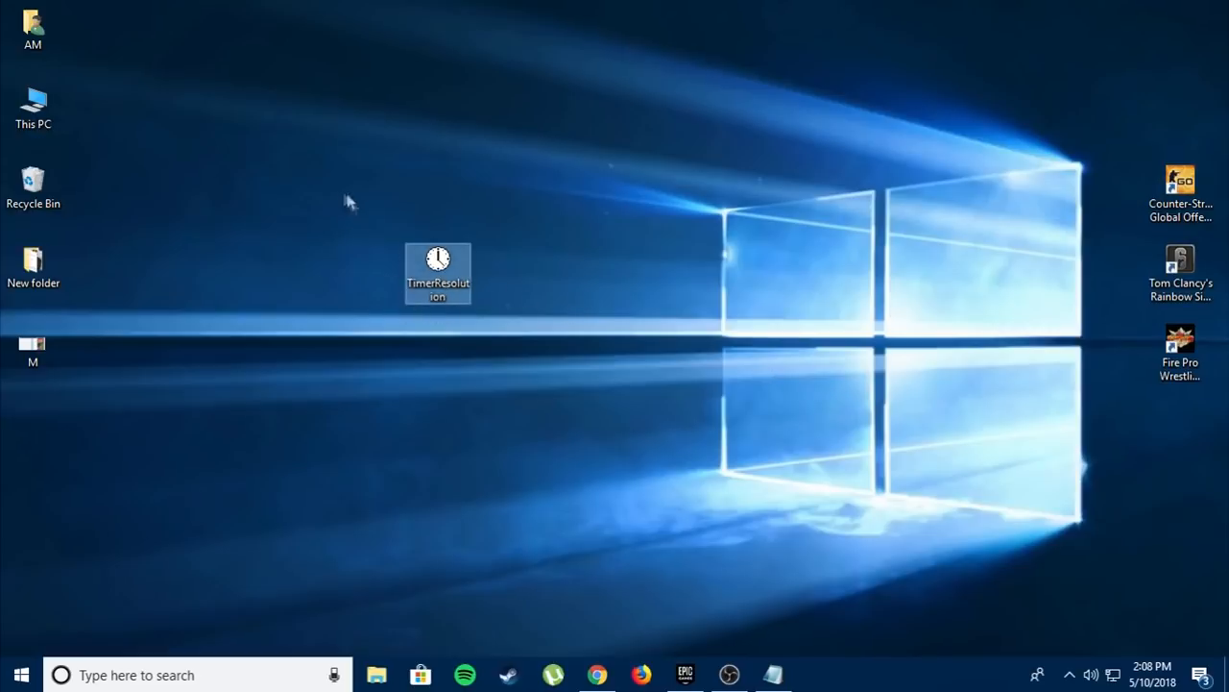
{"action": "left_click_drag", "start_coordinate": [438, 273], "coordinate": [507, 273]}
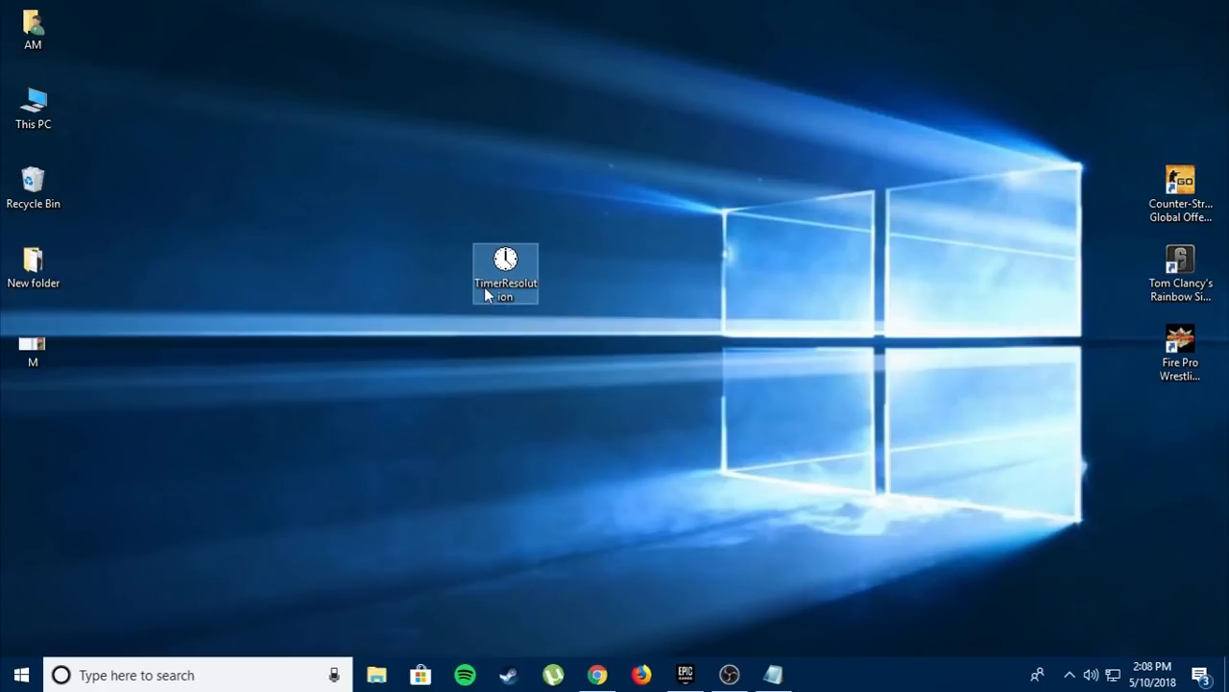
{"action": "mouse_move", "coordinate": [505, 265]}
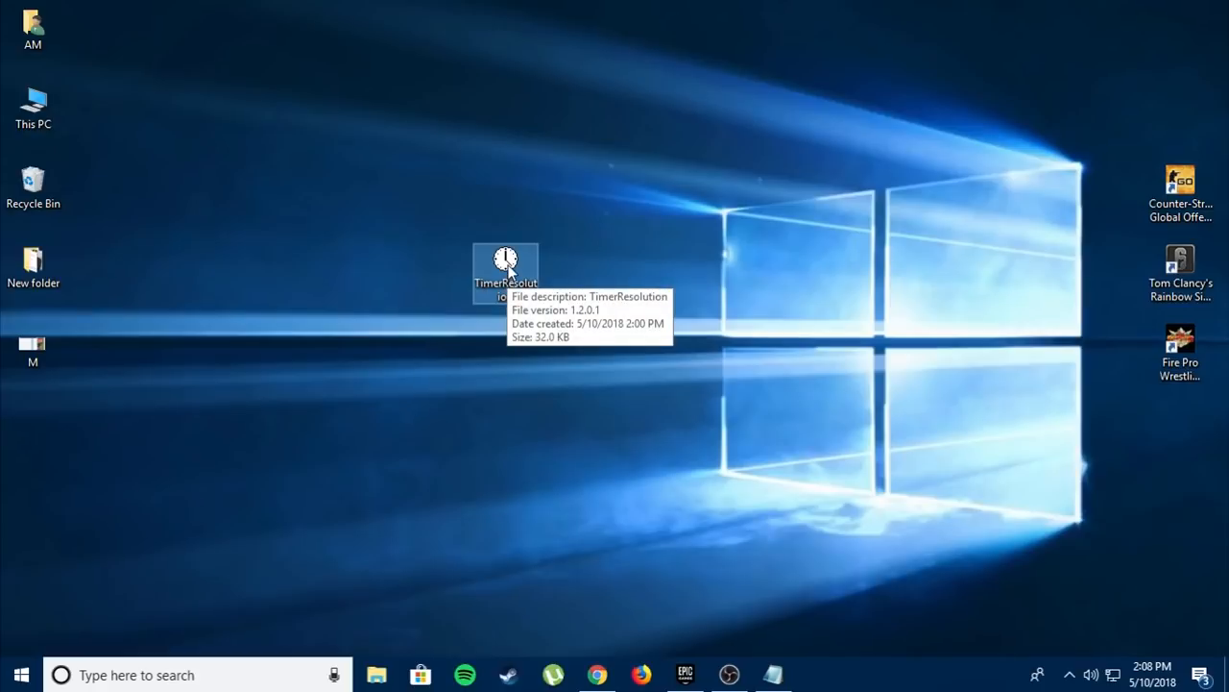
{"action": "double_click", "coordinate": [507, 259]}
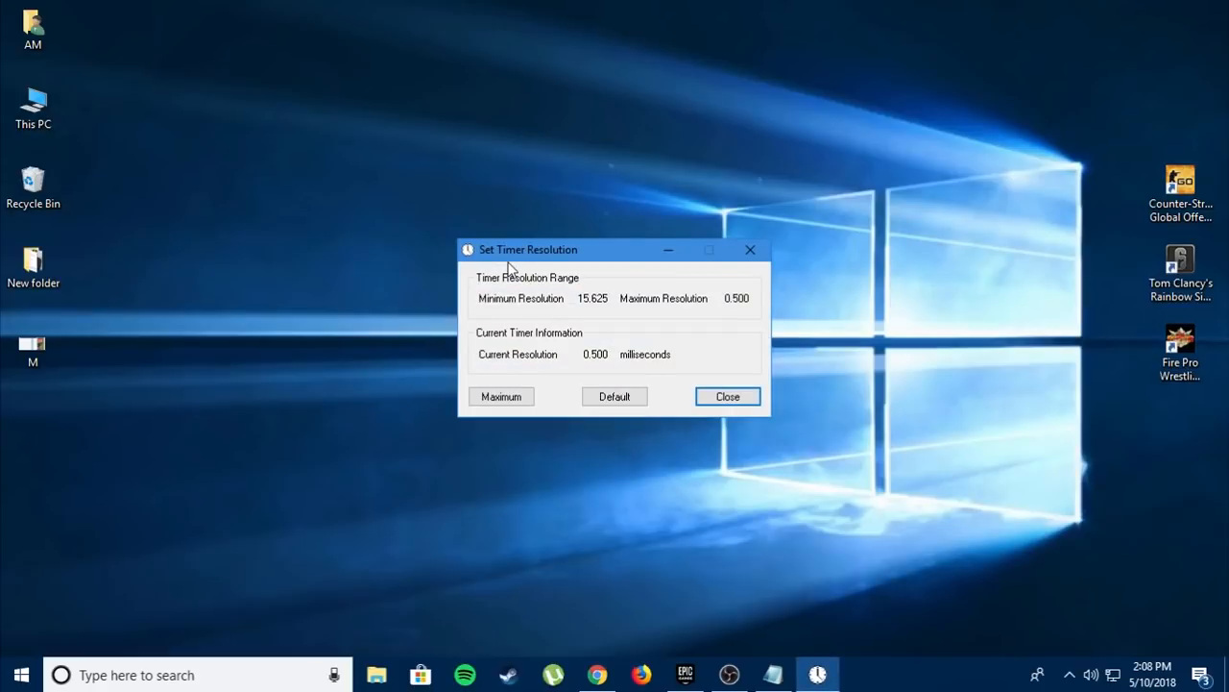
{"action": "mouse_move", "coordinate": [561, 380]}
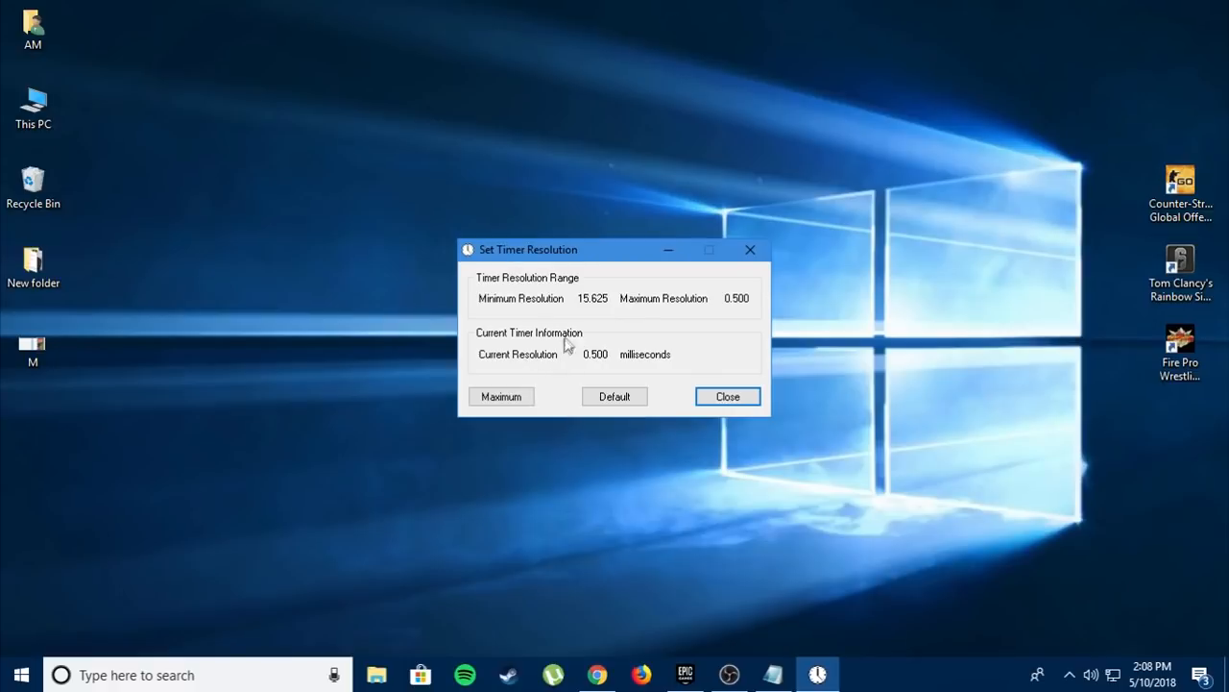
{"action": "left_click", "coordinate": [499, 396]}
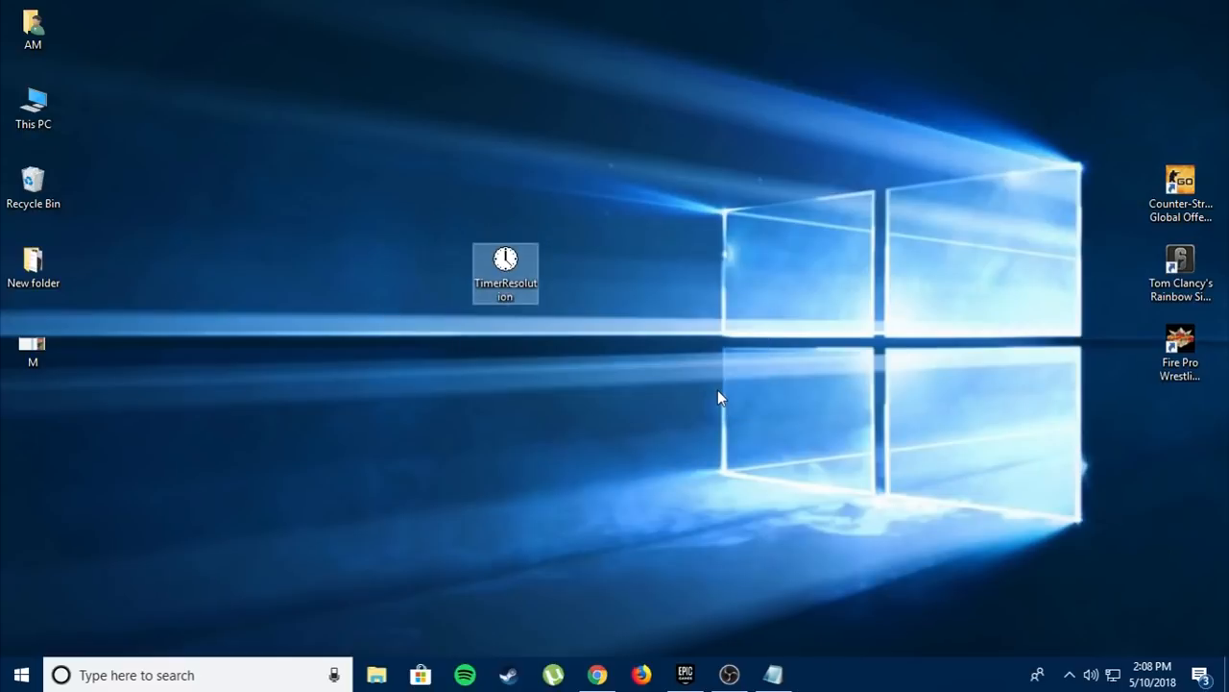
{"action": "mouse_move", "coordinate": [707, 392]}
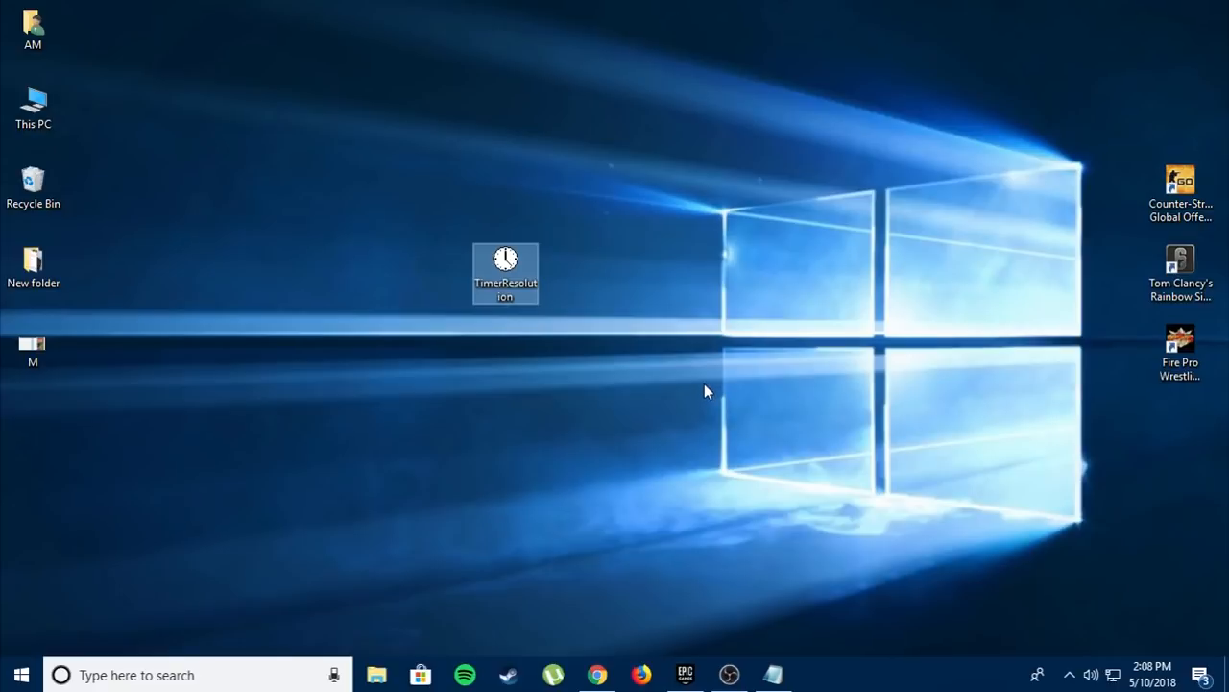